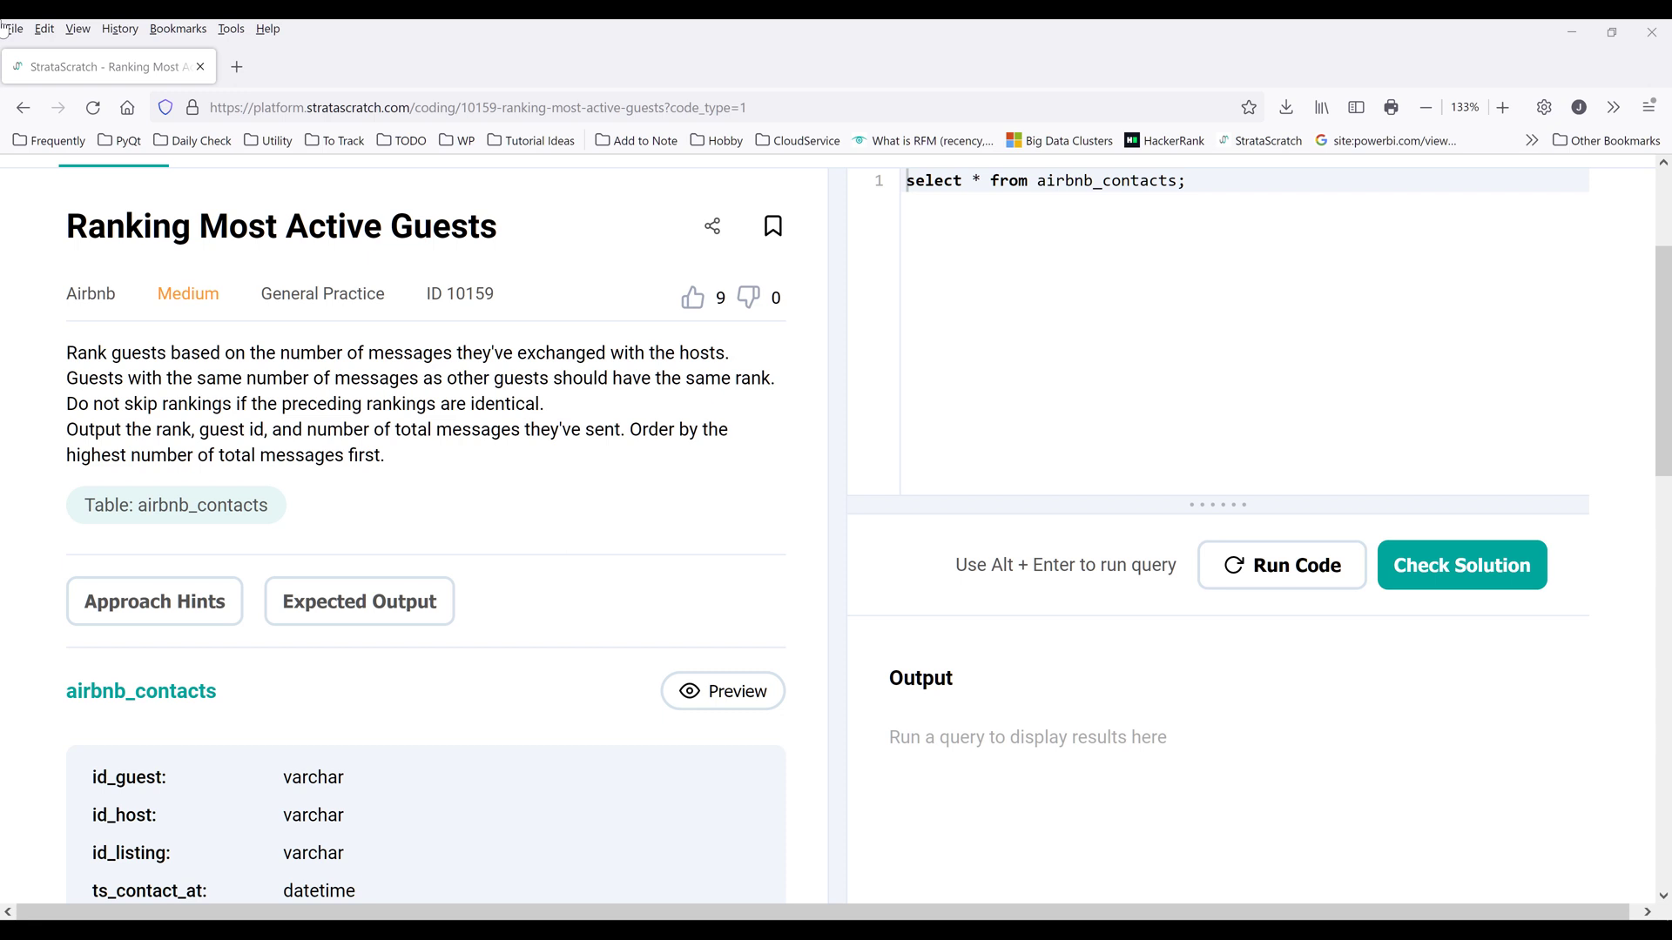
pyautogui.moveTo(426, 590)
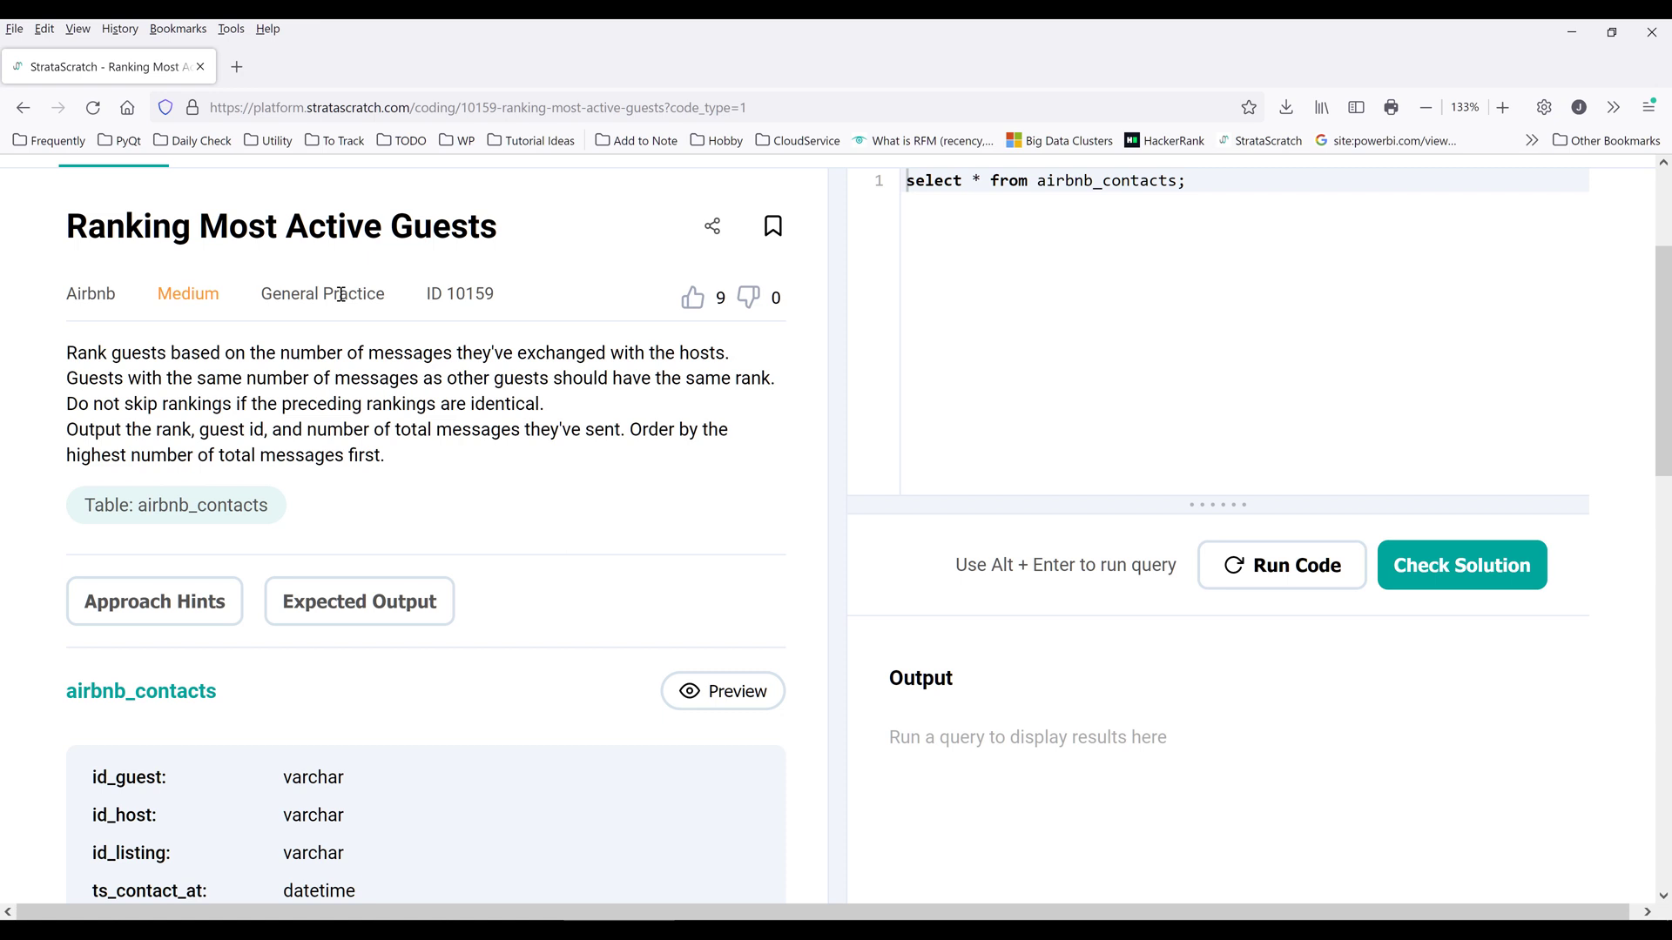
# - Review the tie-sharing and ordering rules, then preview the airbnb_contacts table rows
pyautogui.scroll(-3)
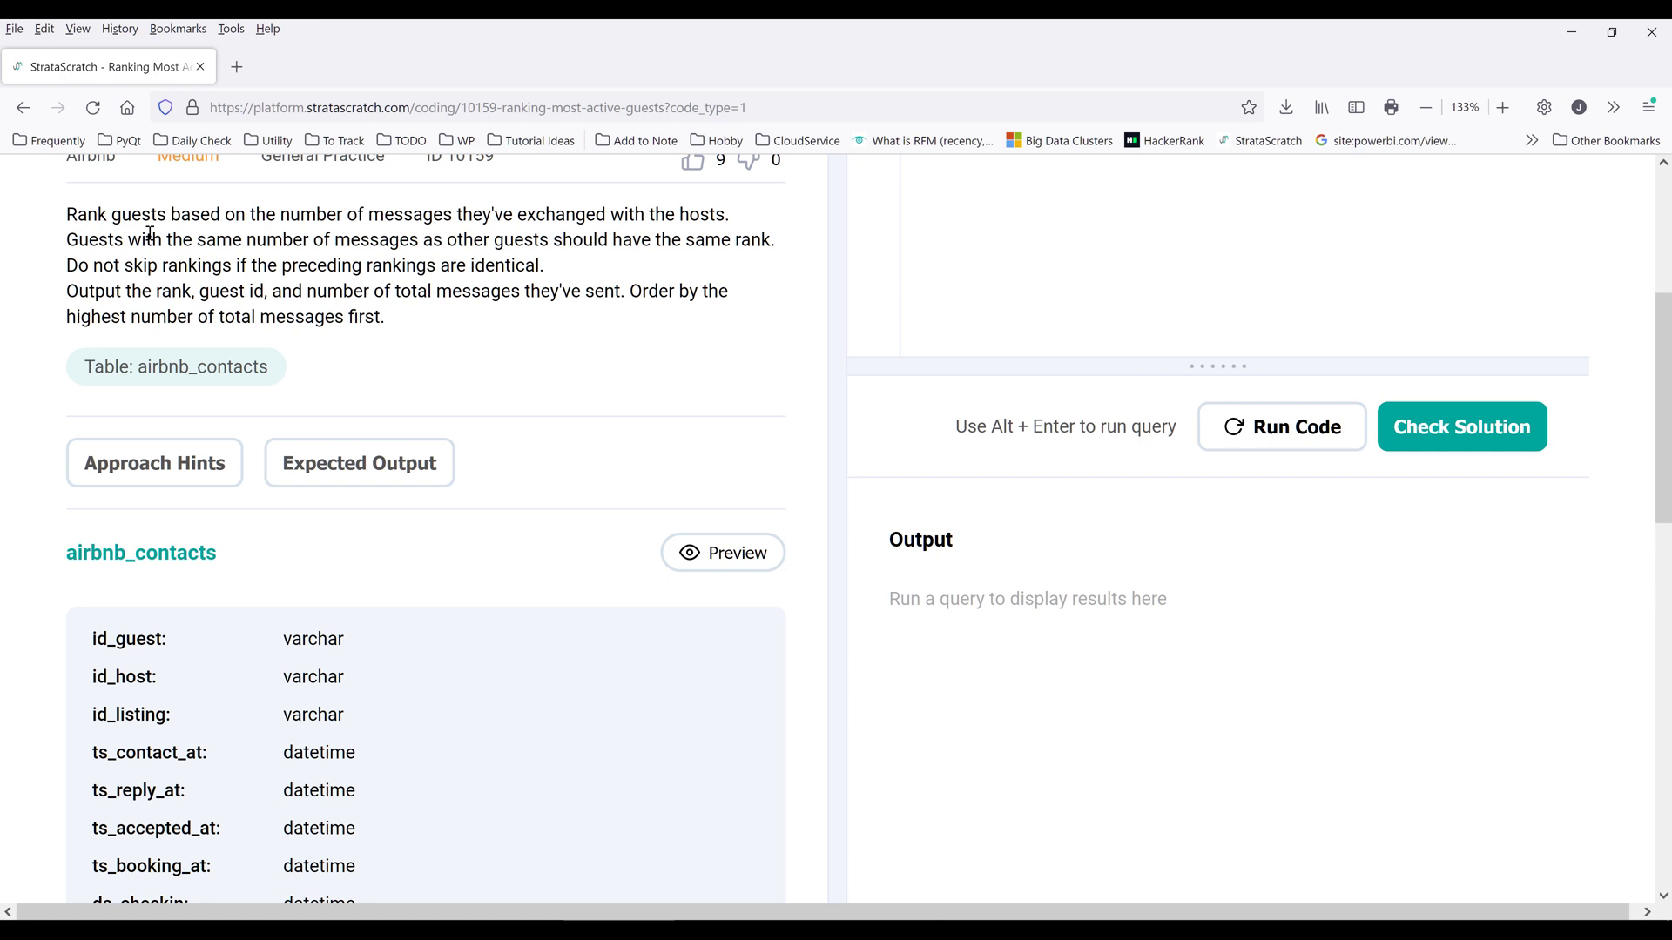
pyautogui.moveTo(363, 258)
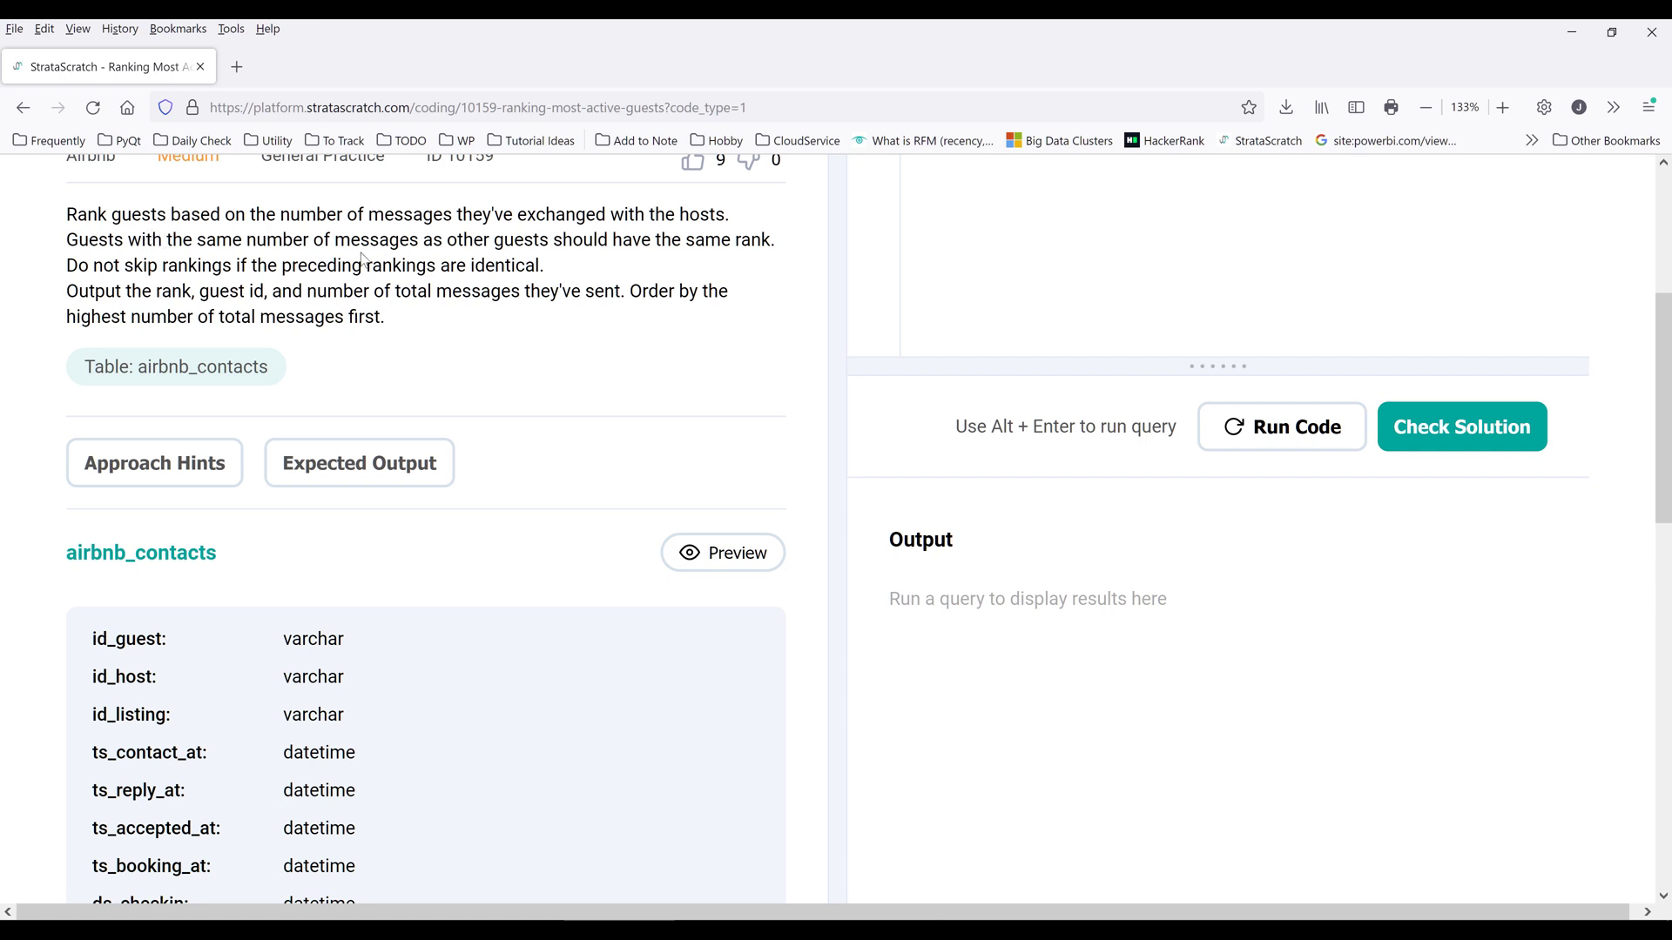
pyautogui.moveTo(532, 243)
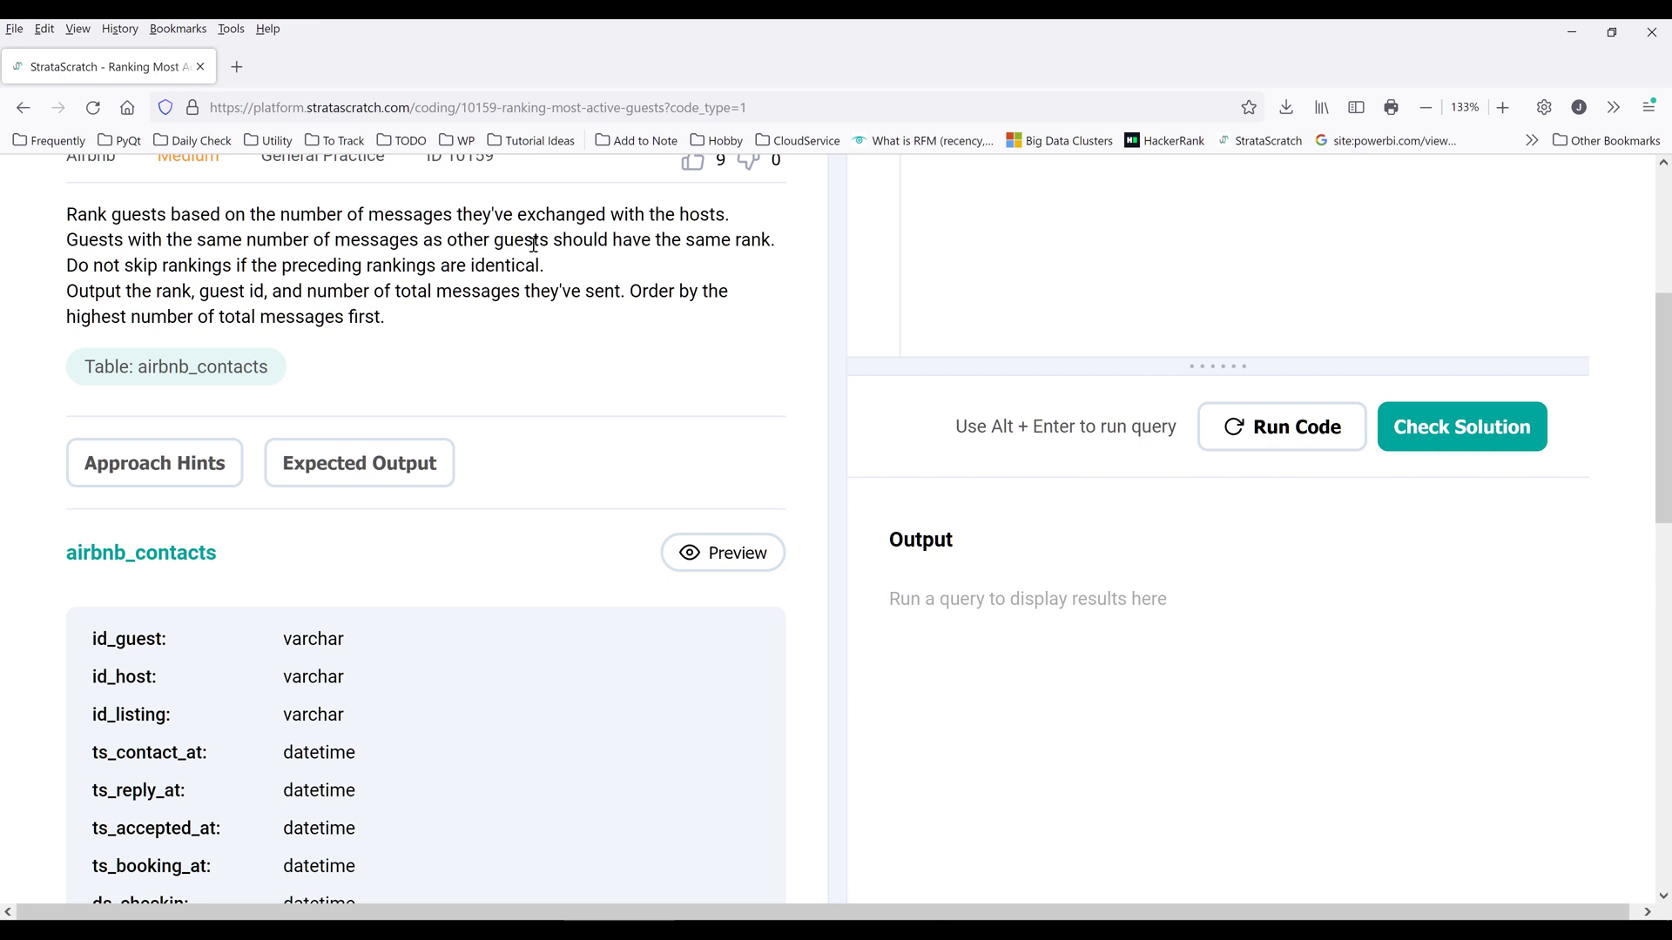
pyautogui.moveTo(801, 243)
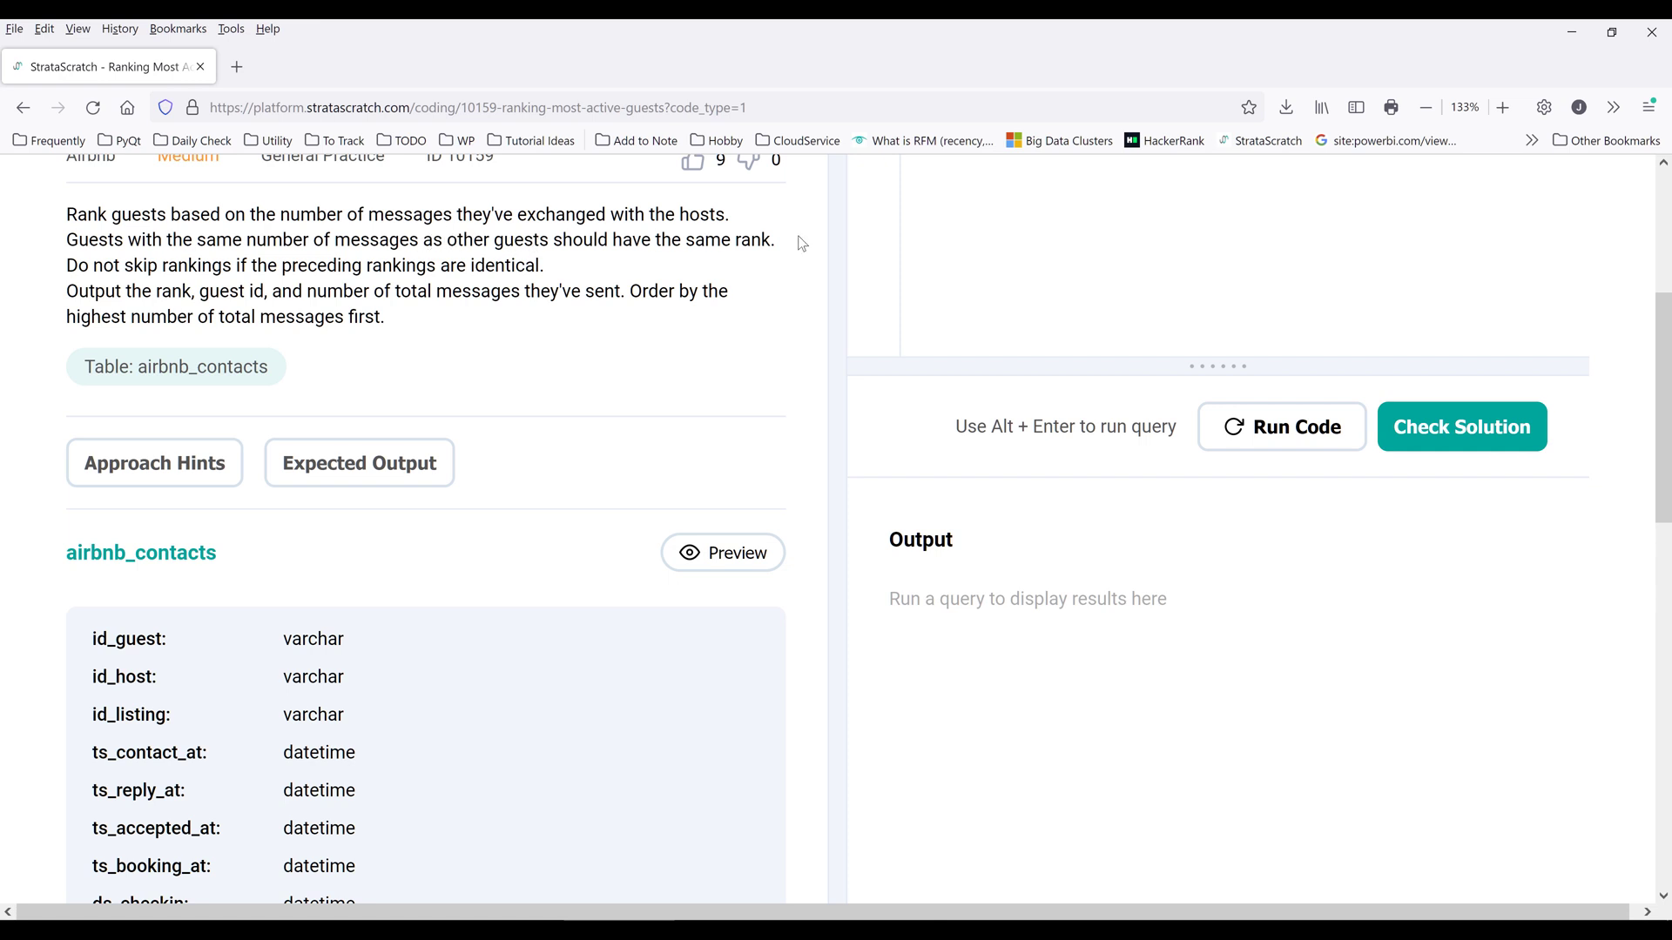
pyautogui.moveTo(100, 239); pyautogui.dragTo(775, 238)
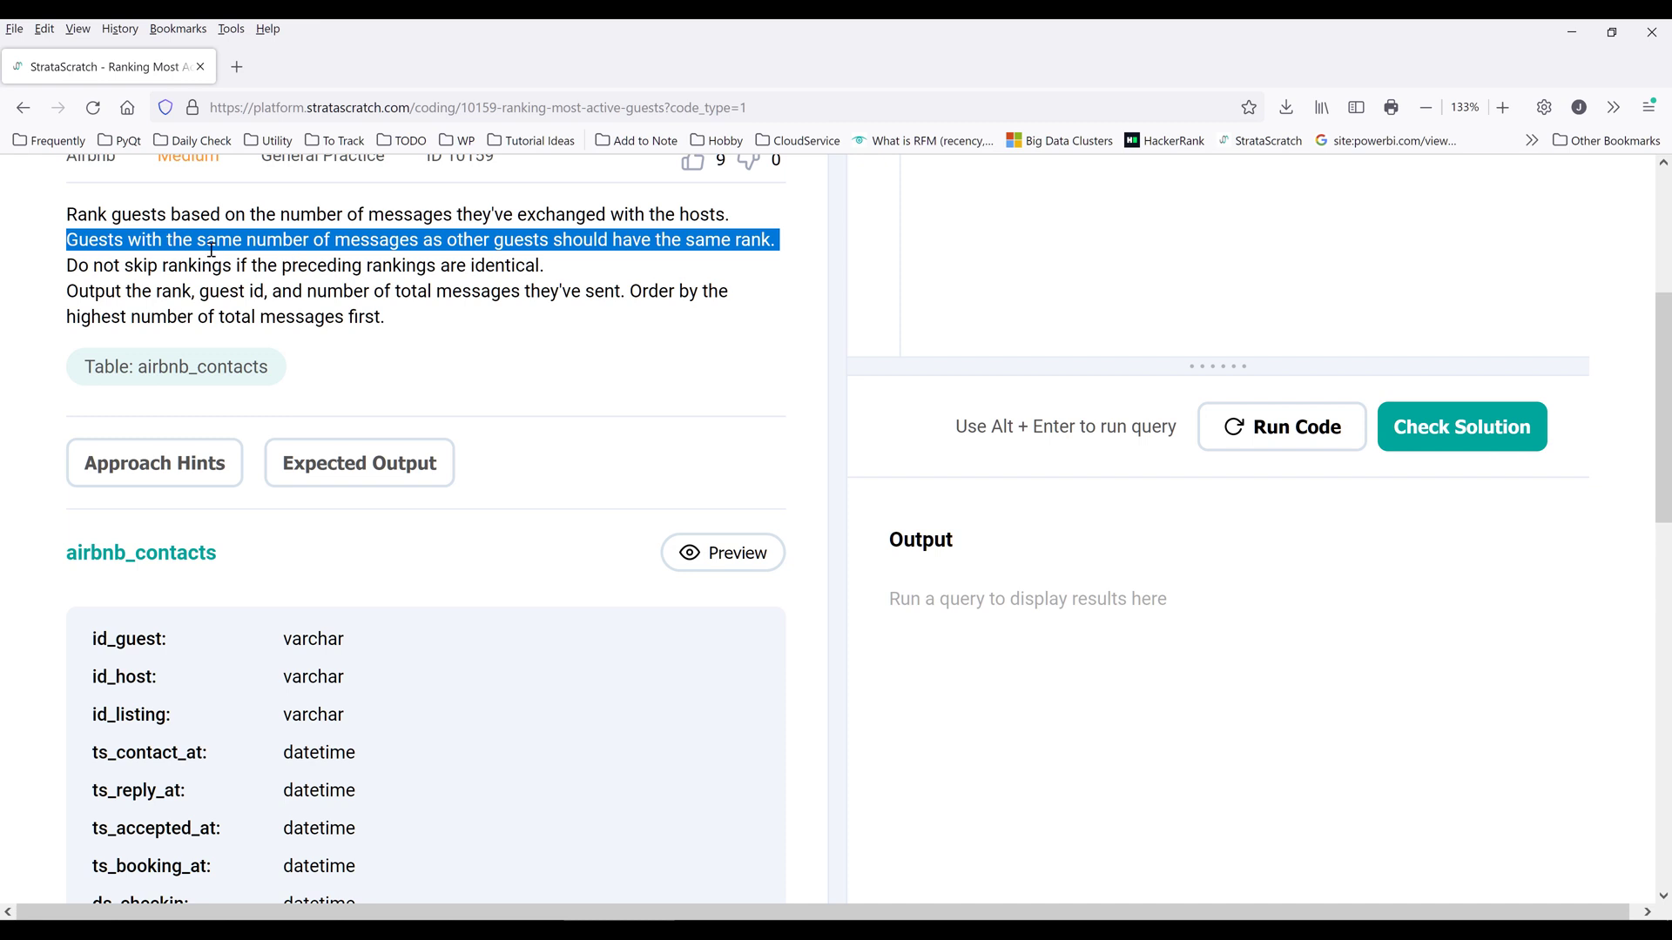
pyautogui.click(92, 266)
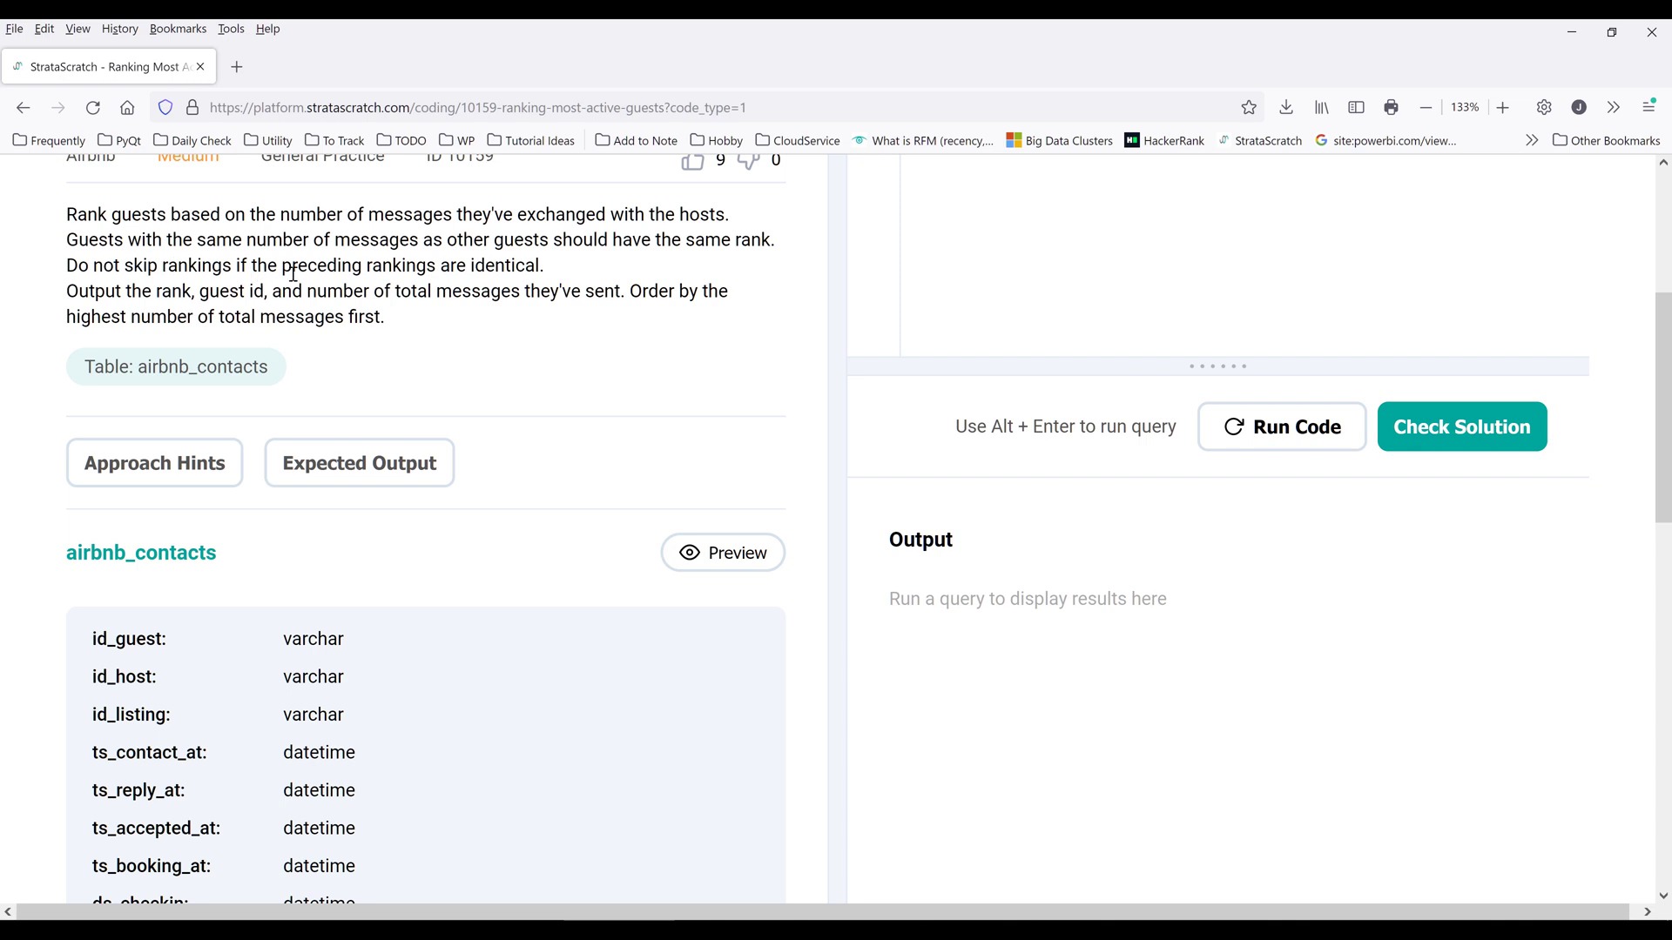
pyautogui.moveTo(577, 279)
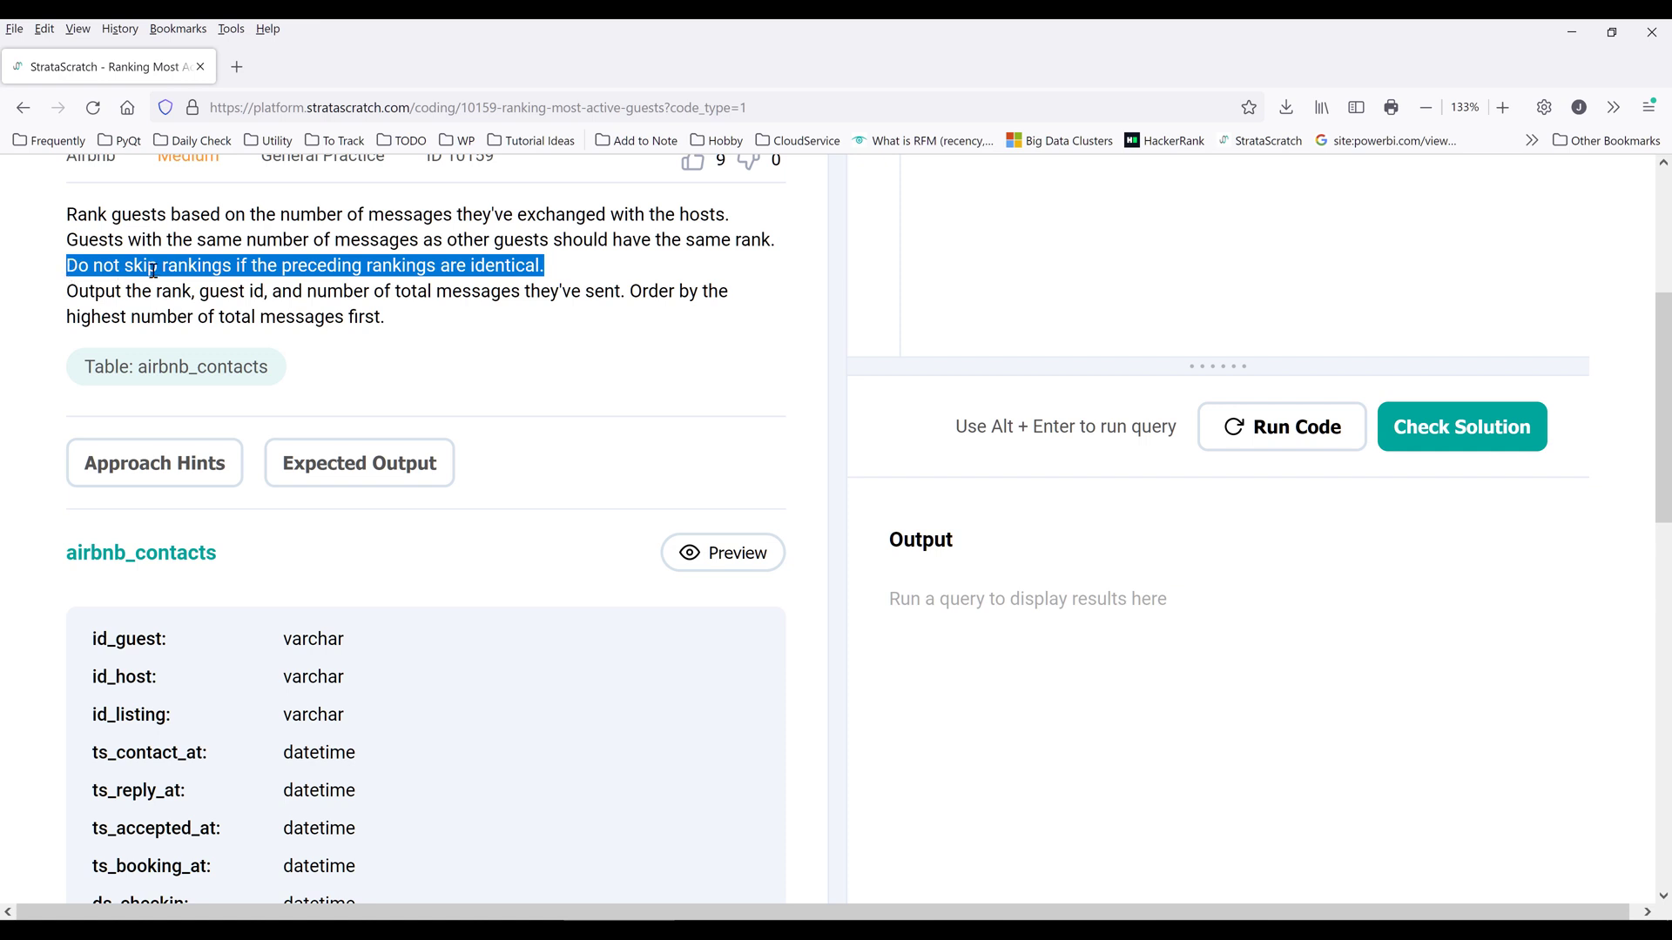
pyautogui.moveTo(335, 300)
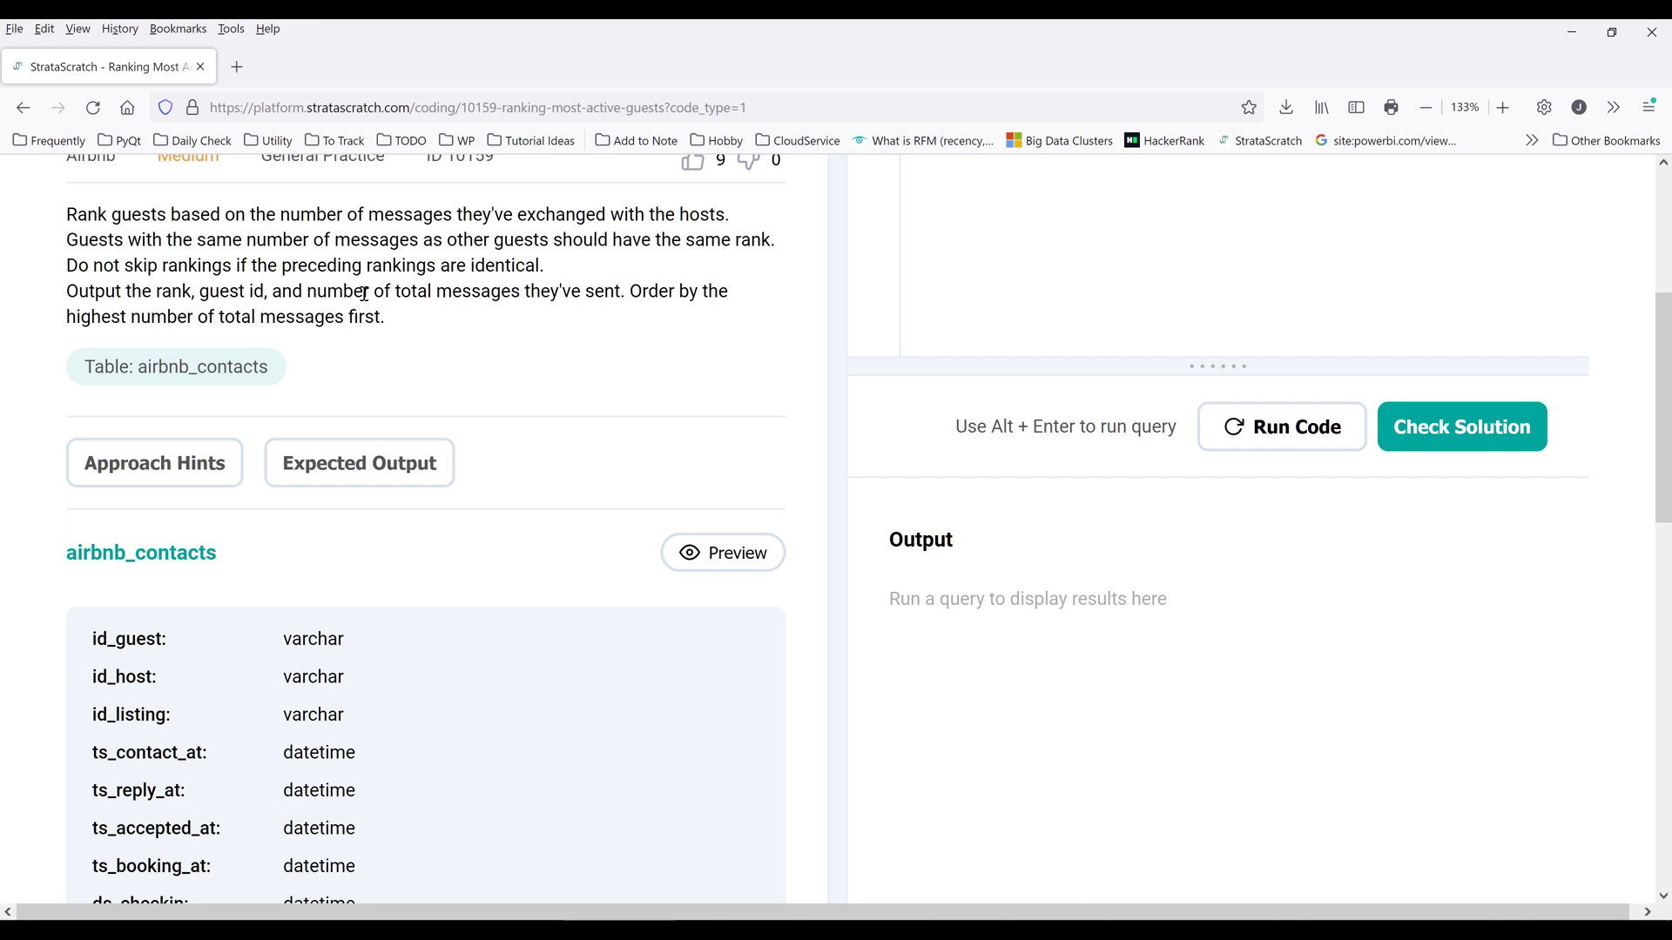
pyautogui.moveTo(628, 291); pyautogui.dragTo(725, 290)
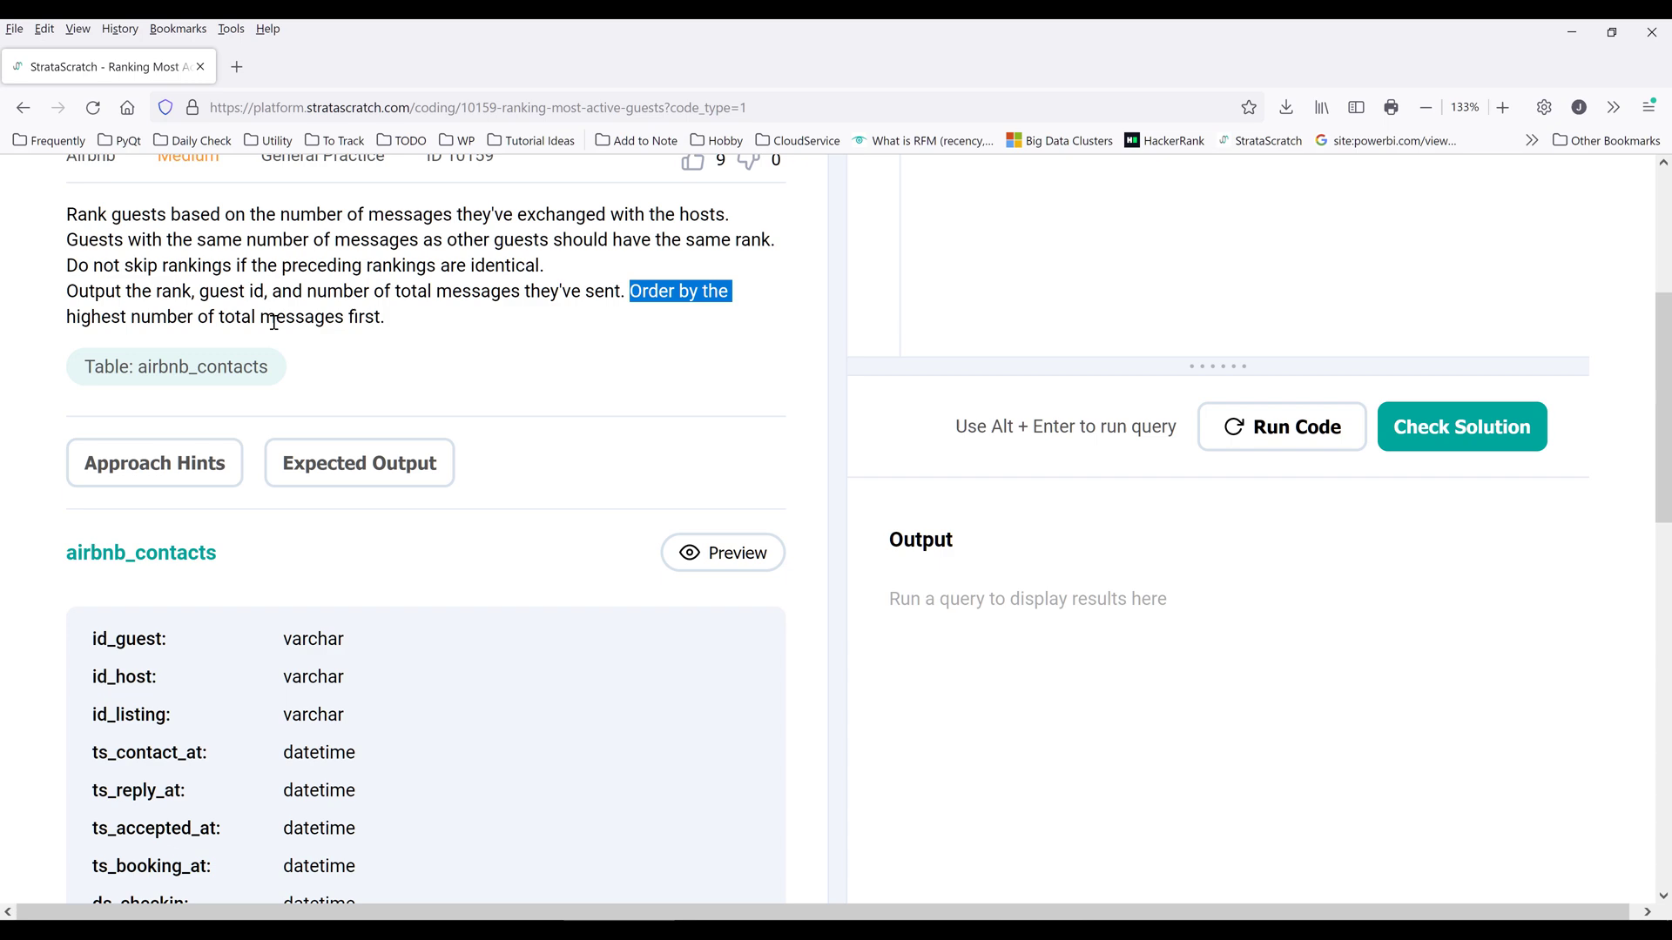
pyautogui.click(480, 382)
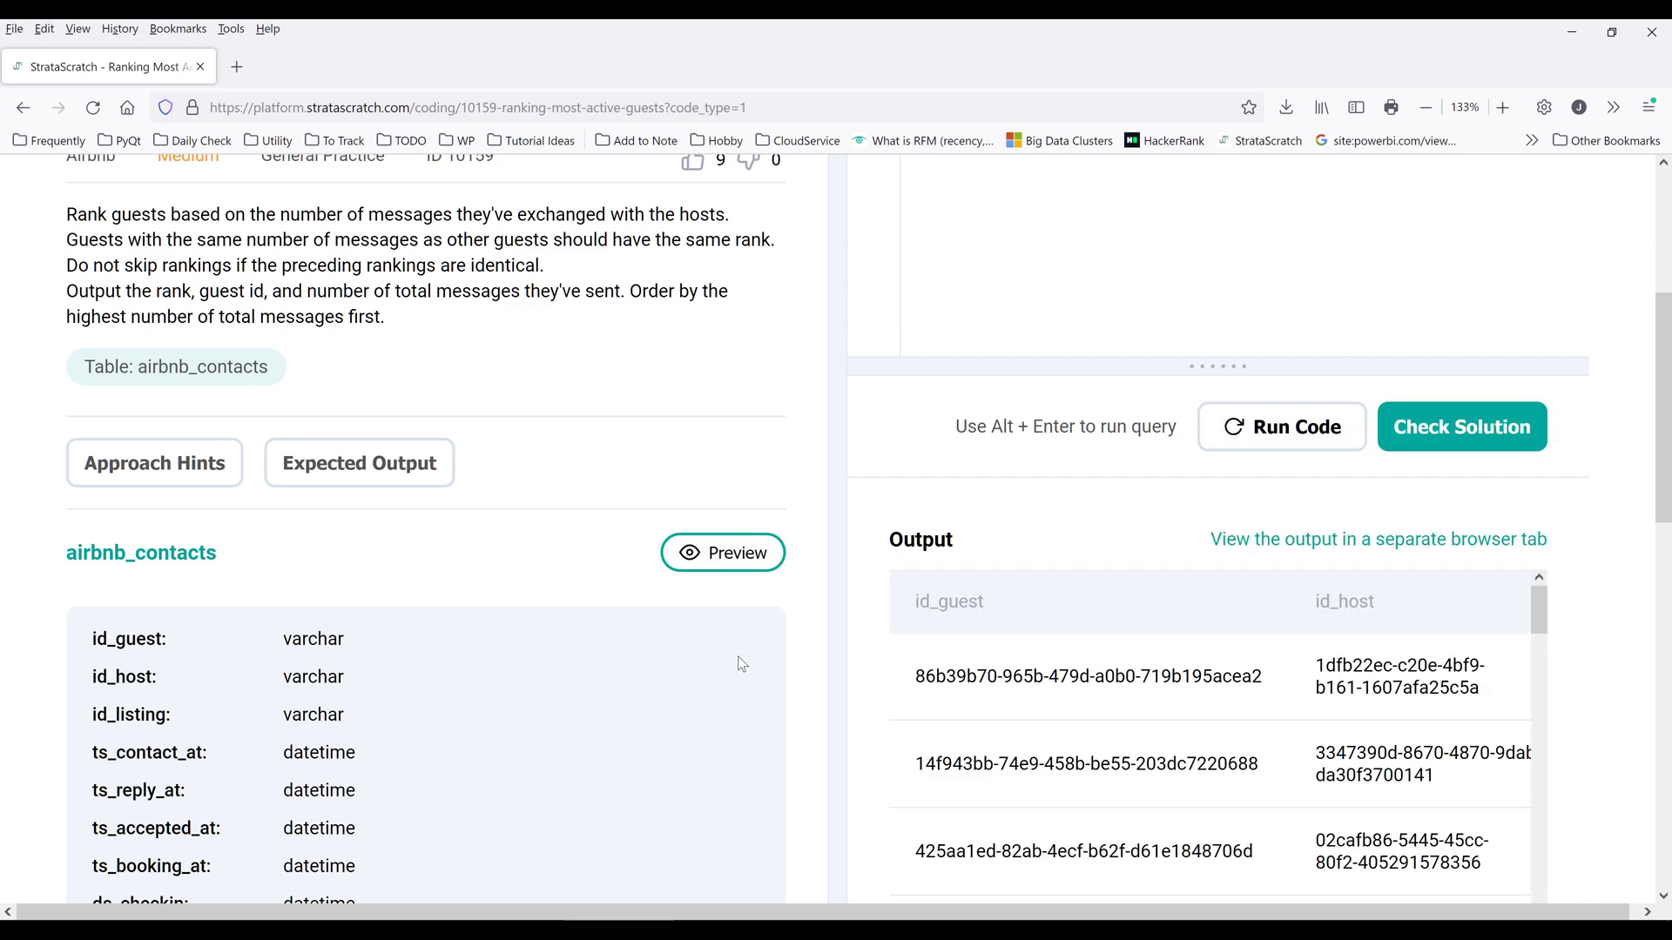
# - Inspect the airbnb_contacts output columns from id_guest across to n_messages
pyautogui.scroll(-3)
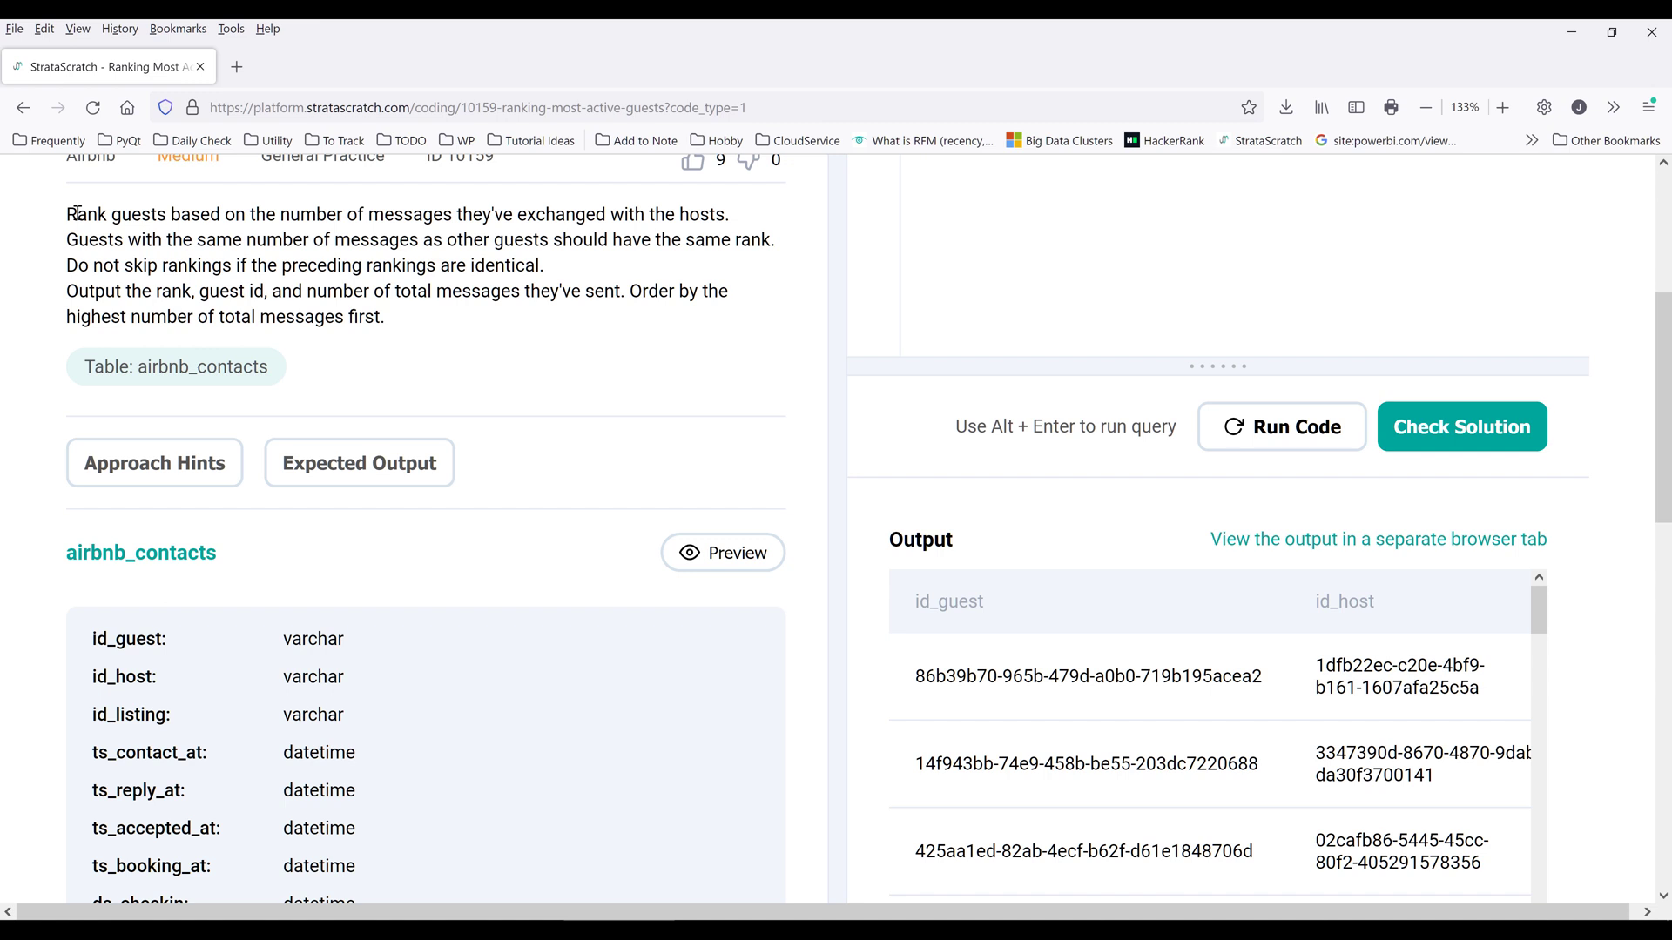
pyautogui.moveTo(902, 607)
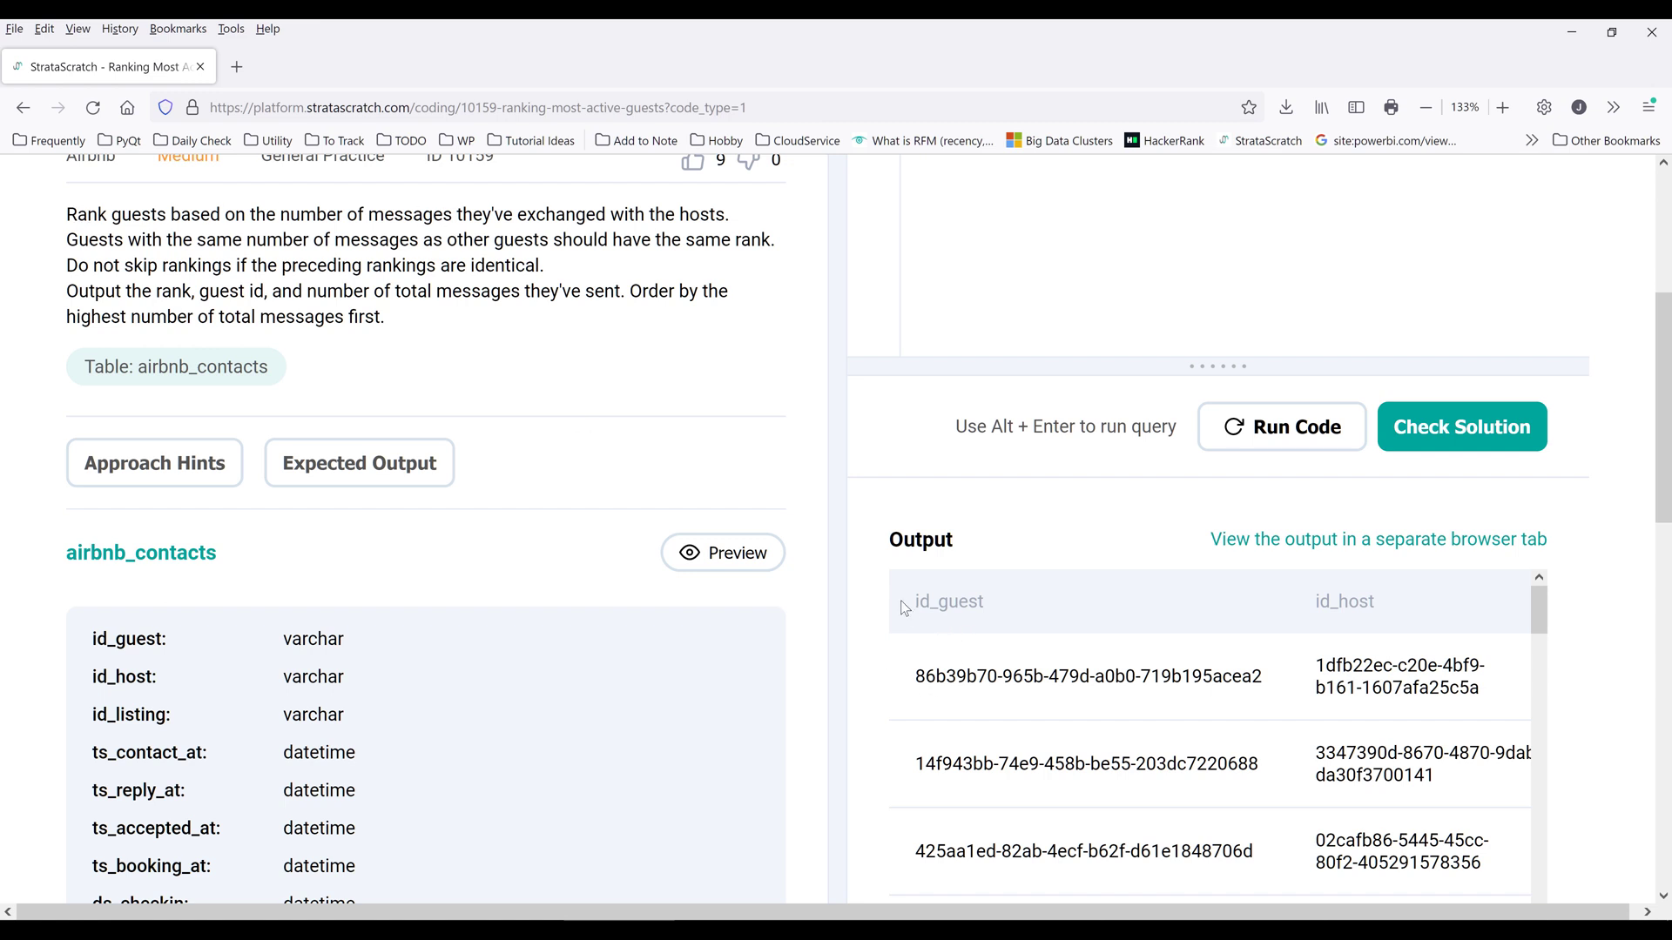
pyautogui.doubleClick(949, 602)
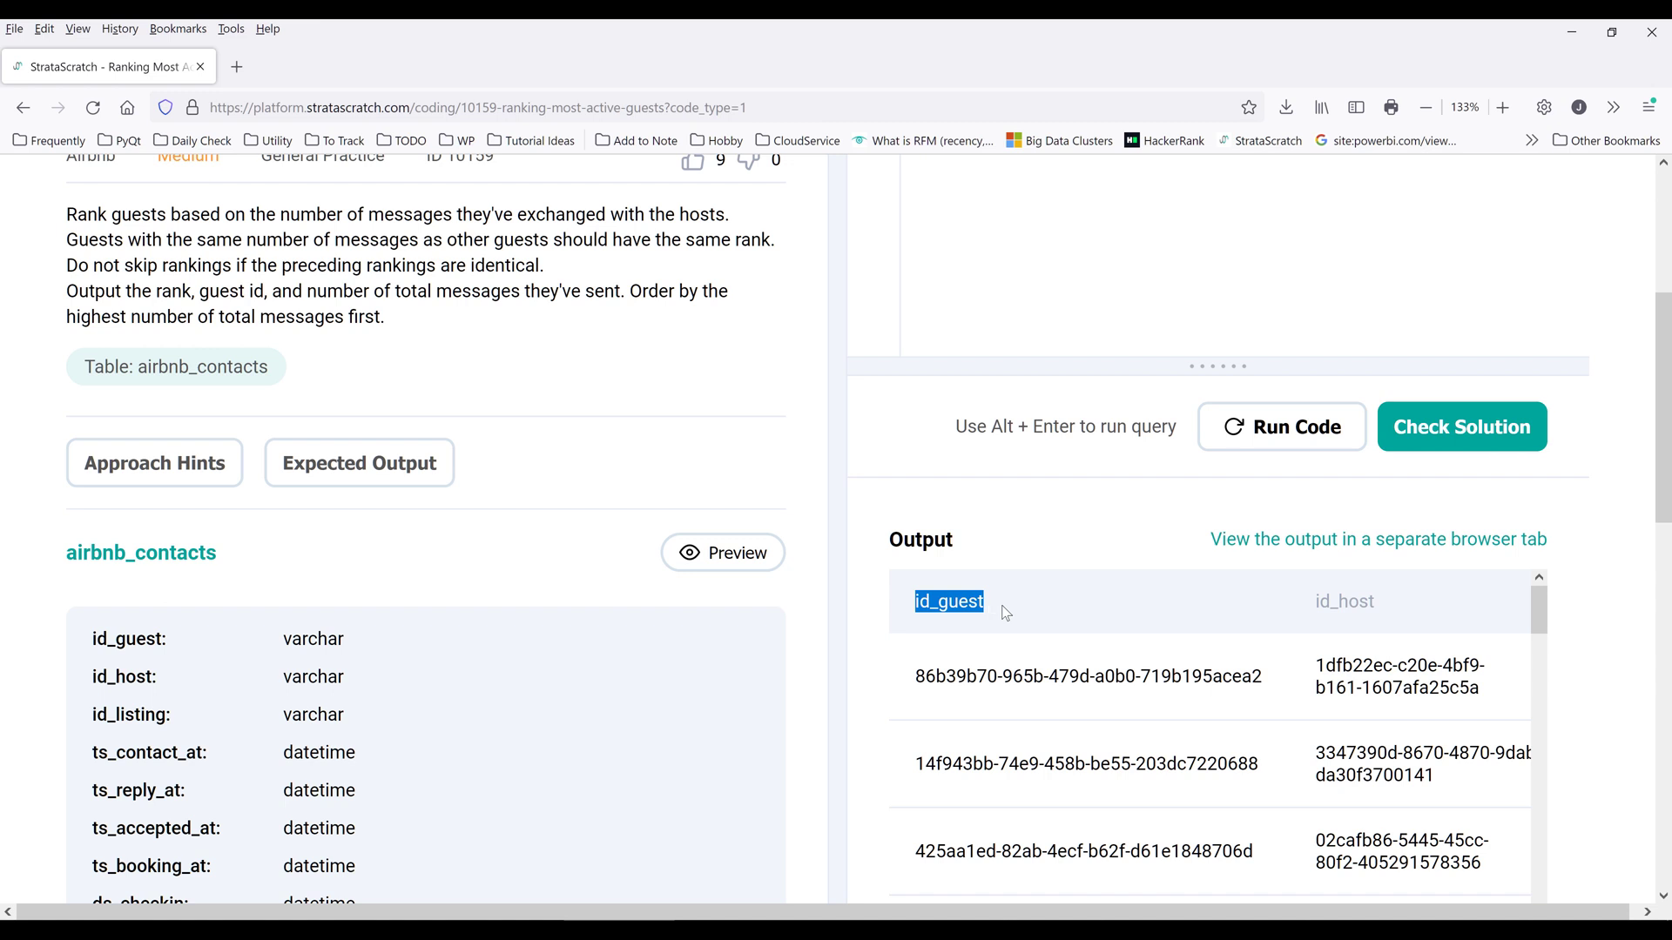
pyautogui.hscroll(3)
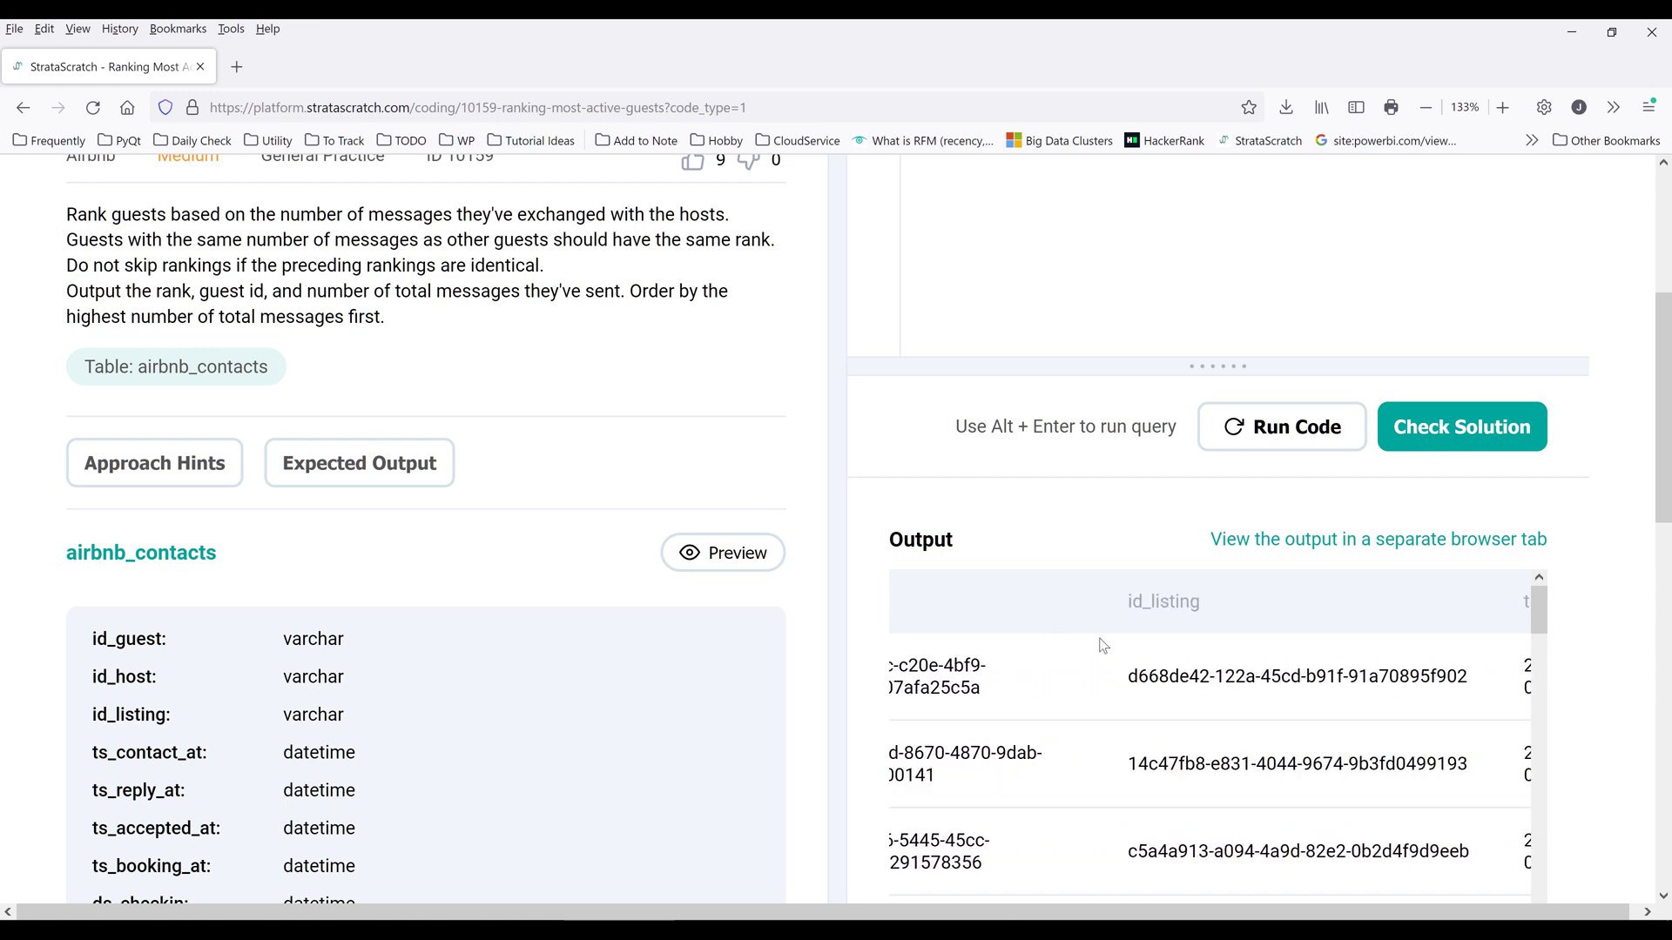
pyautogui.hscroll(3)
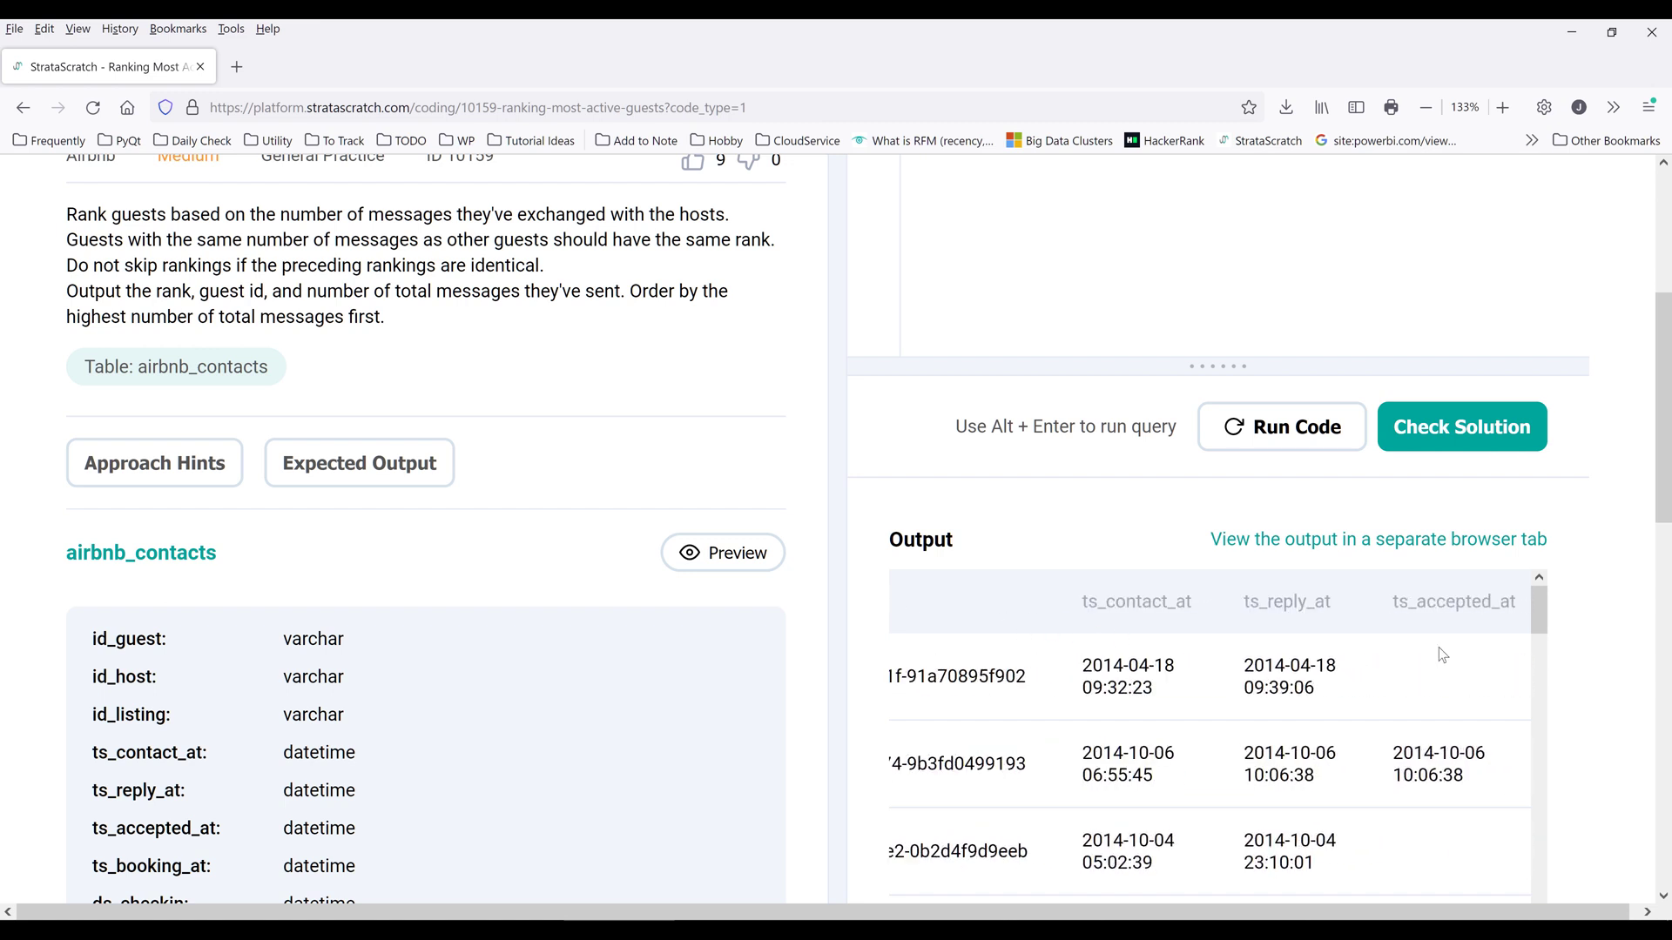
pyautogui.hscroll(3)
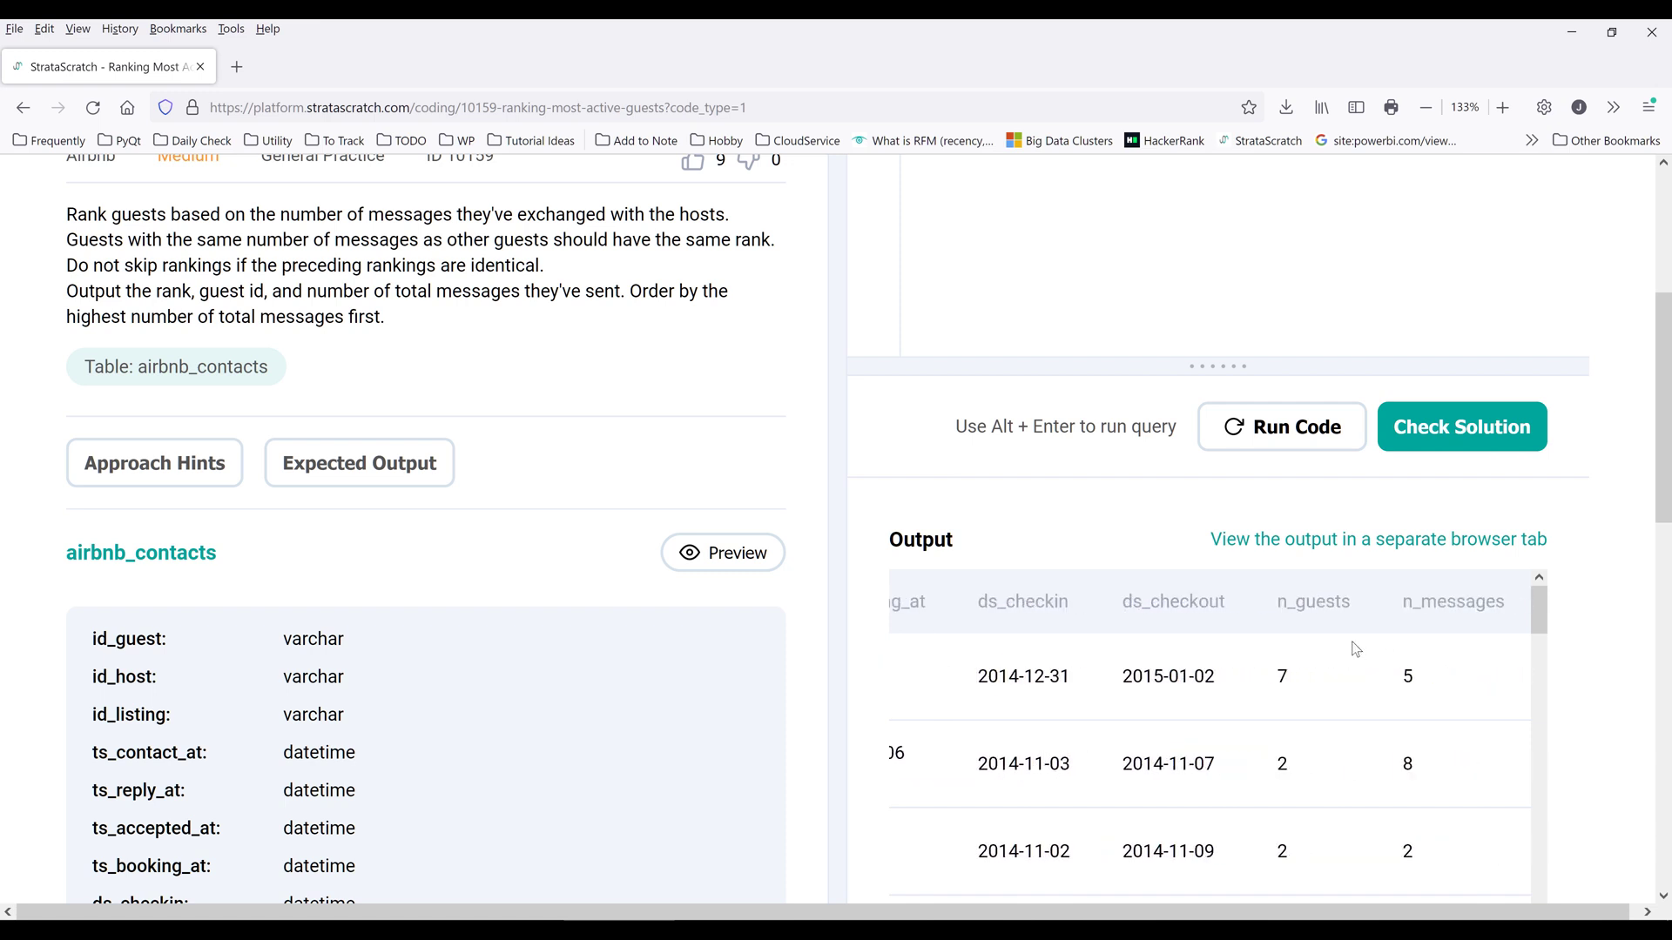
pyautogui.doubleClick(1442, 601)
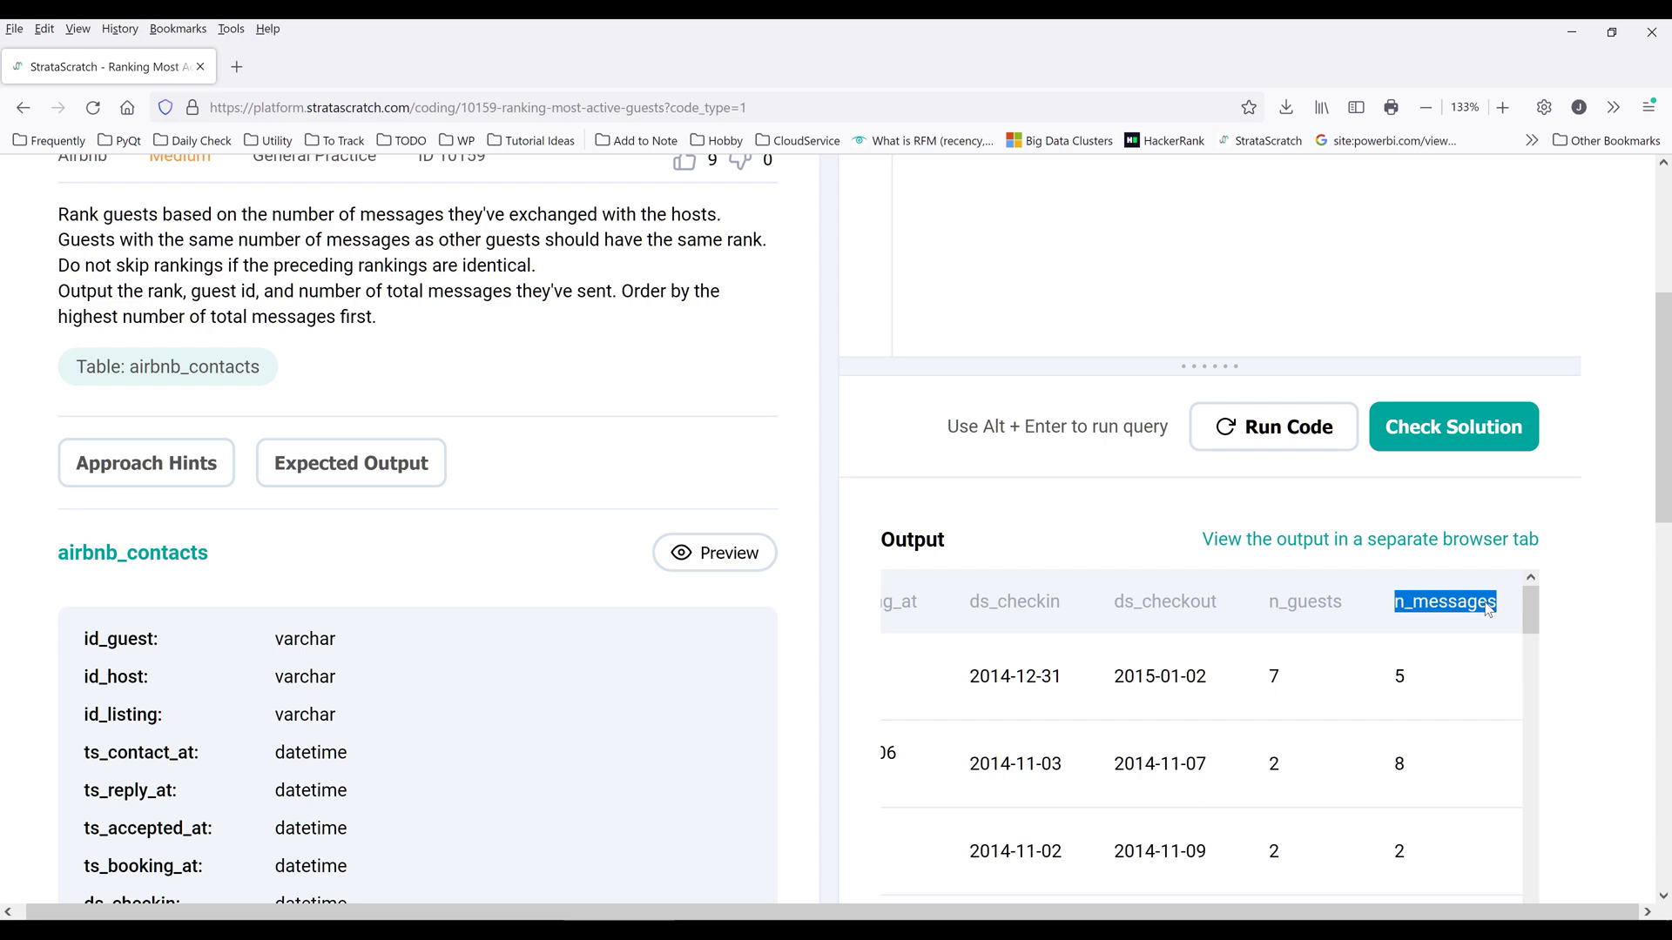
pyautogui.scroll(-3)
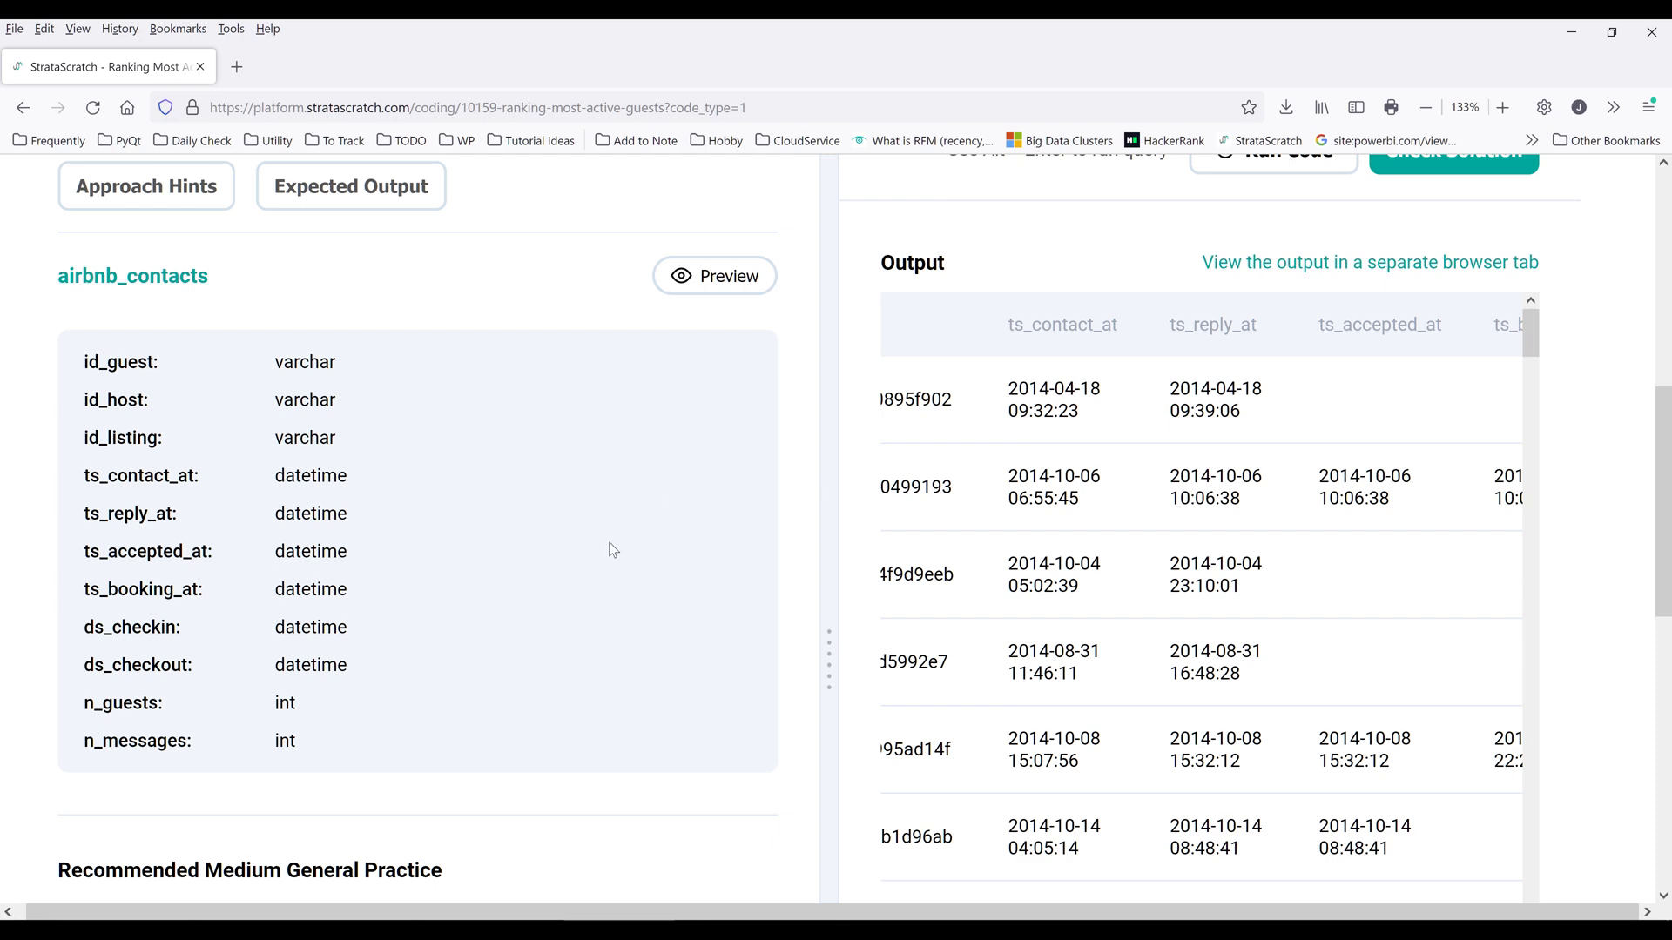
pyautogui.scroll(3)
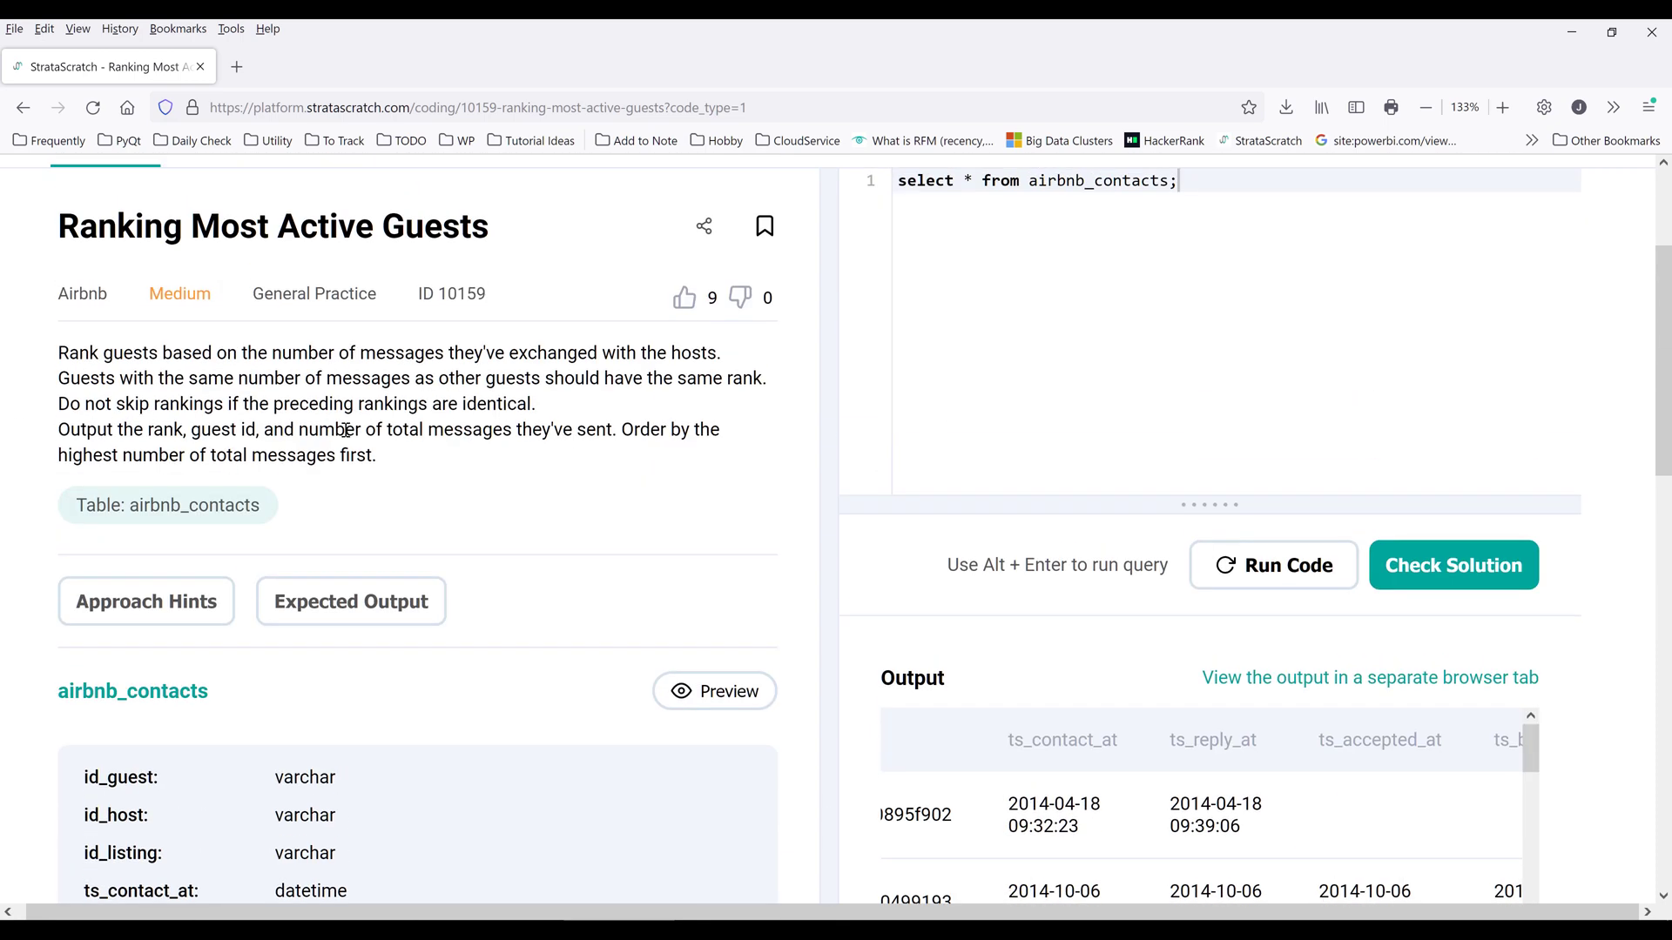
pyautogui.moveTo(1337, 419)
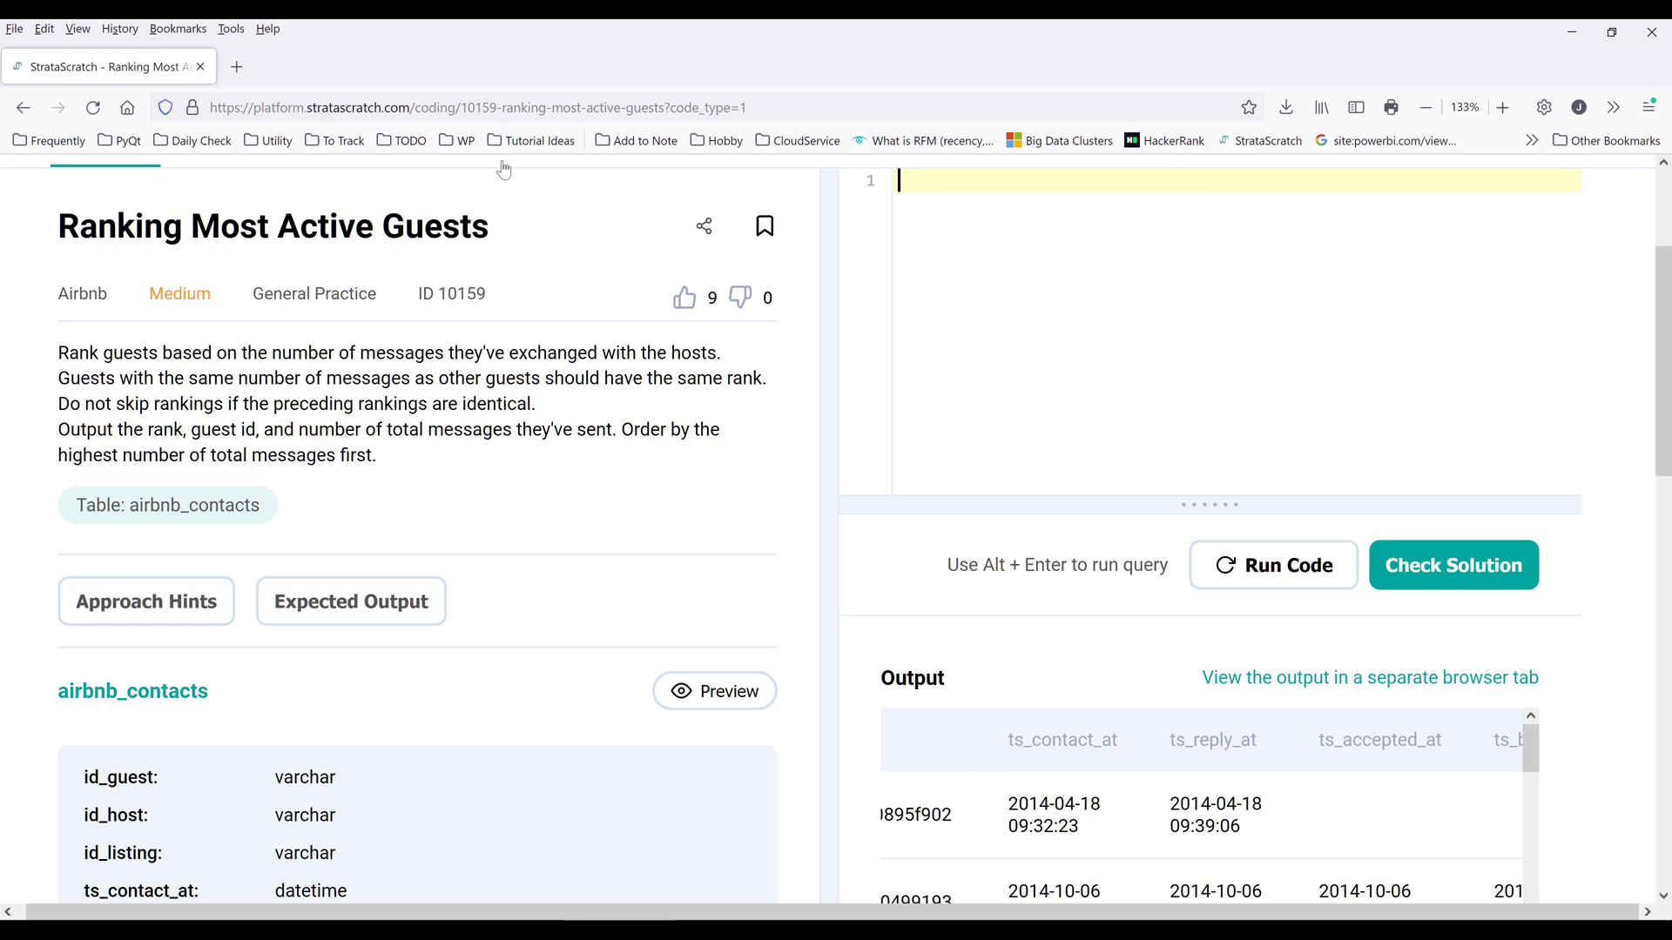
# - Start a query on airbnb_contacts selecting the id_guest and n_messages columns
pyautogui.write('SELECT')
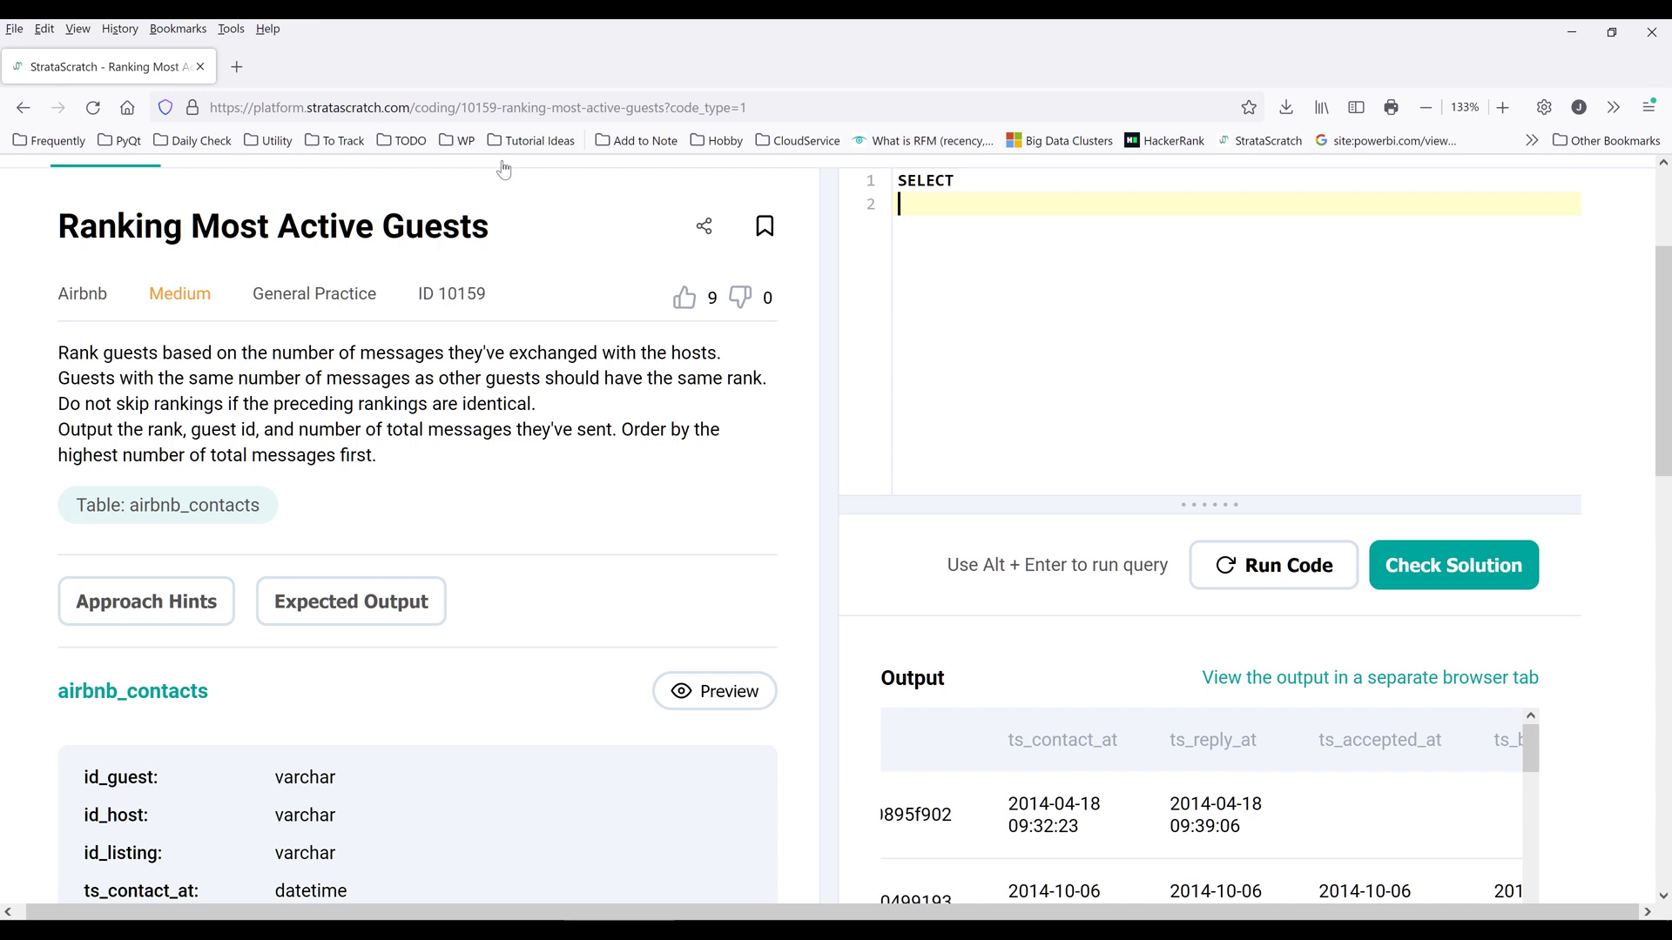
pyautogui.write('FROM')
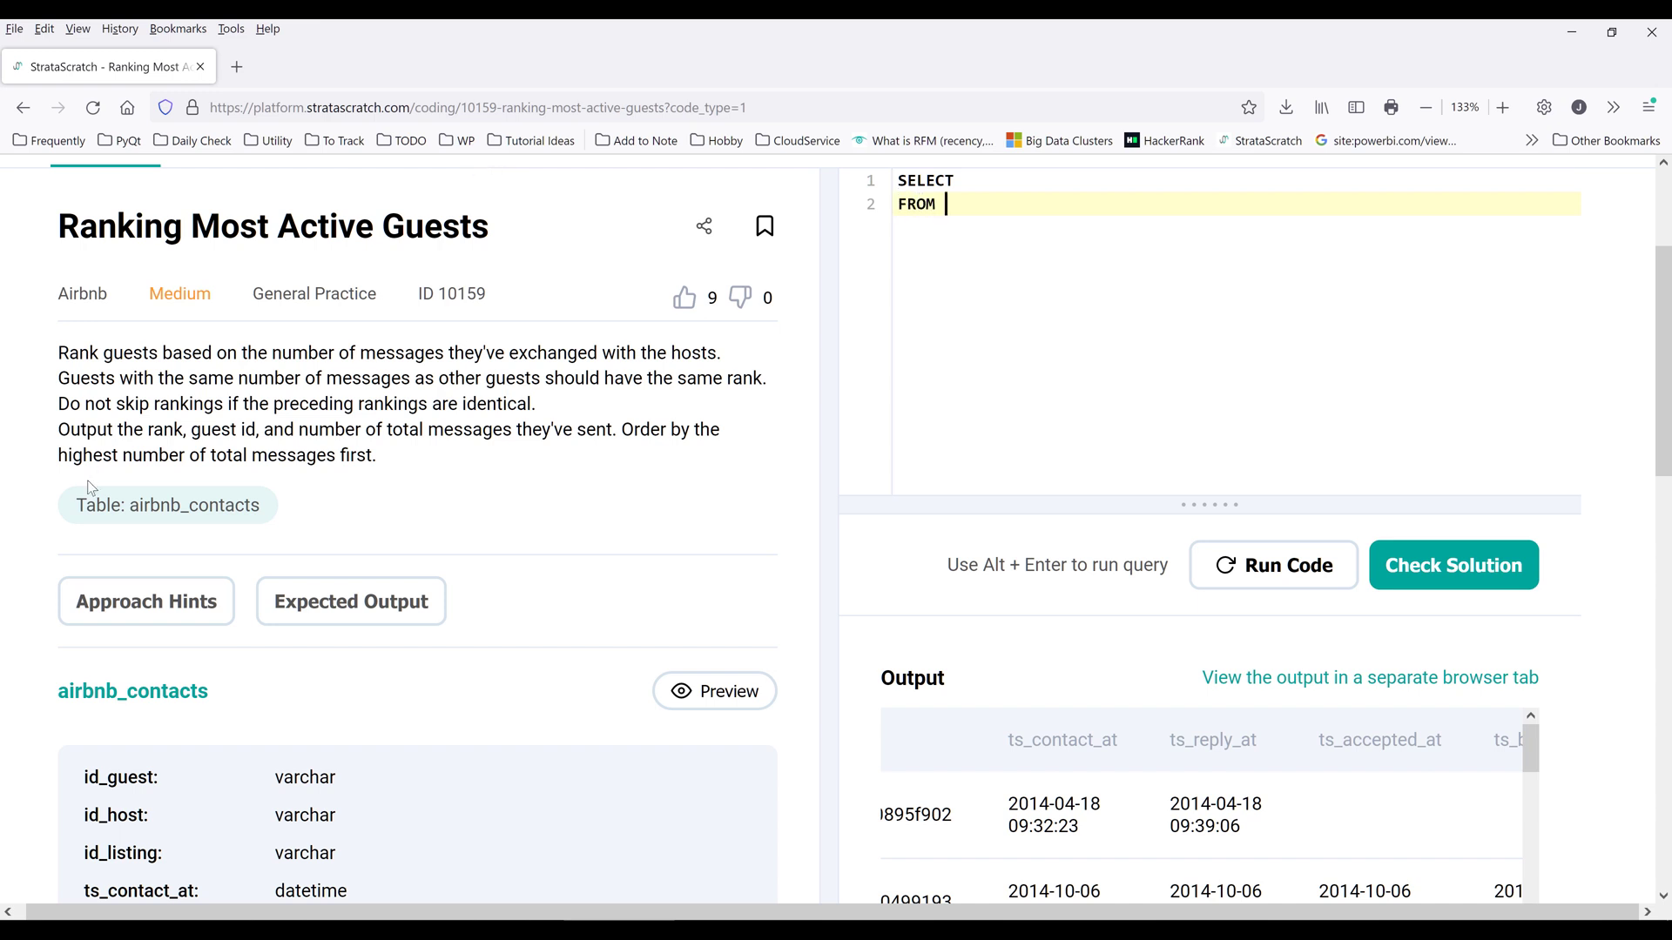
pyautogui.write('airbnb_contacts')
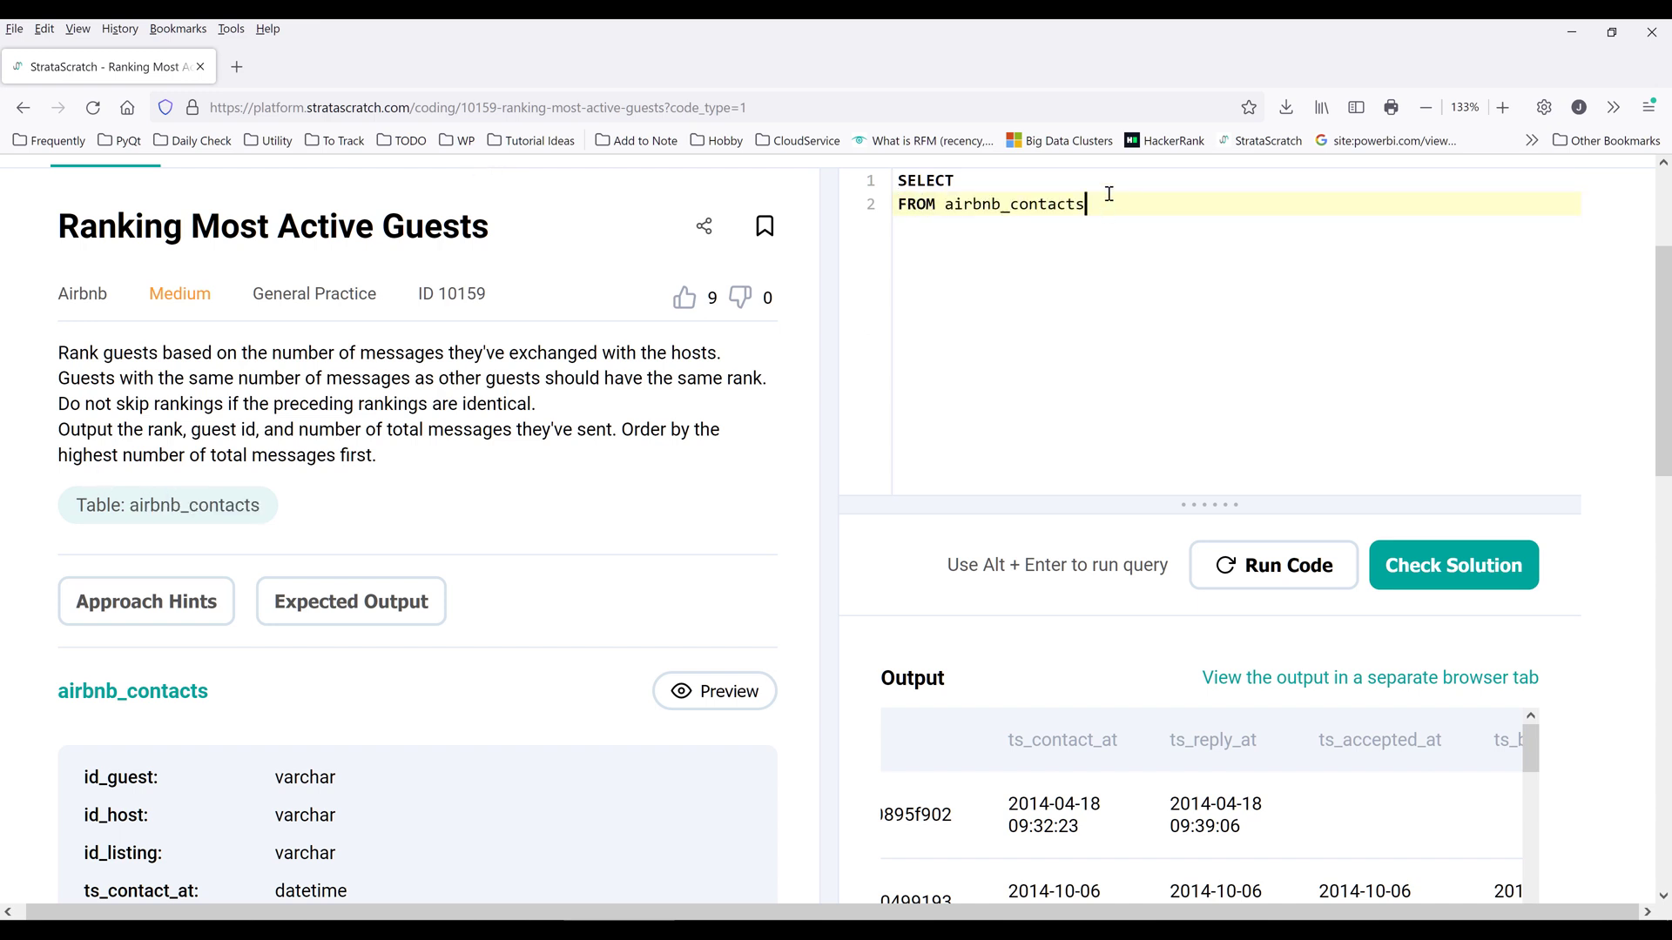
pyautogui.press('Enter')
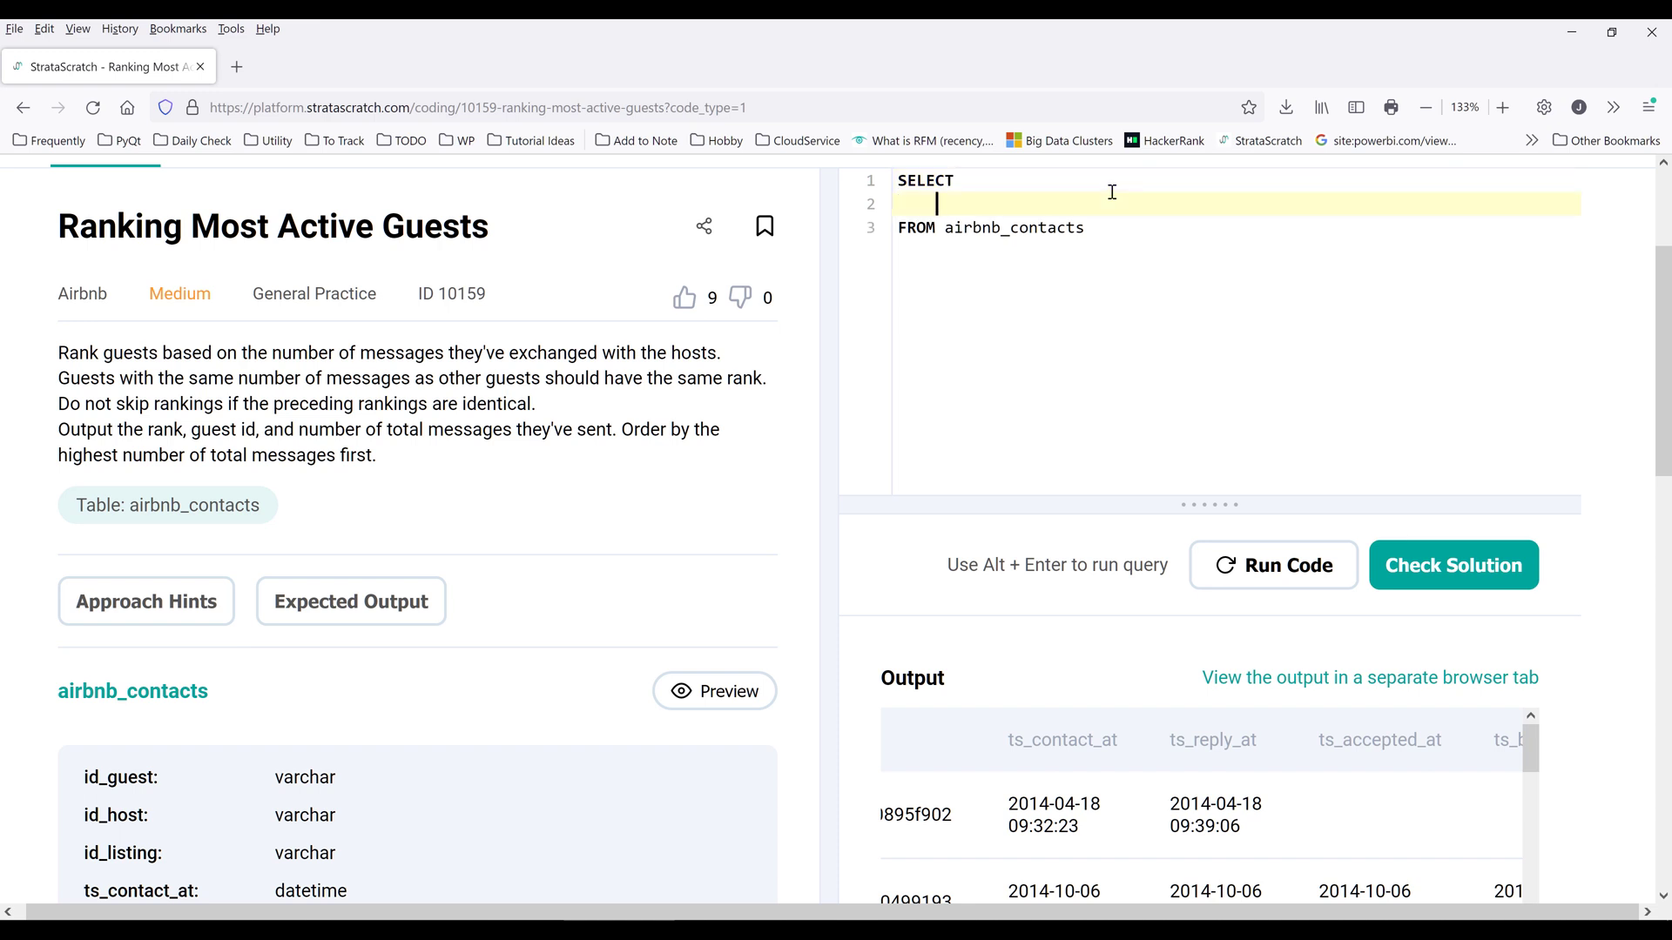
pyautogui.write('id_guest,')
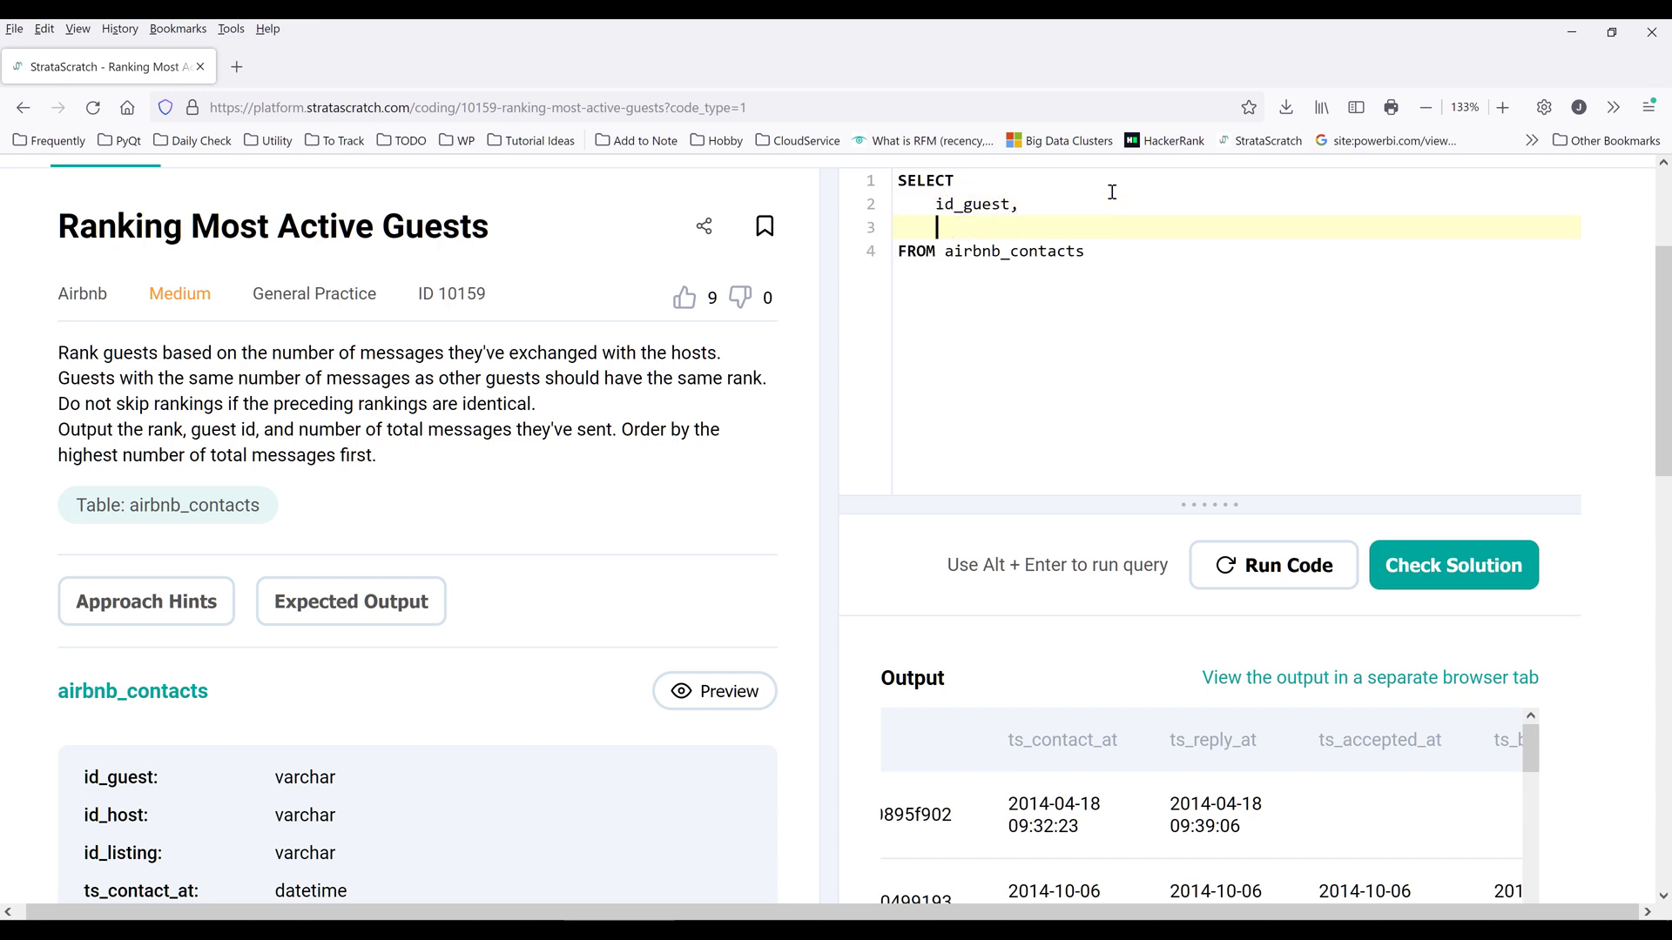
pyautogui.write('n')
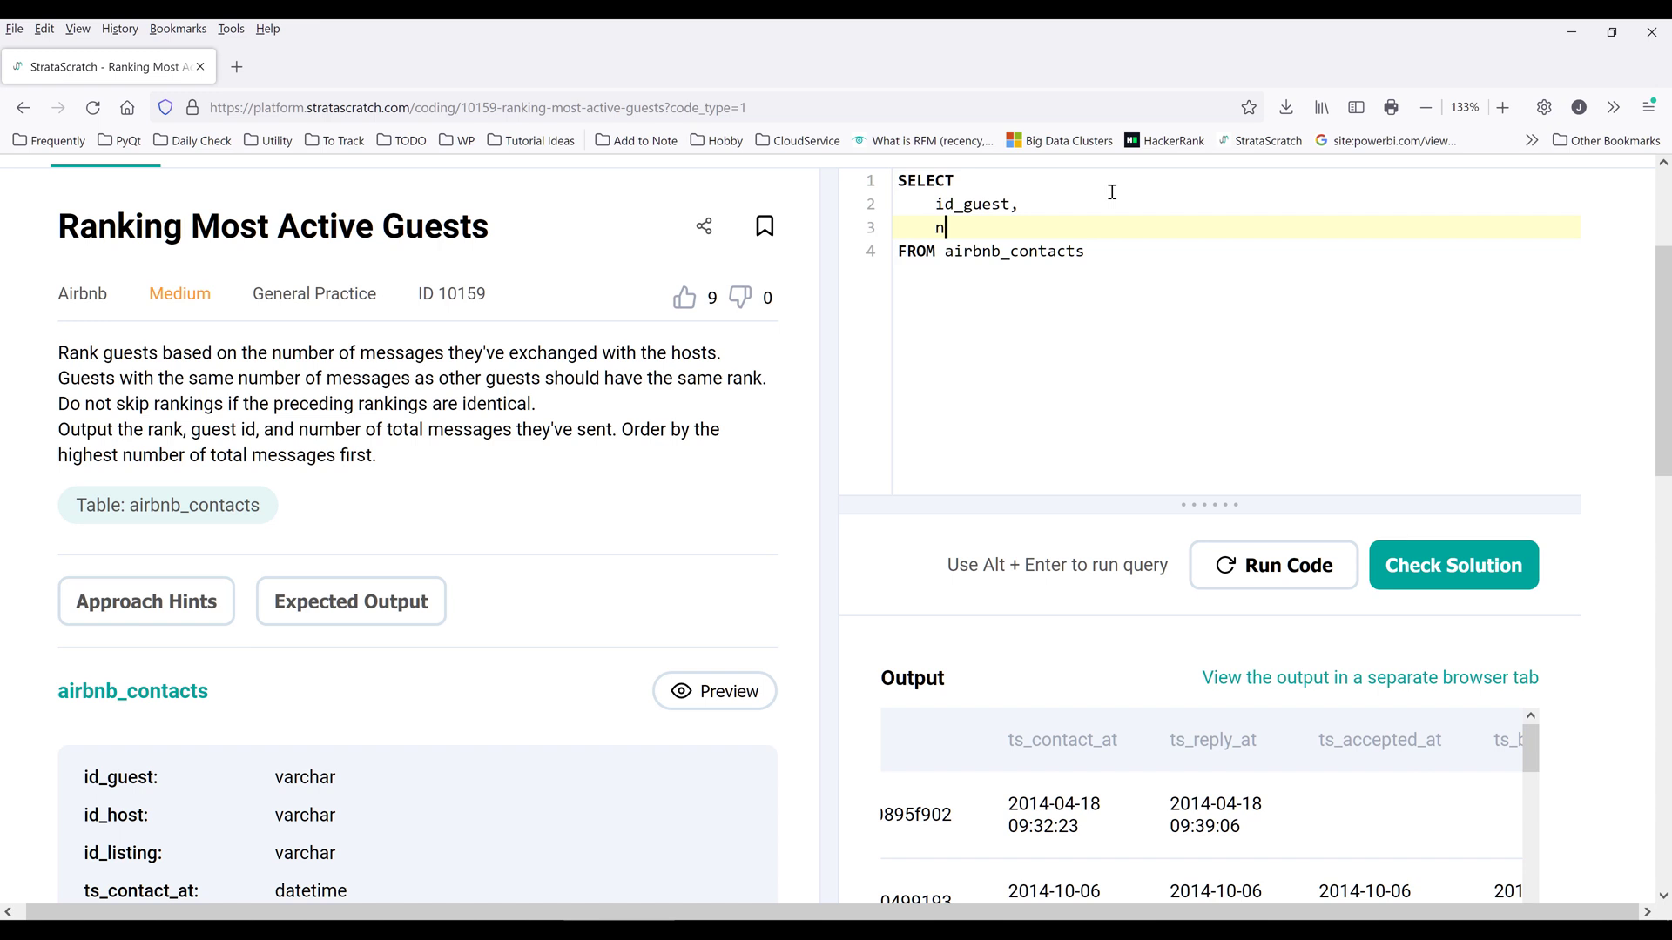
pyautogui.write('_messages')
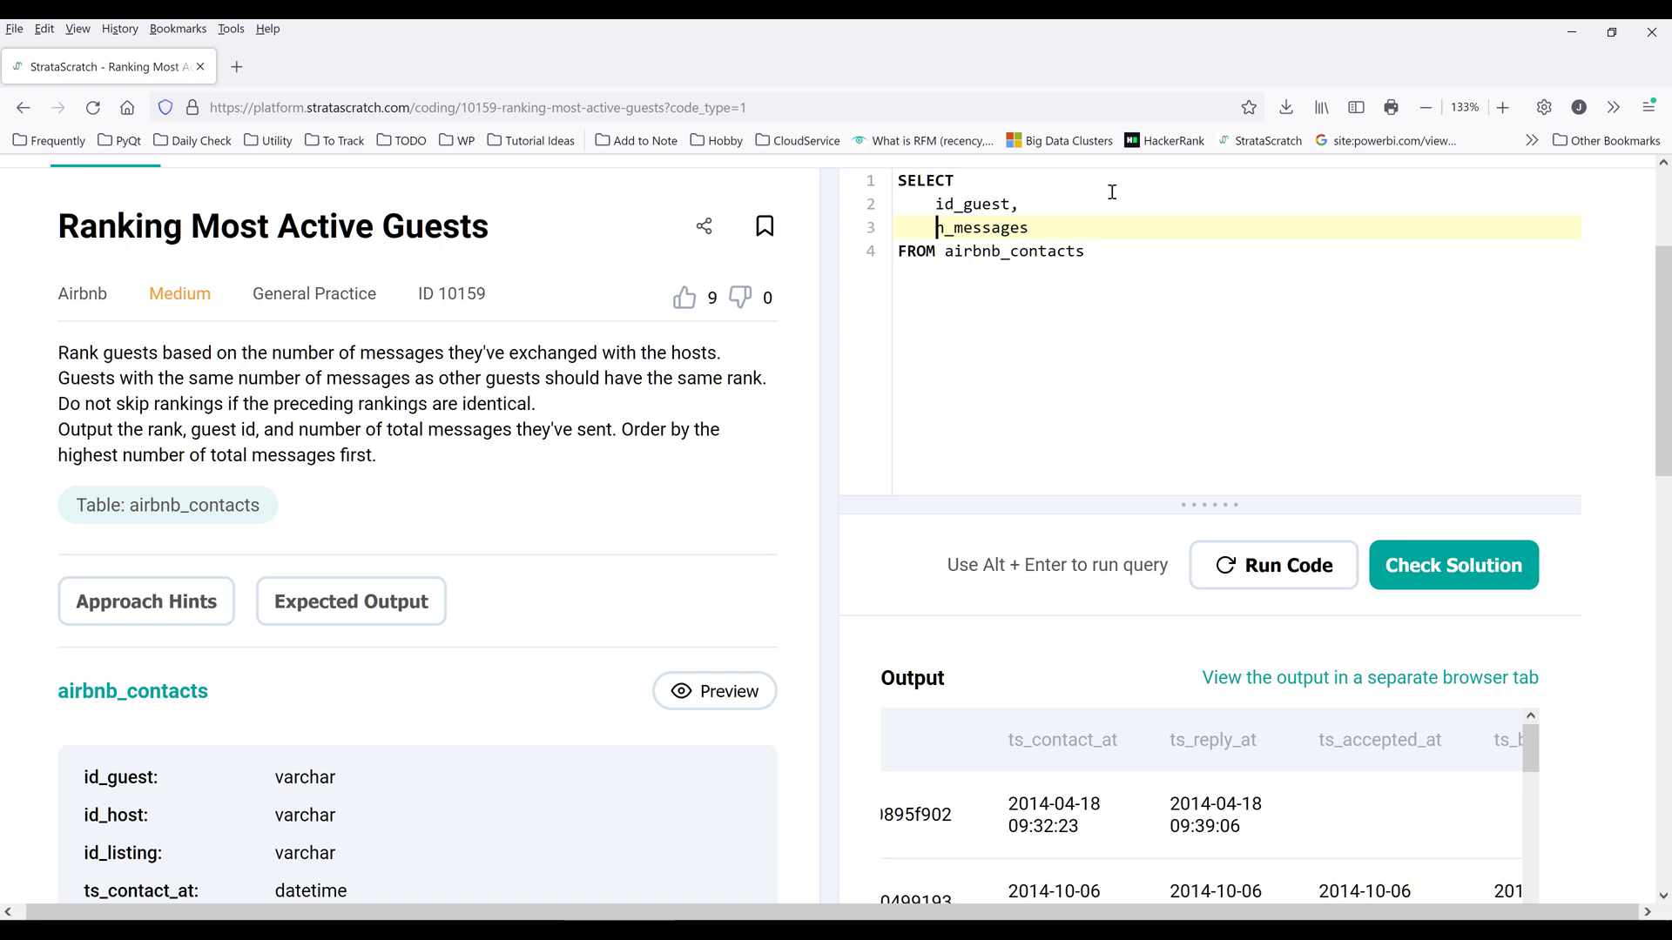
# - Wrap n_messages in SUM() and group the results by id_guest
pyautogui.write('S')
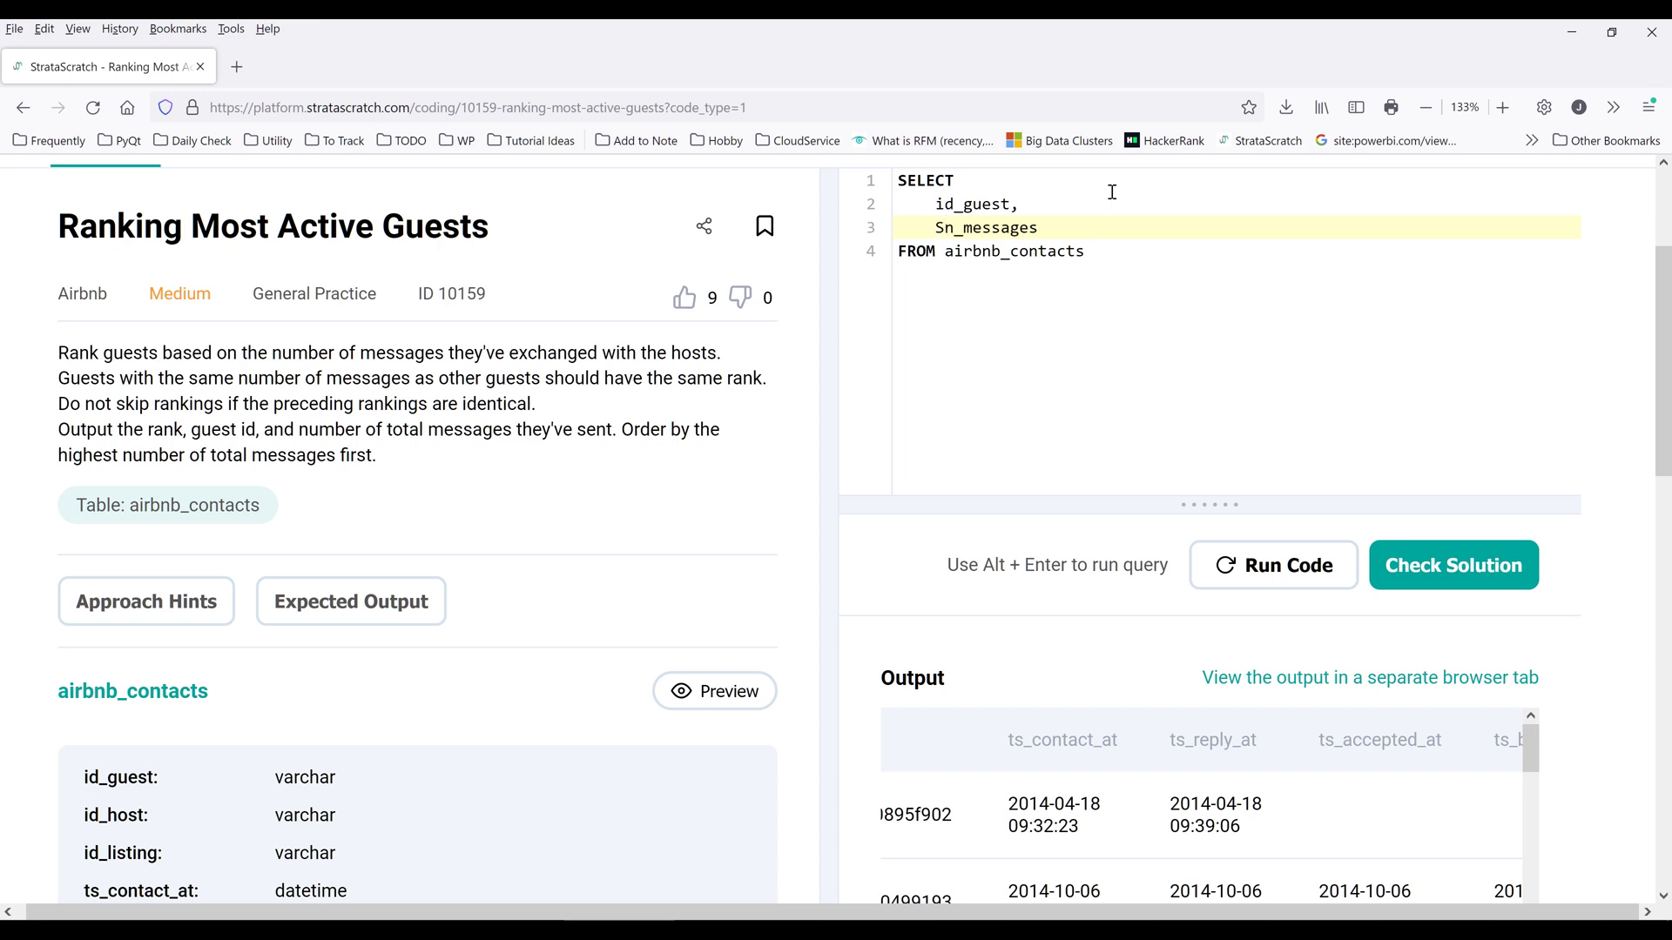
pyautogui.write('SUM(')
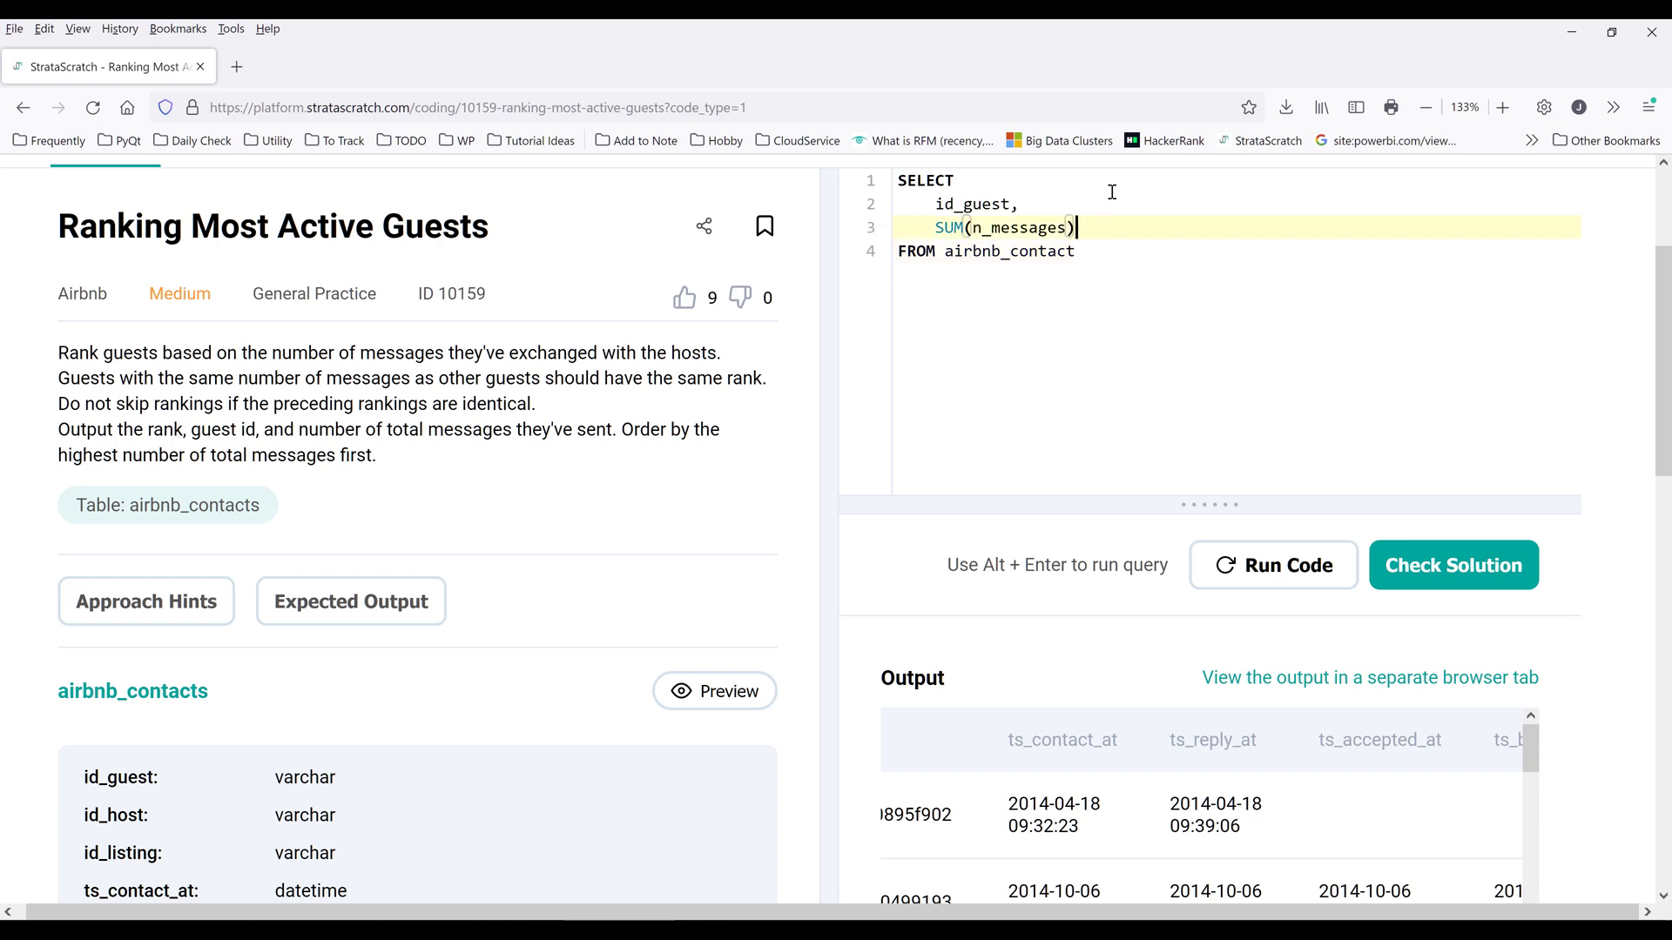
pyautogui.write('GROUP BY')
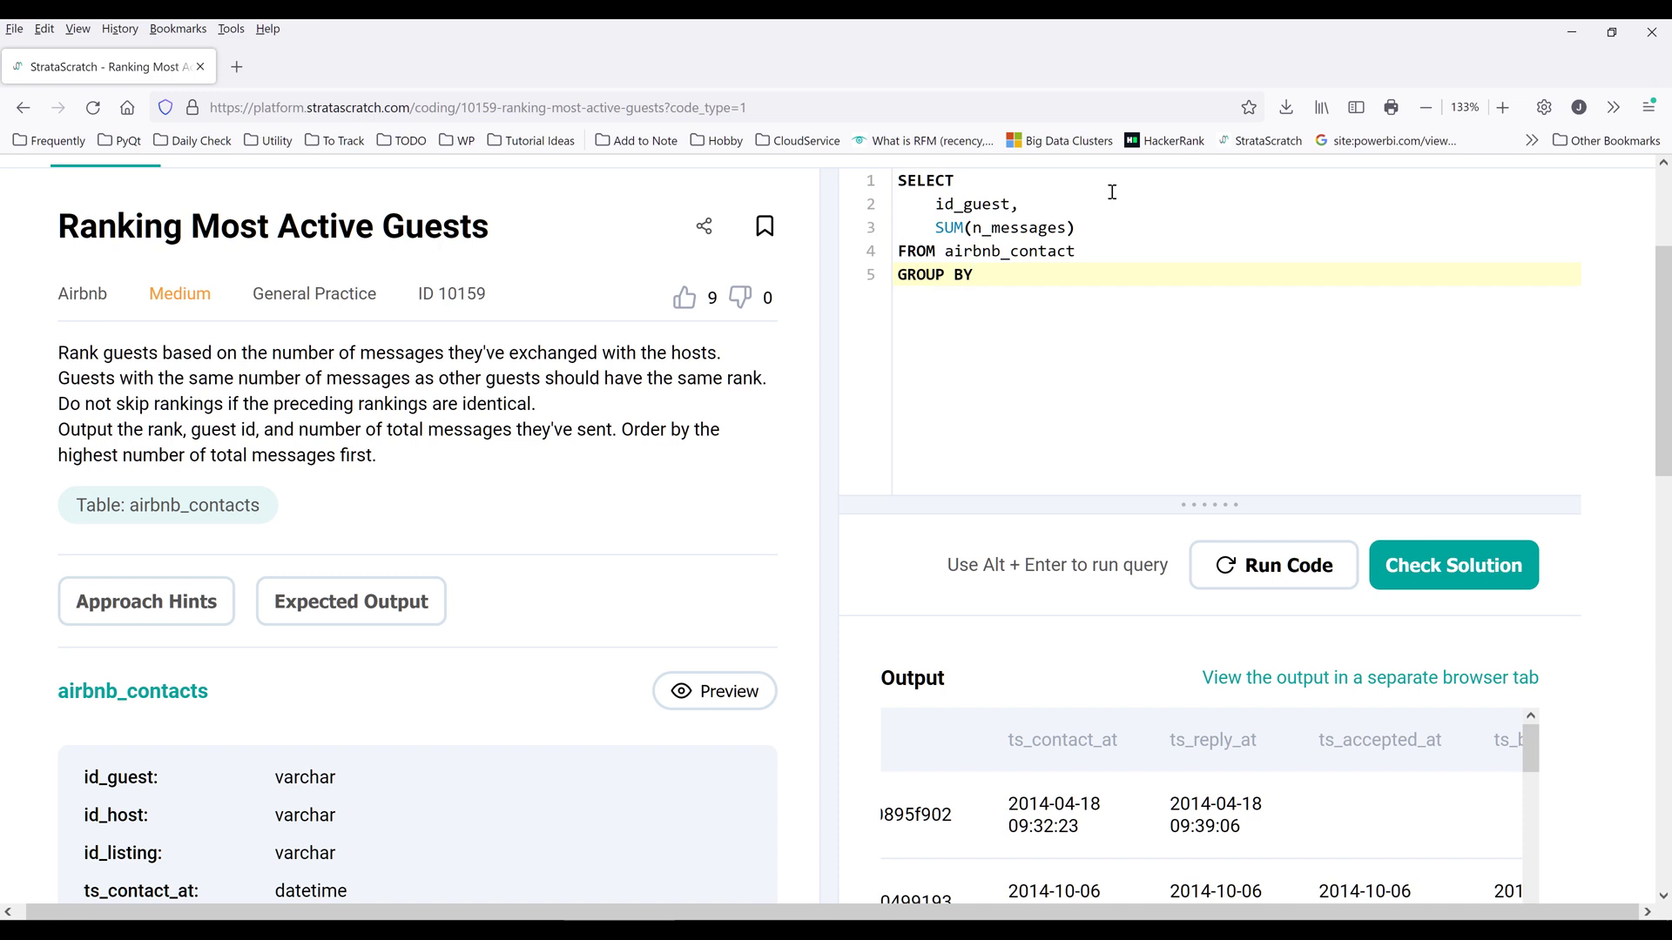
pyautogui.write('id_guest')
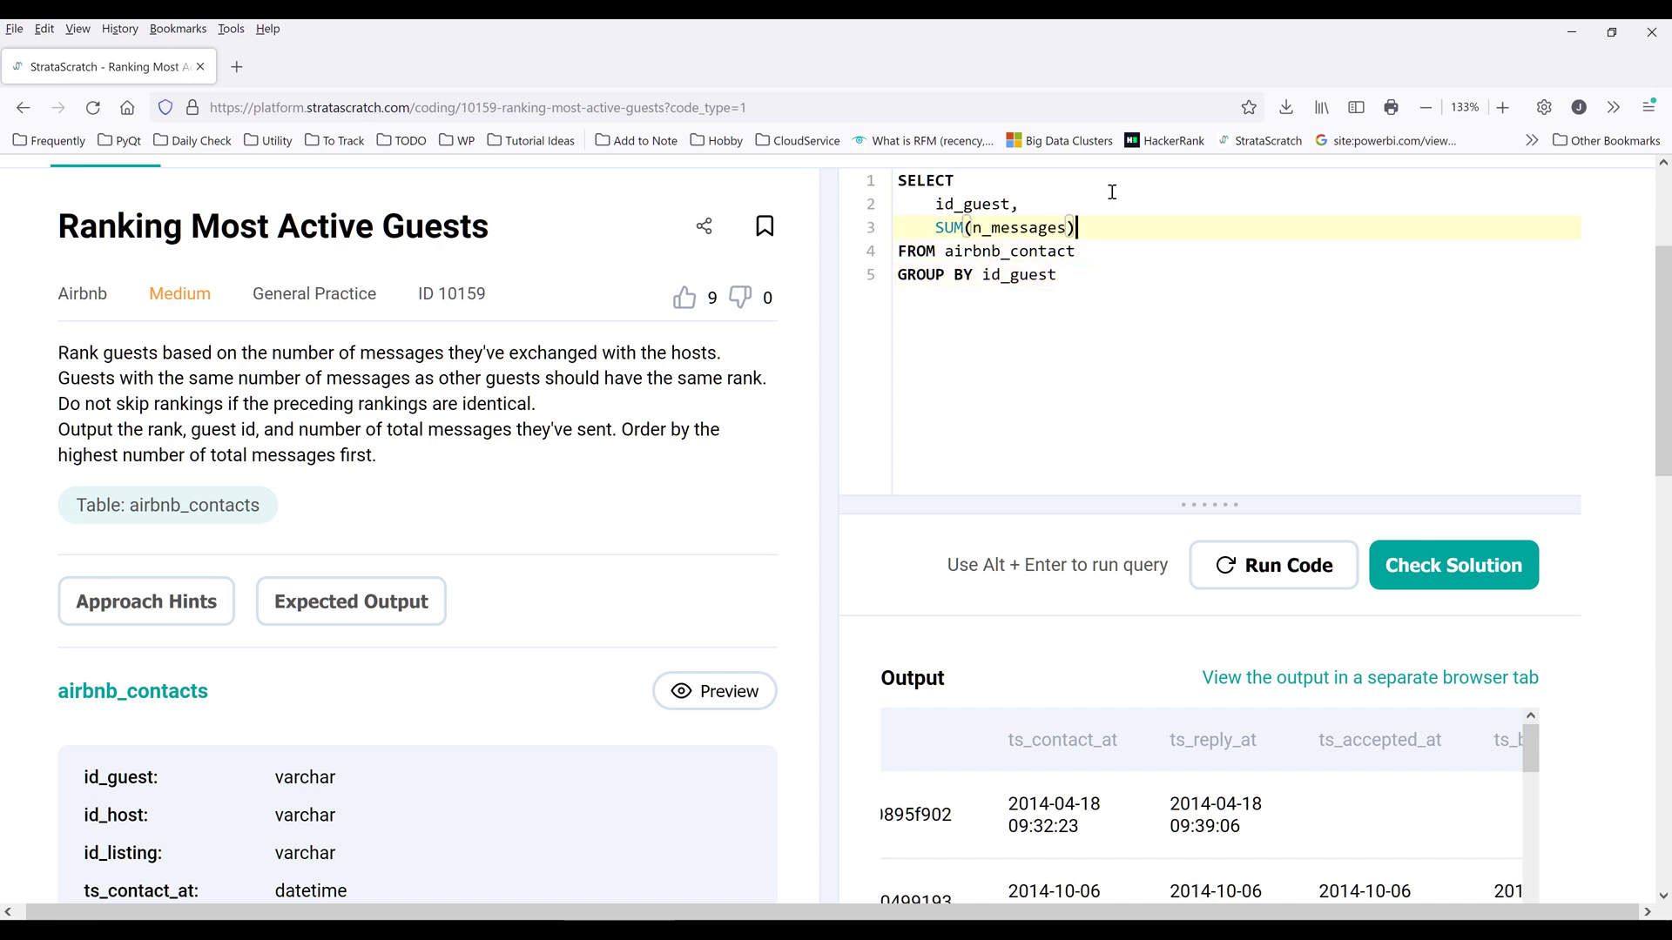
pyautogui.write(',')
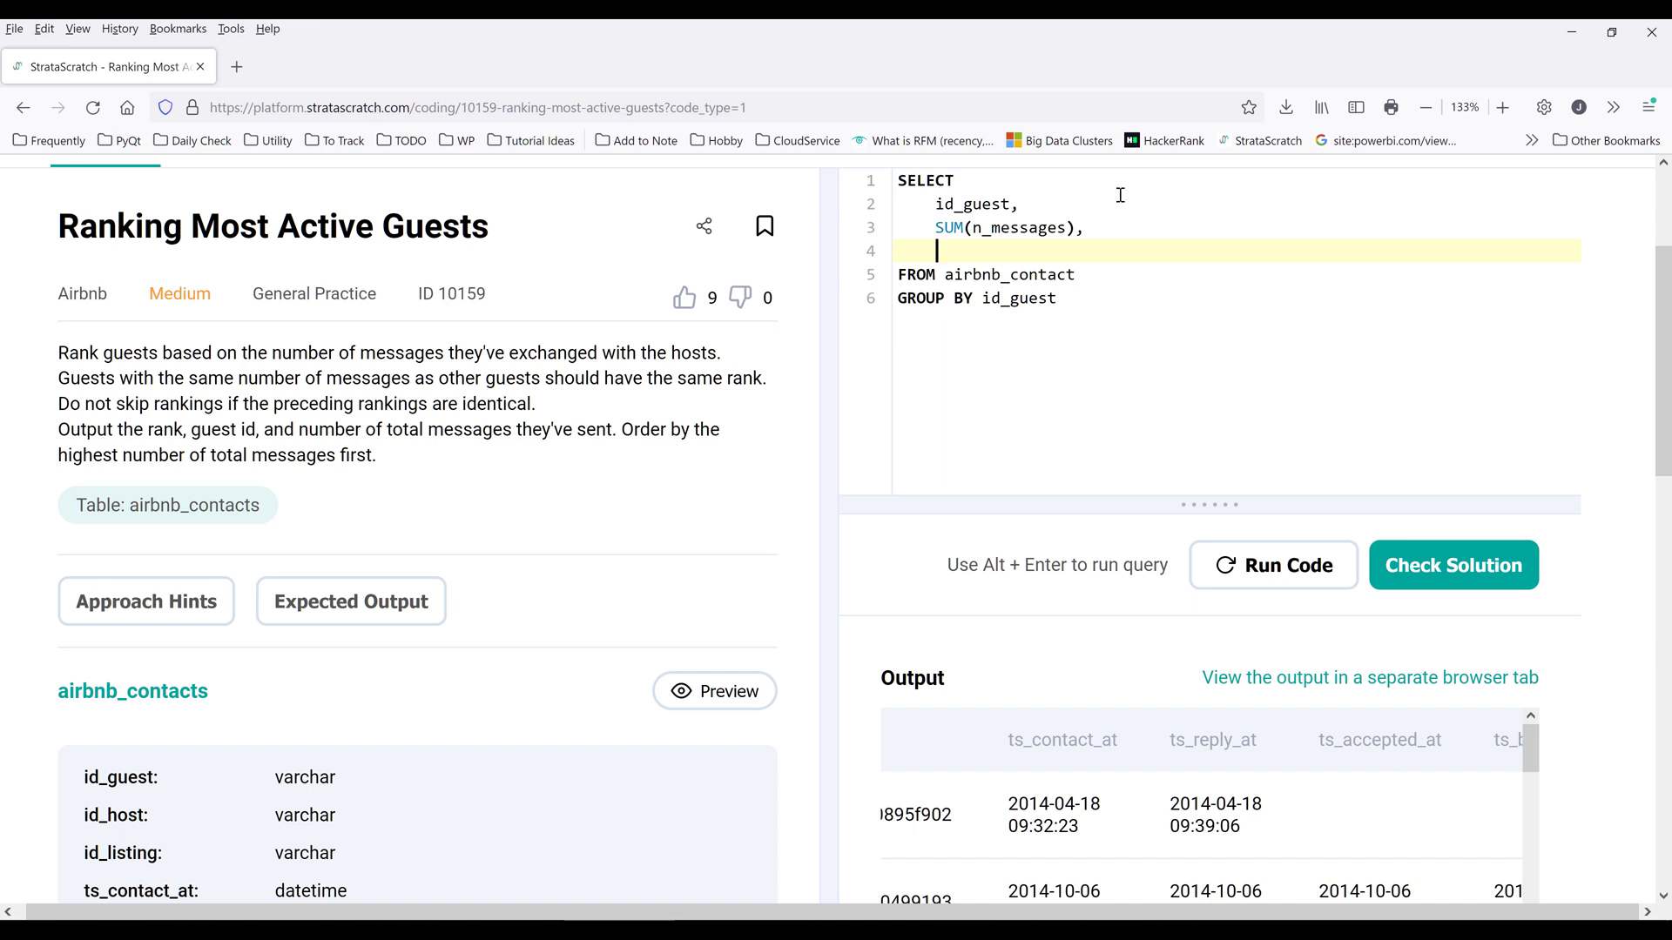
pyautogui.moveTo(1101, 208)
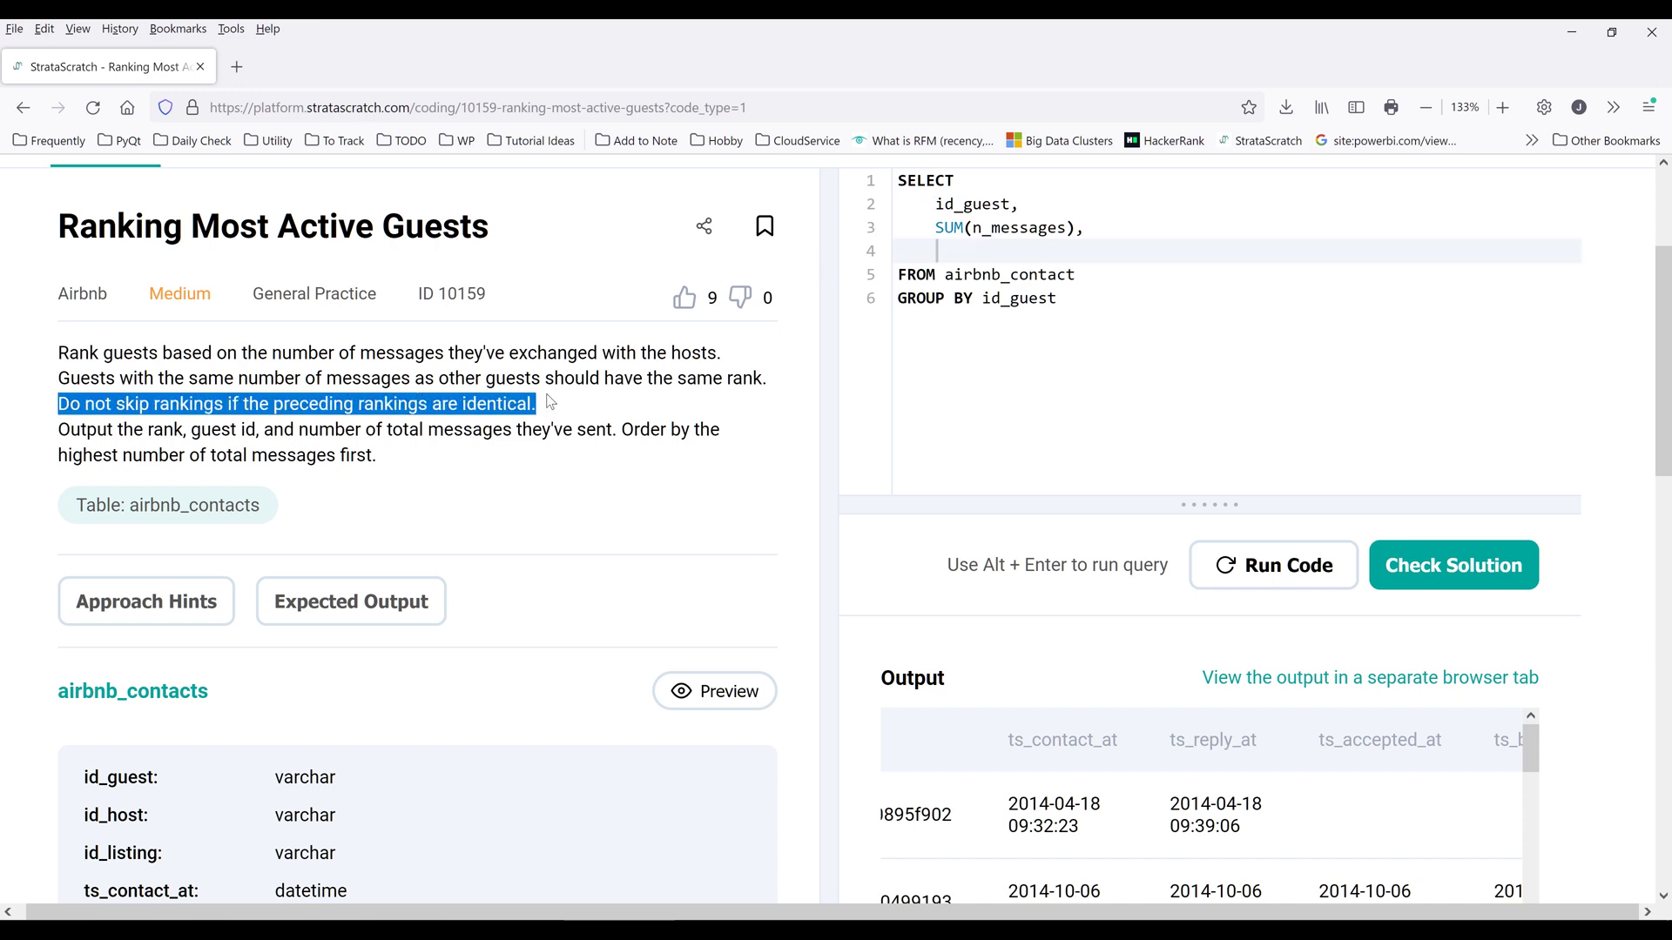
pyautogui.moveTo(789, 356)
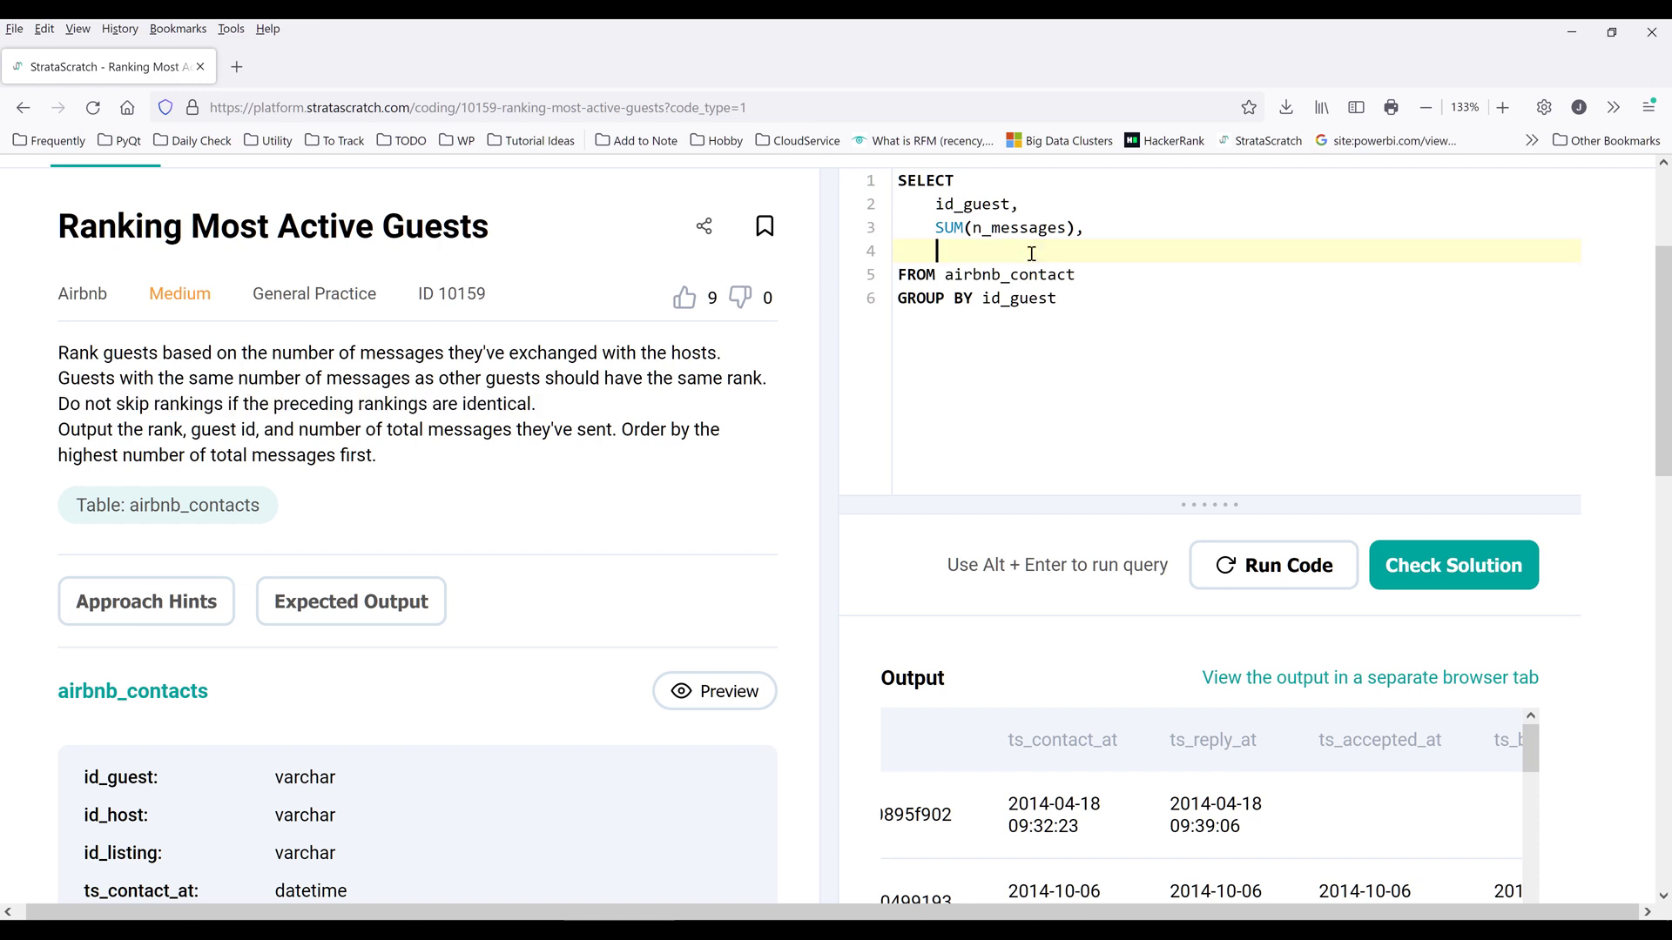
# - Add DENSE_RANK() OVER (PARTITION BY id_guest) to the SELECT list
pyautogui.write('DENSE_RANK()')
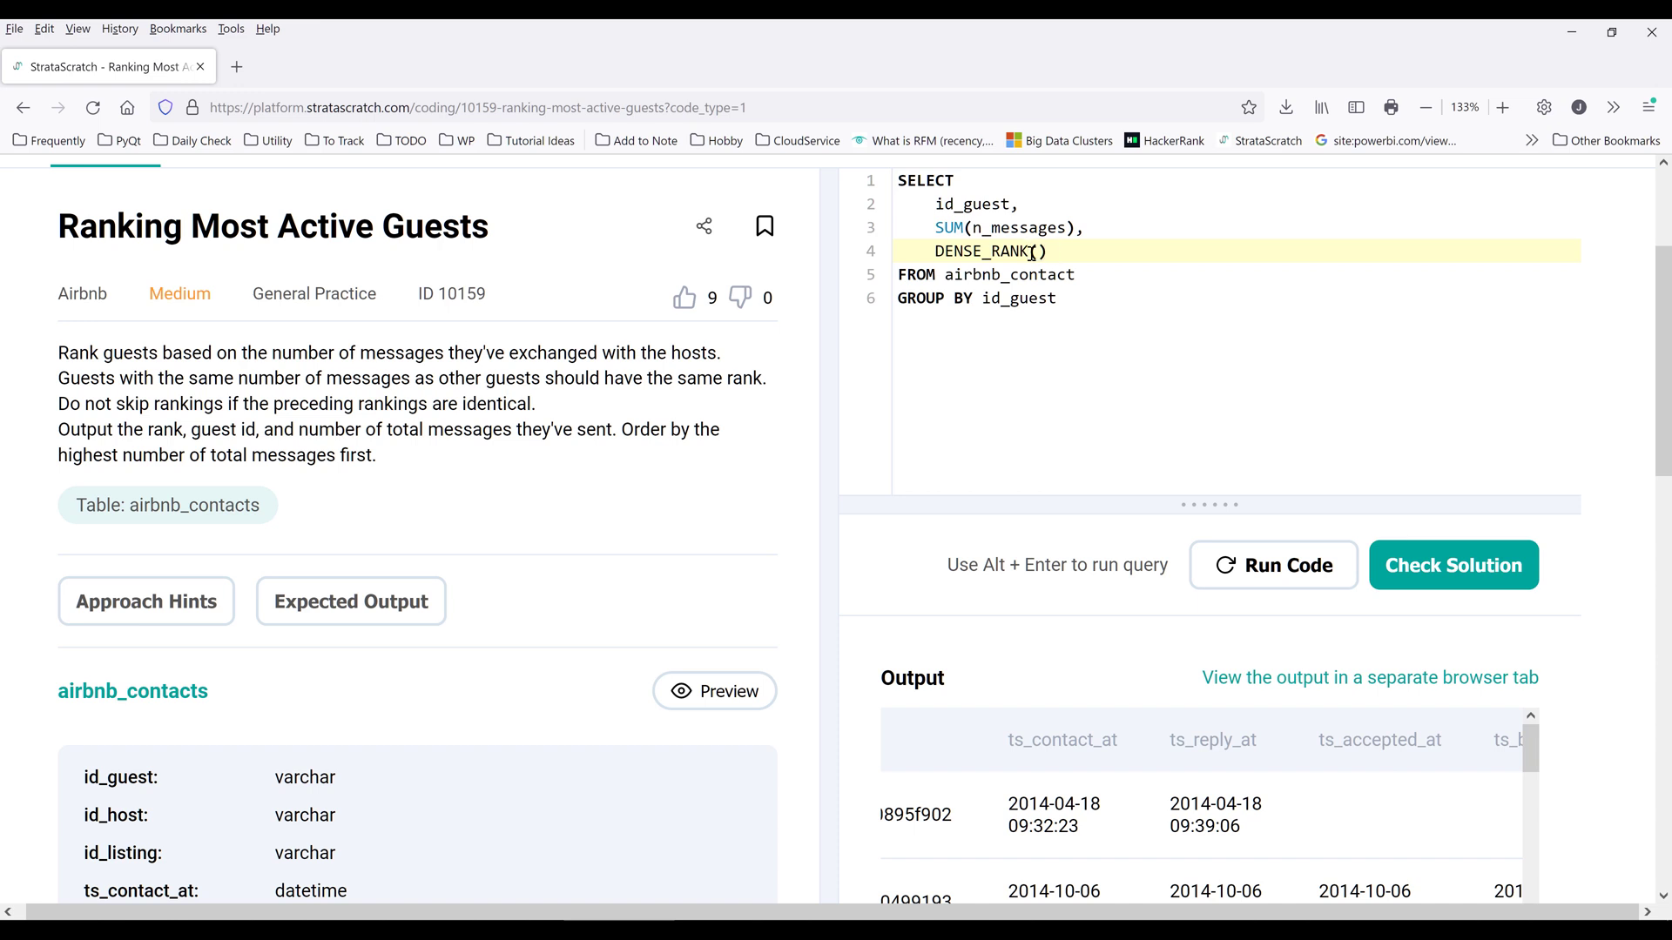
pyautogui.click(1057, 251)
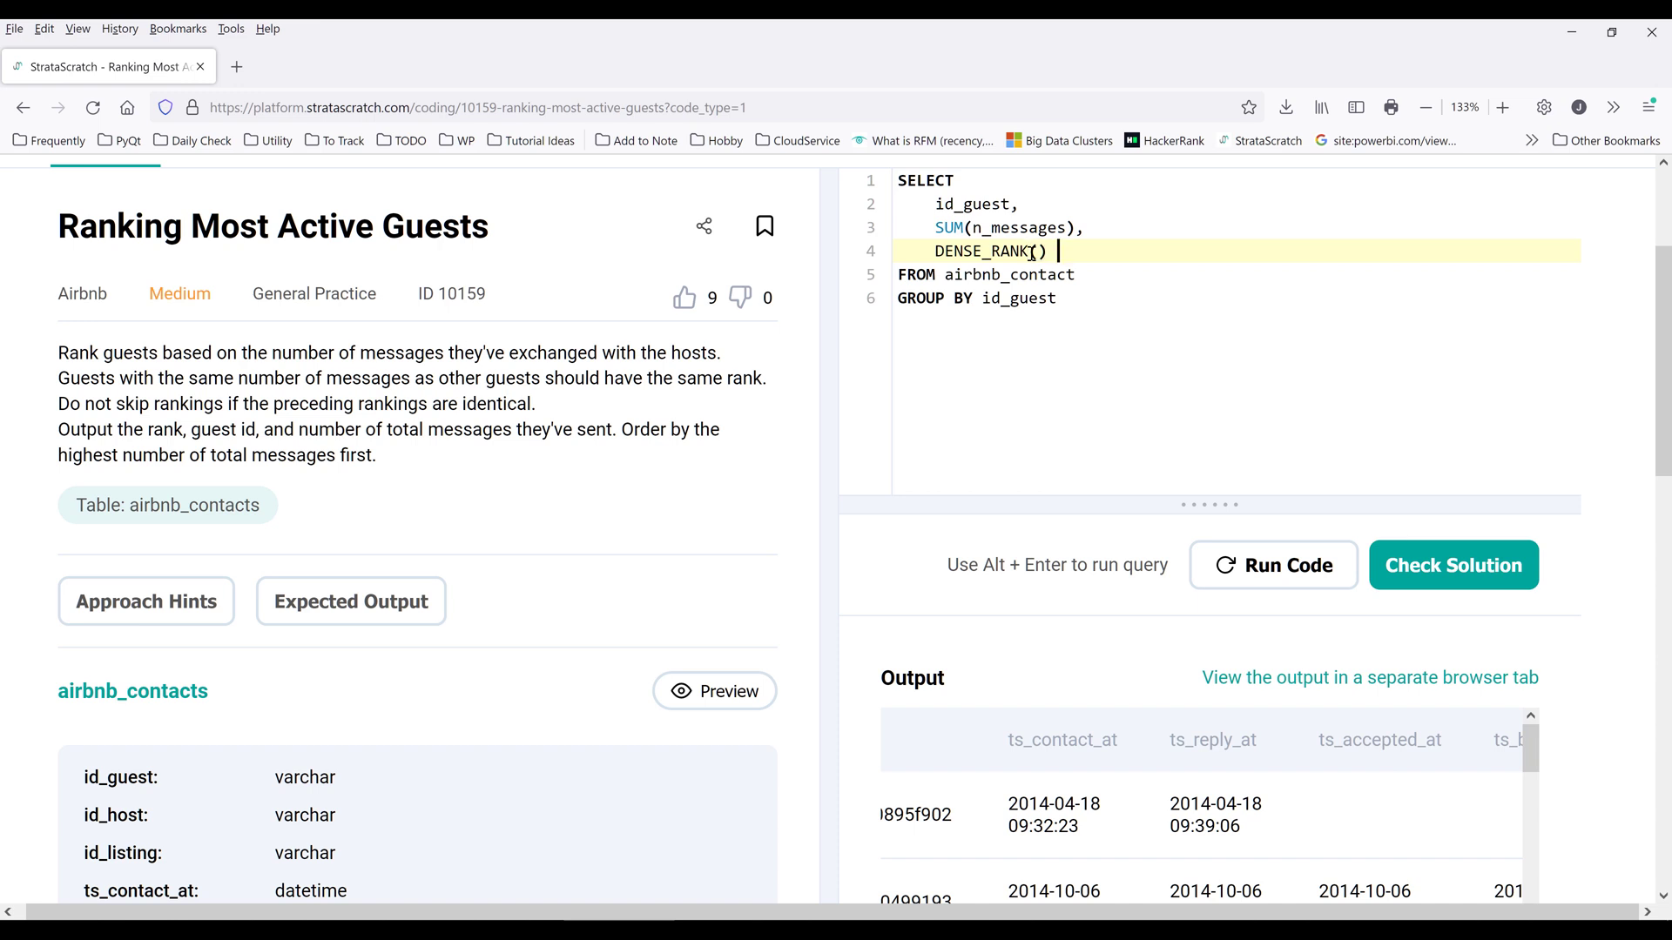
pyautogui.write('OVER')
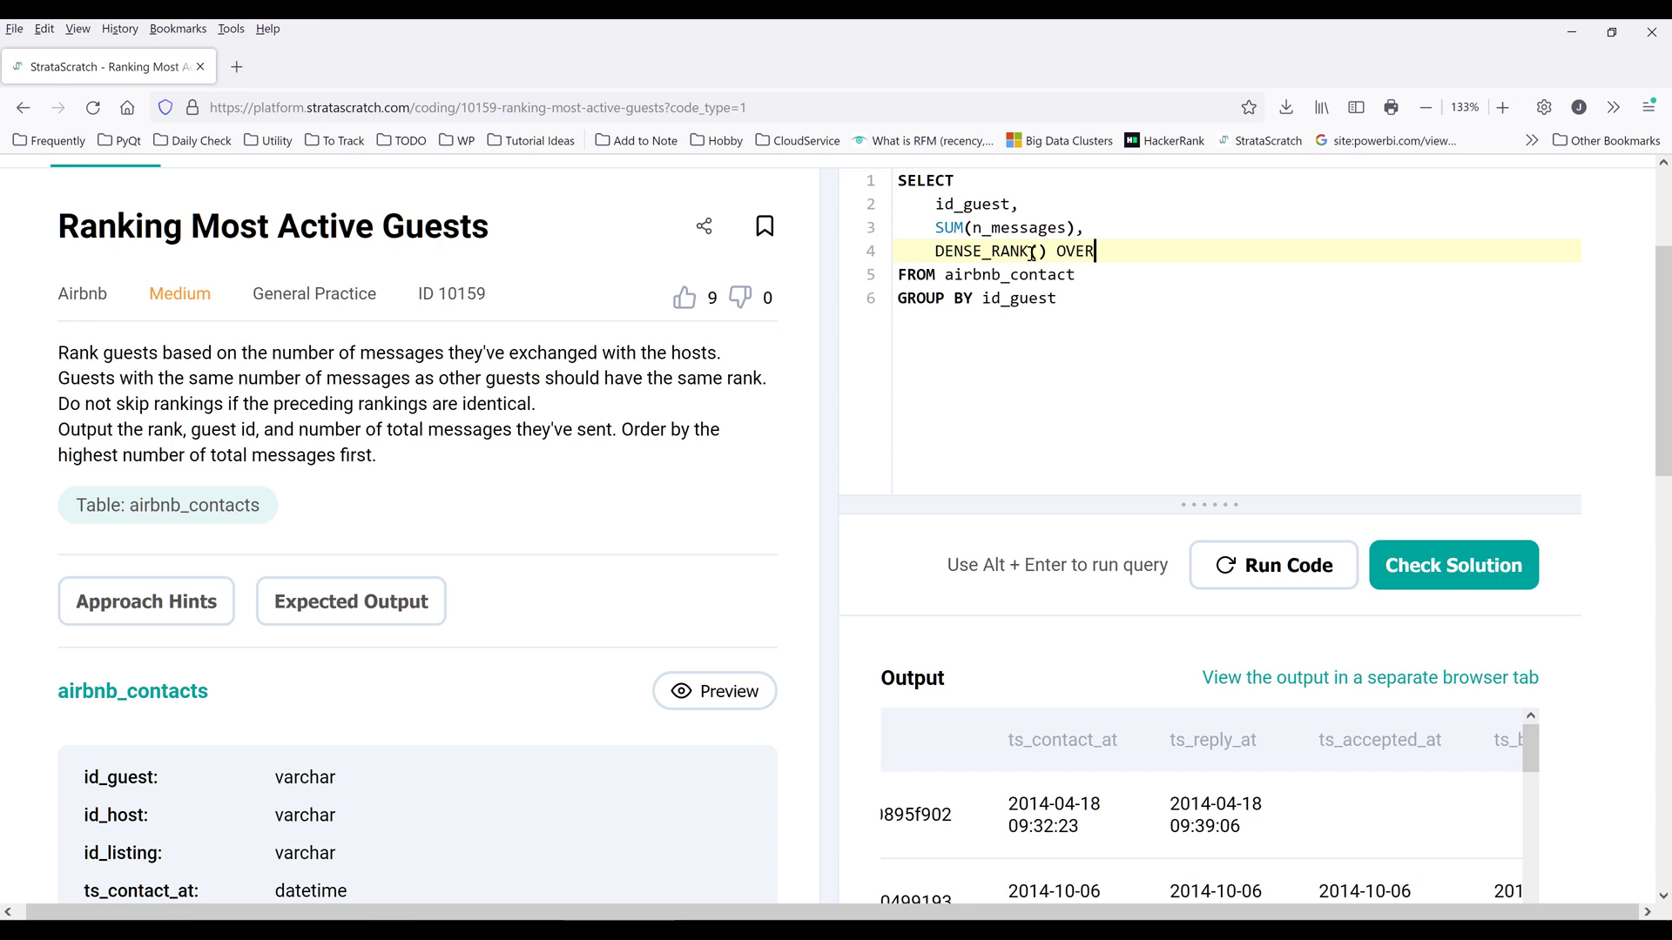
pyautogui.write('(PARTITION')
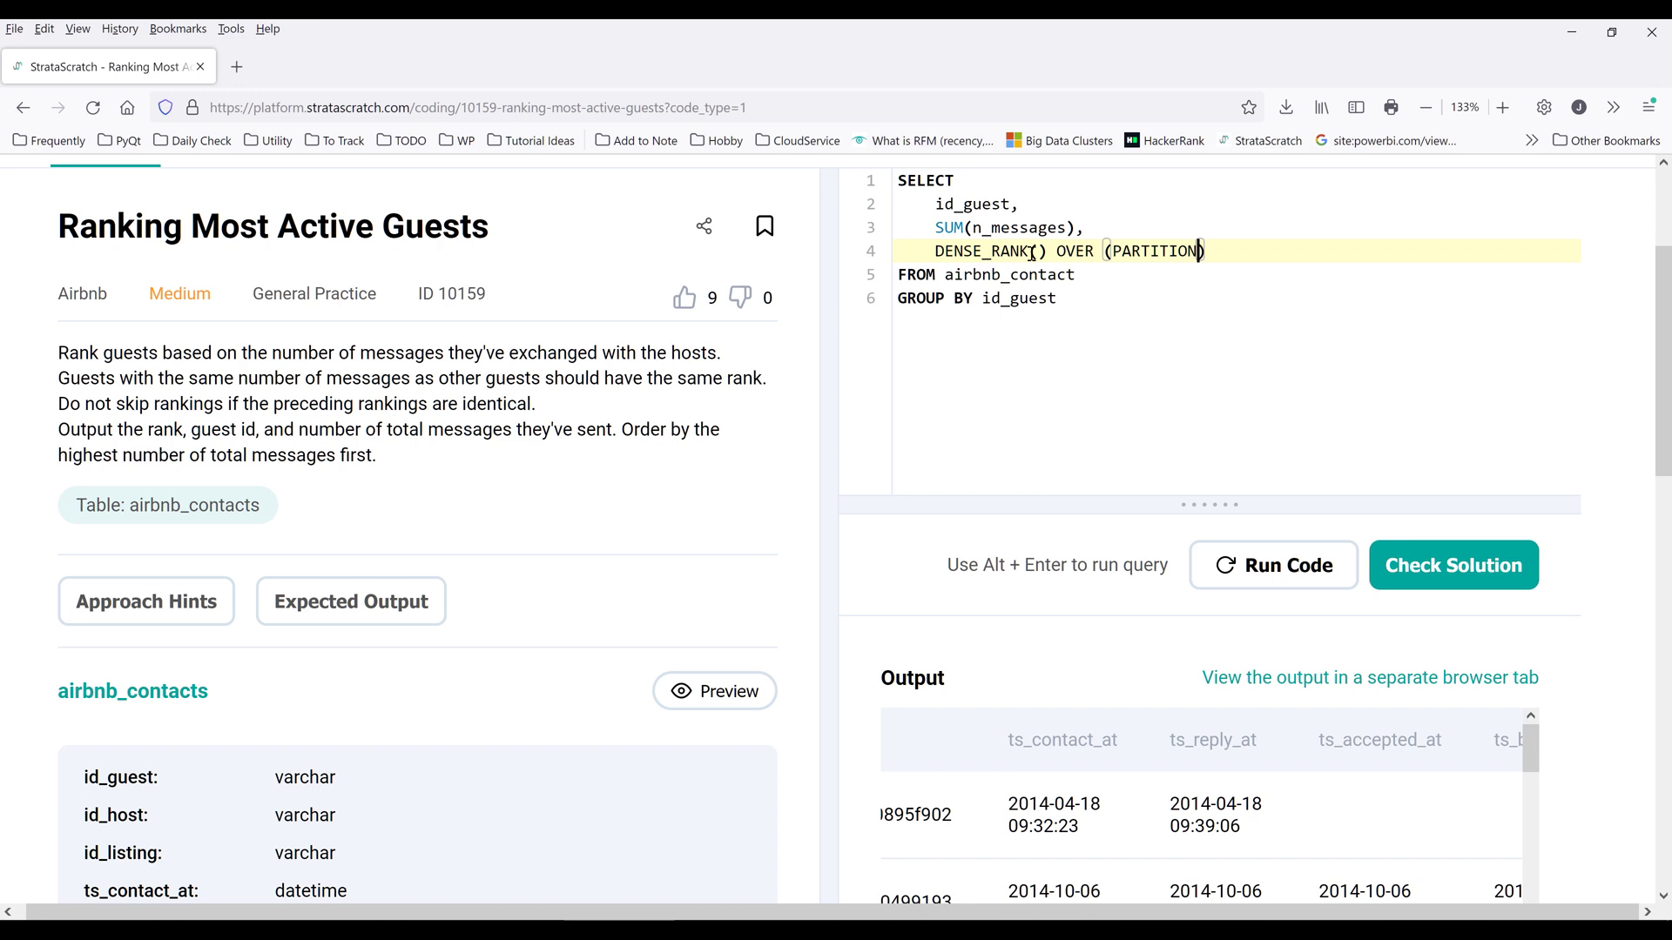
pyautogui.write('BY id_gues')
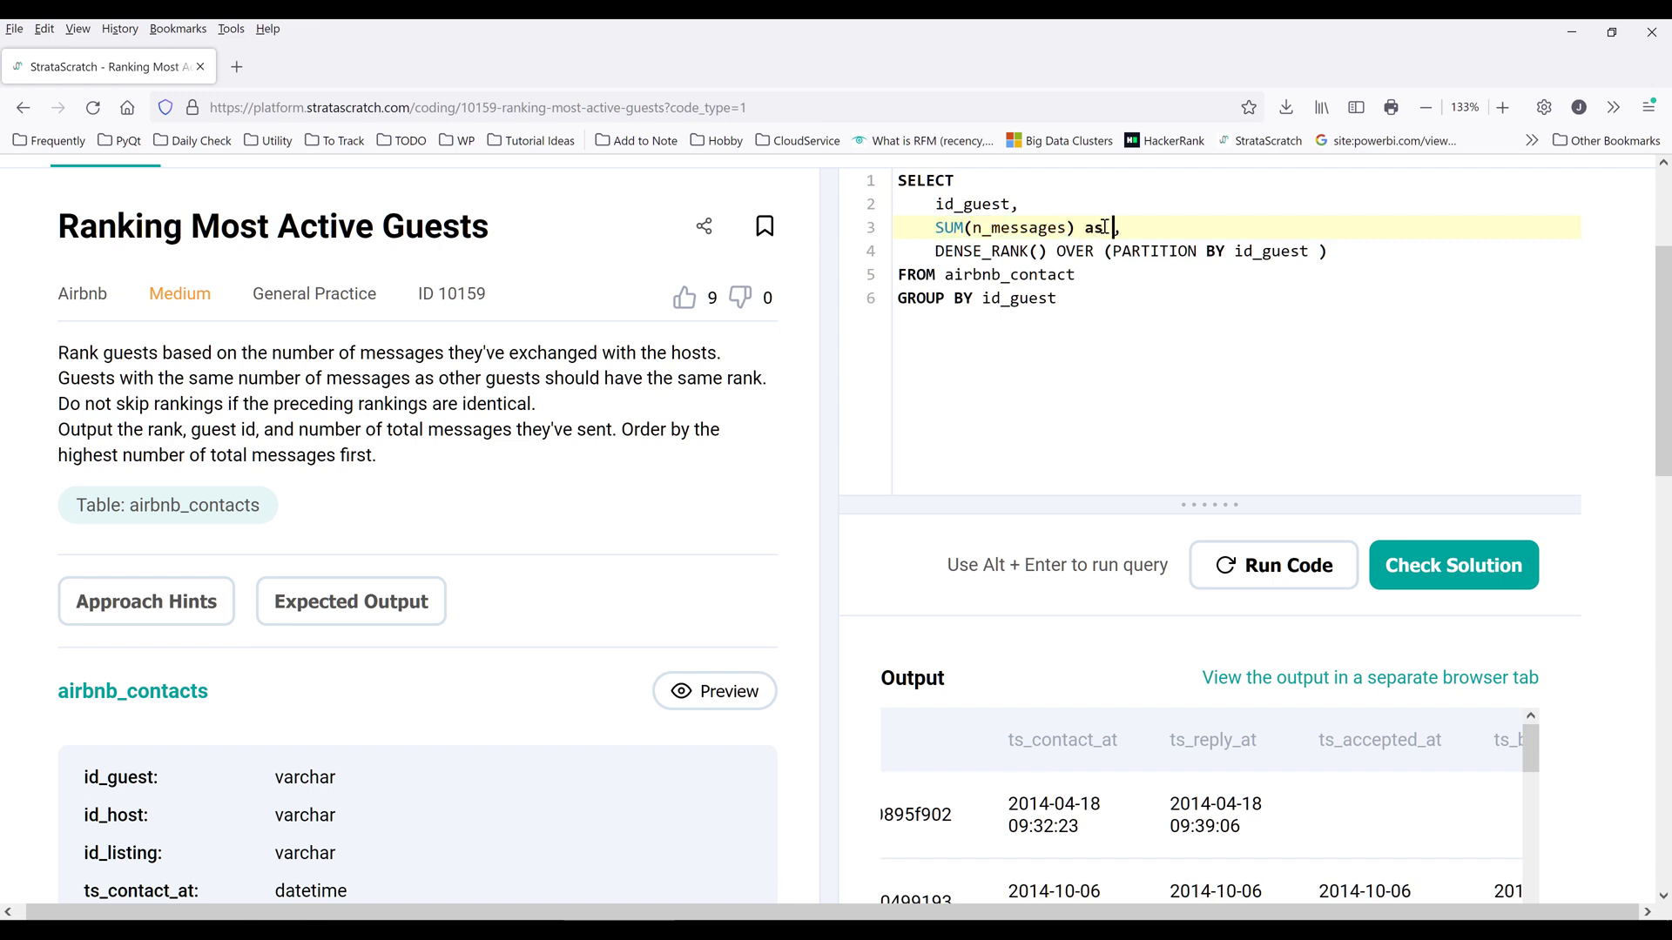
# - Alias the sum as total_messages and order the rank by SUM(n_messages) DESC
pyautogui.write('total_messages')
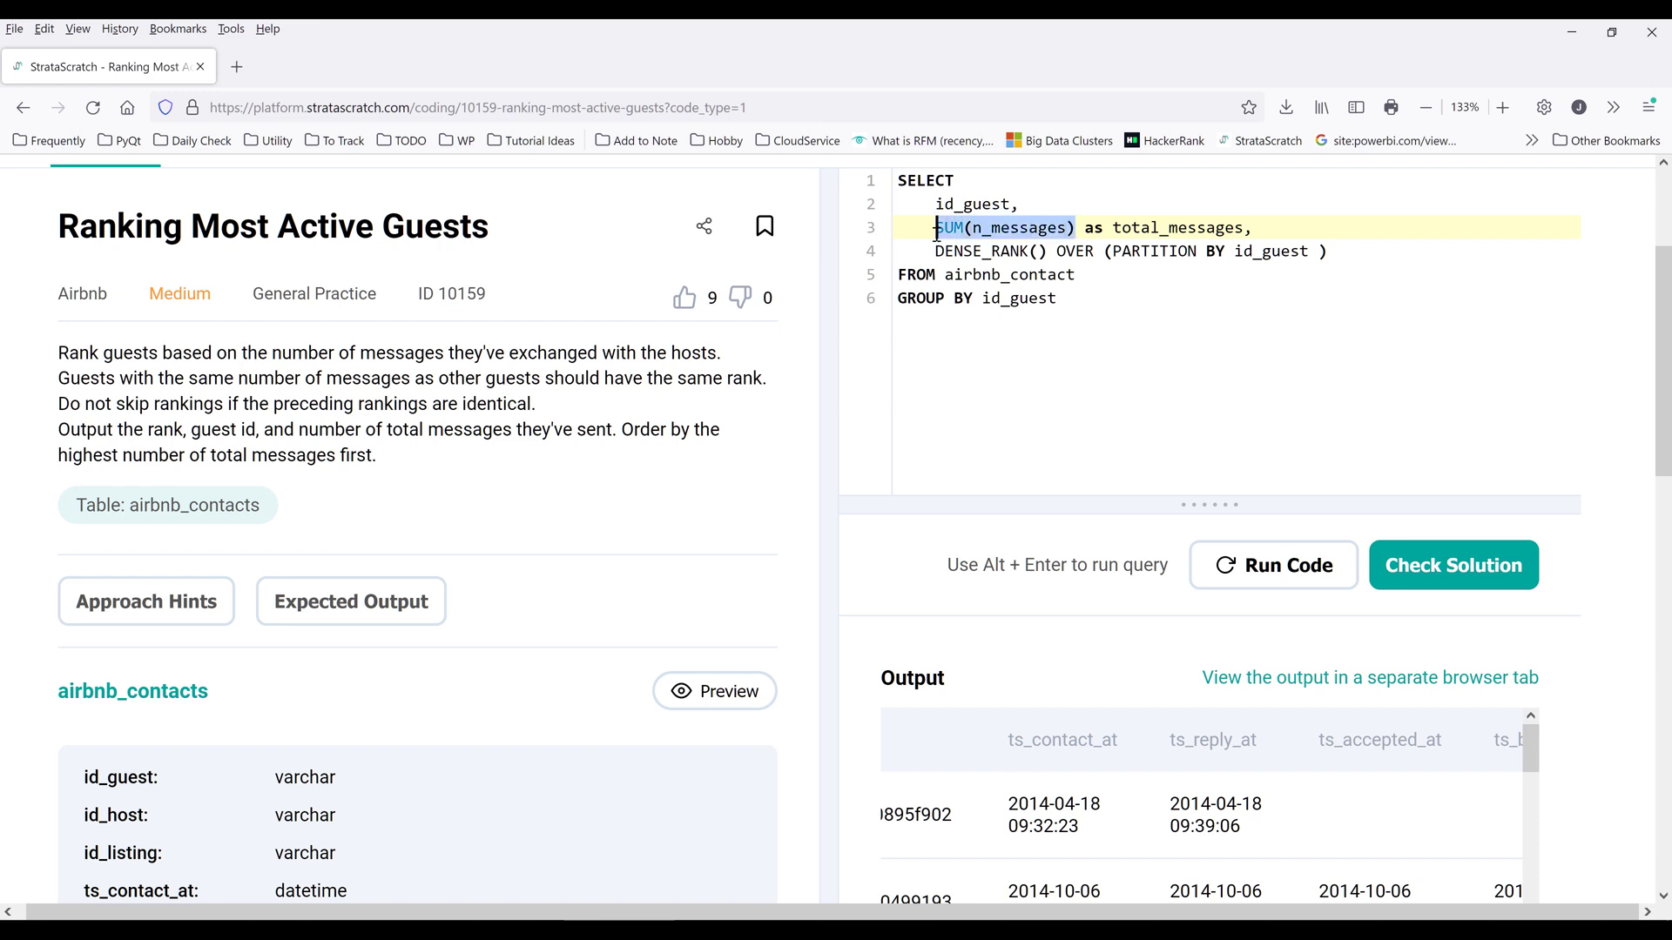
pyautogui.click(1314, 250)
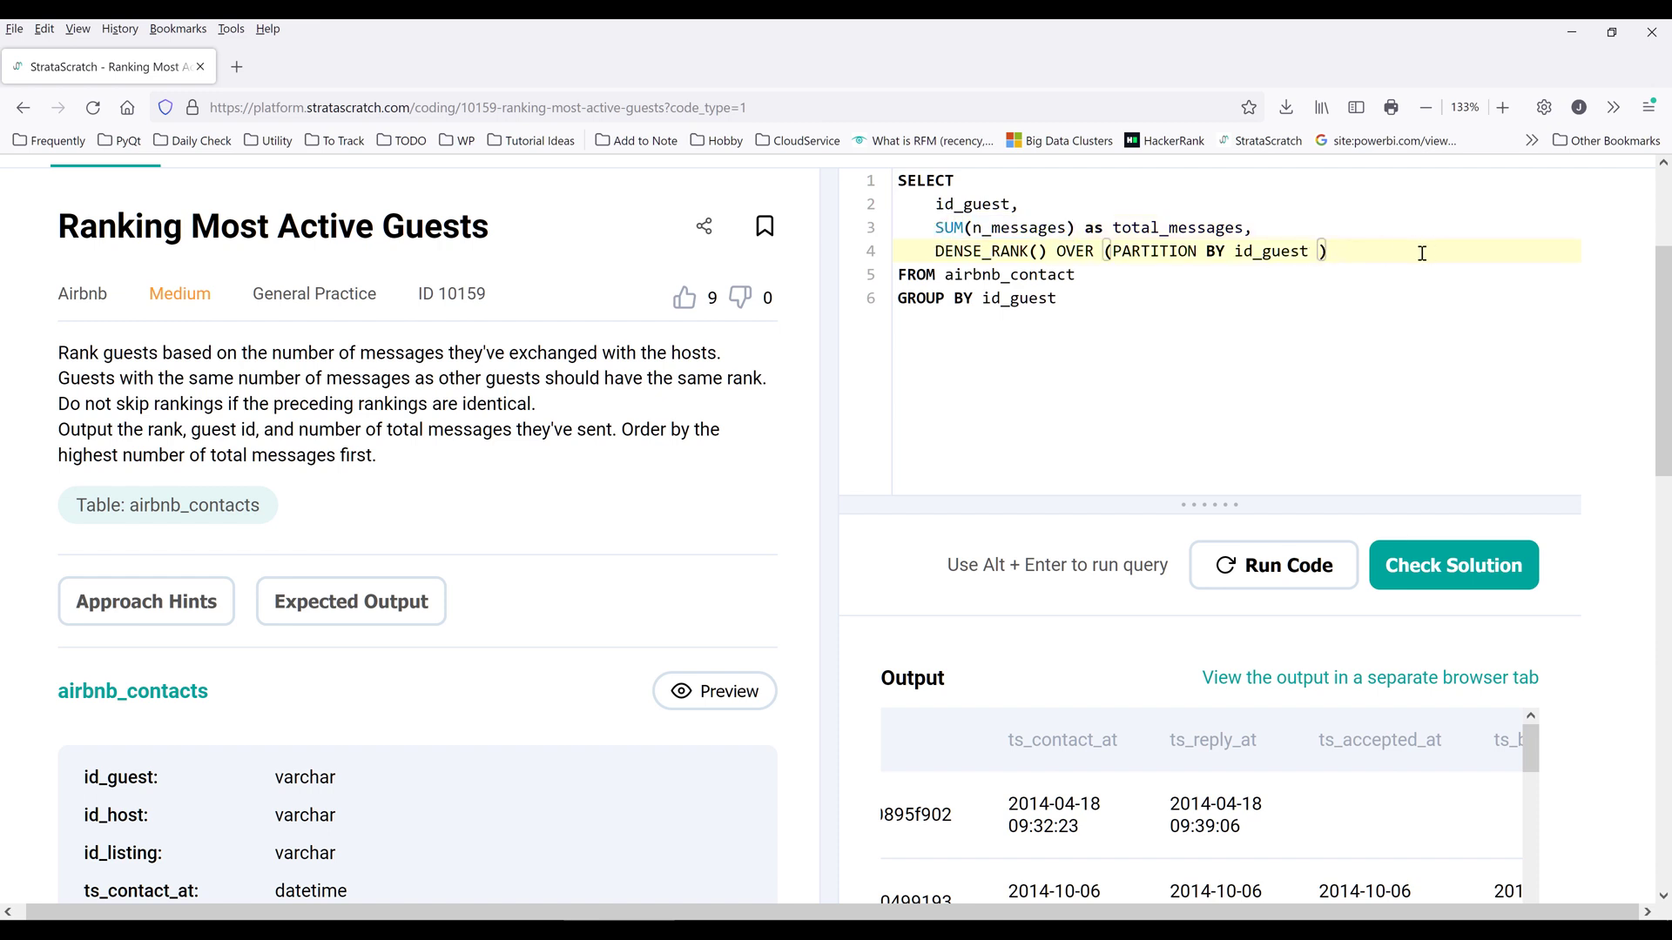
pyautogui.write('ORDER BY SUM(n_messages')
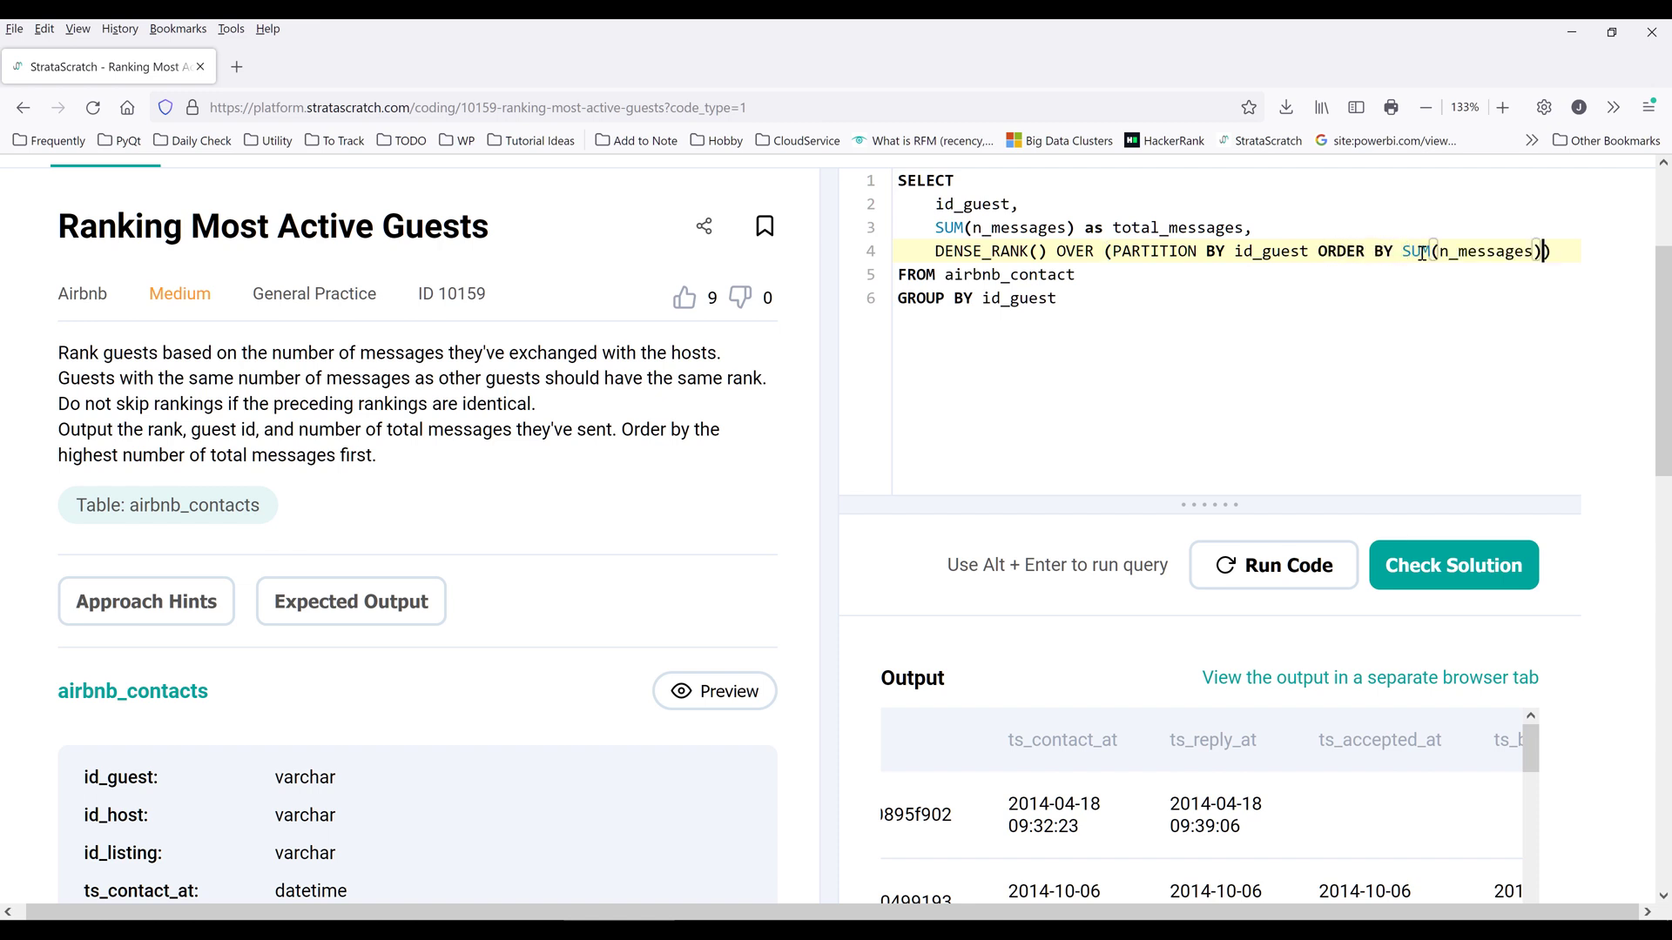
pyautogui.write('DESC')
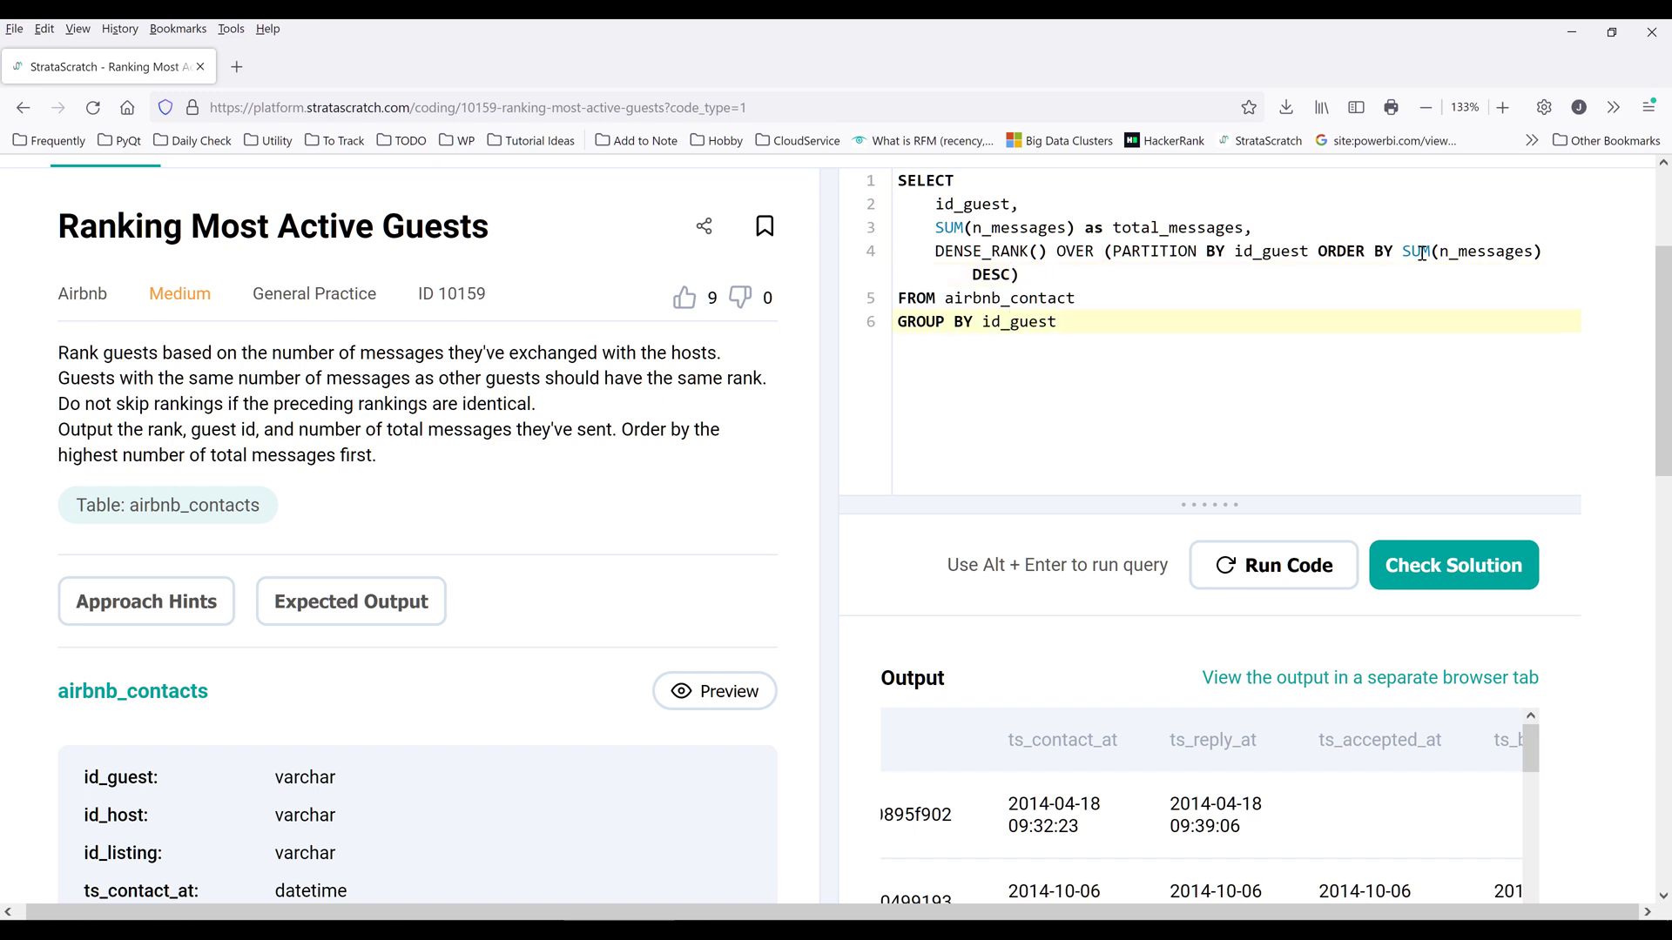
# - Run the query, correct the table name to airbnb_contacts, and rerun to view guest totals
pyautogui.click(1273, 565)
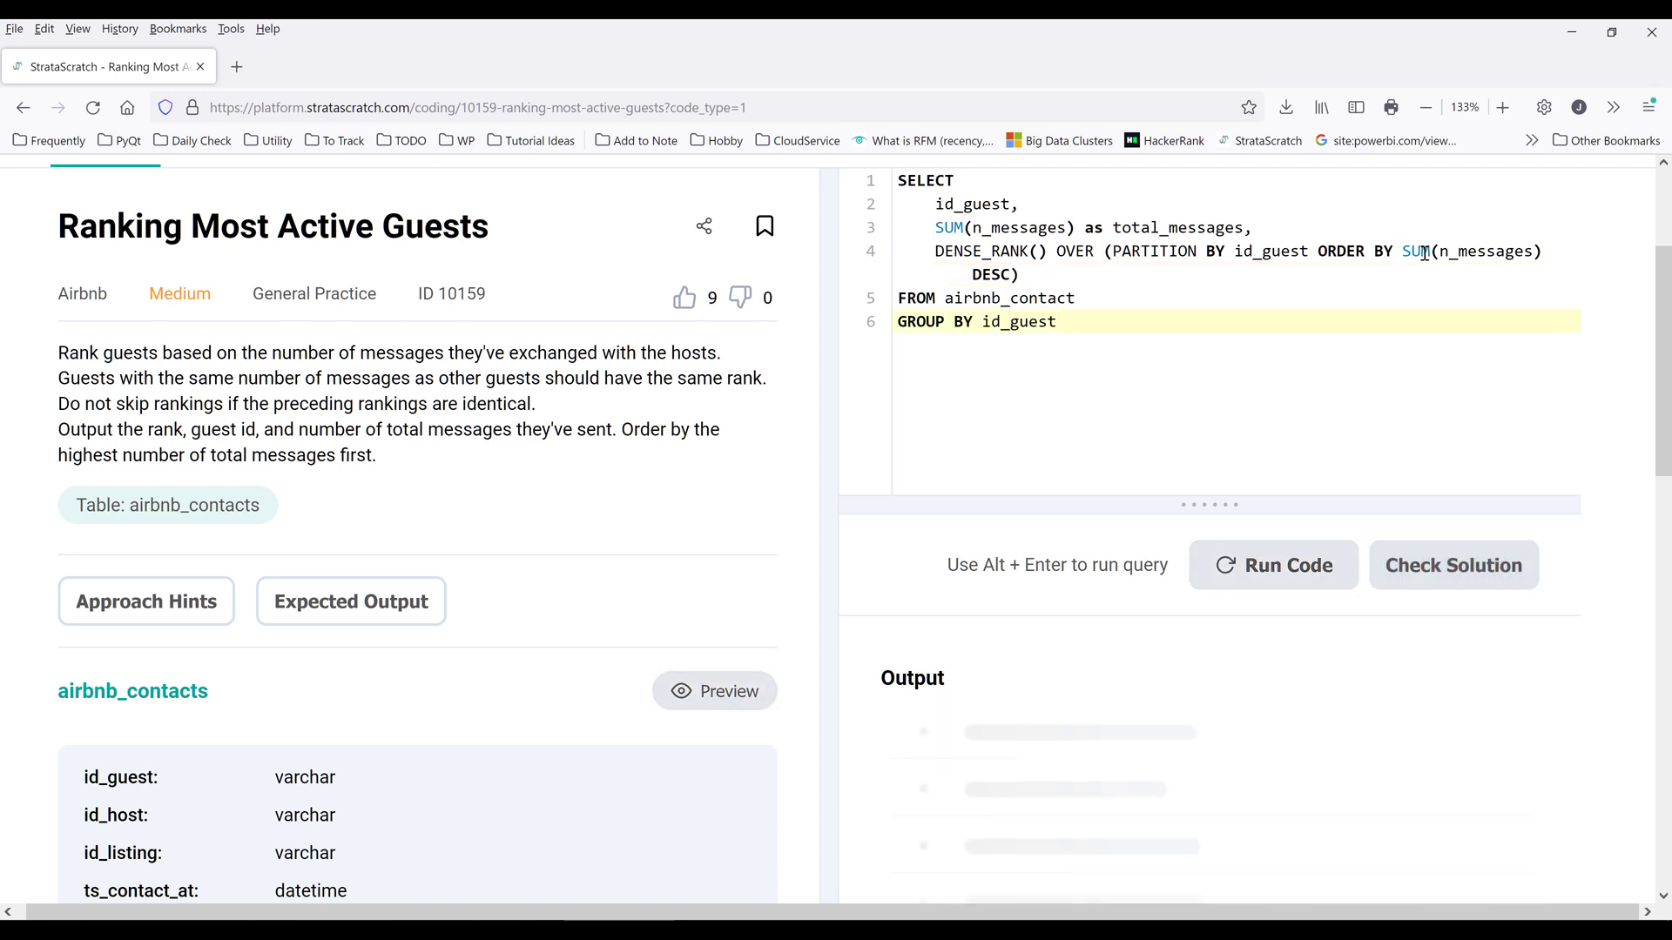
pyautogui.click(1274, 565)
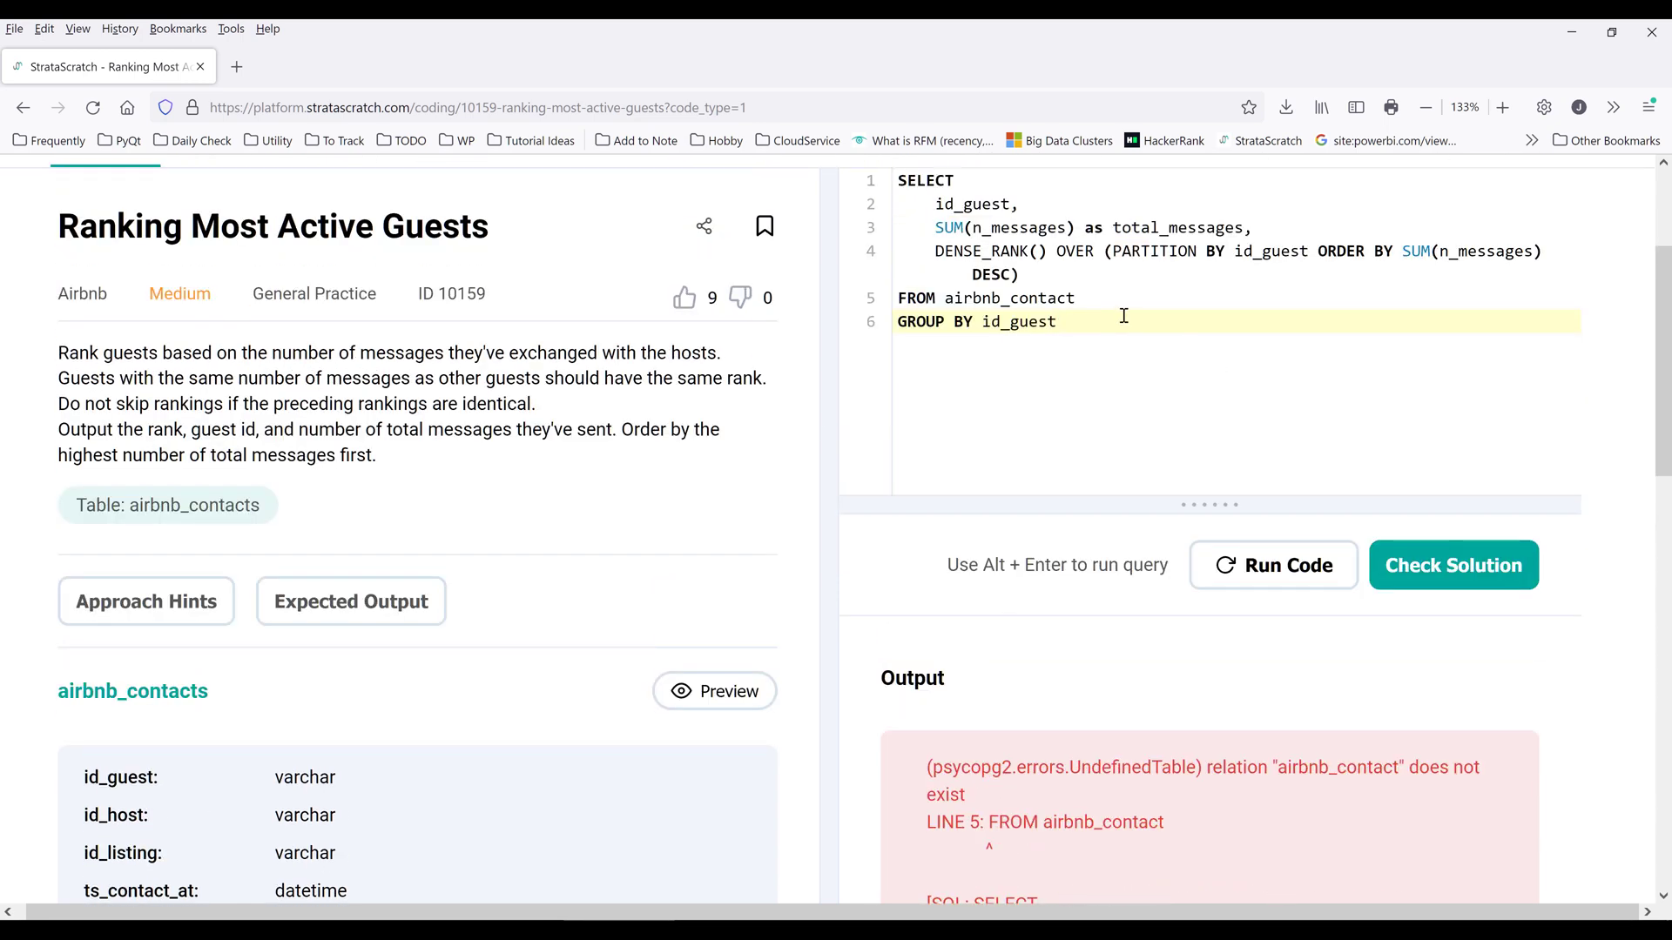
pyautogui.click(1273, 565)
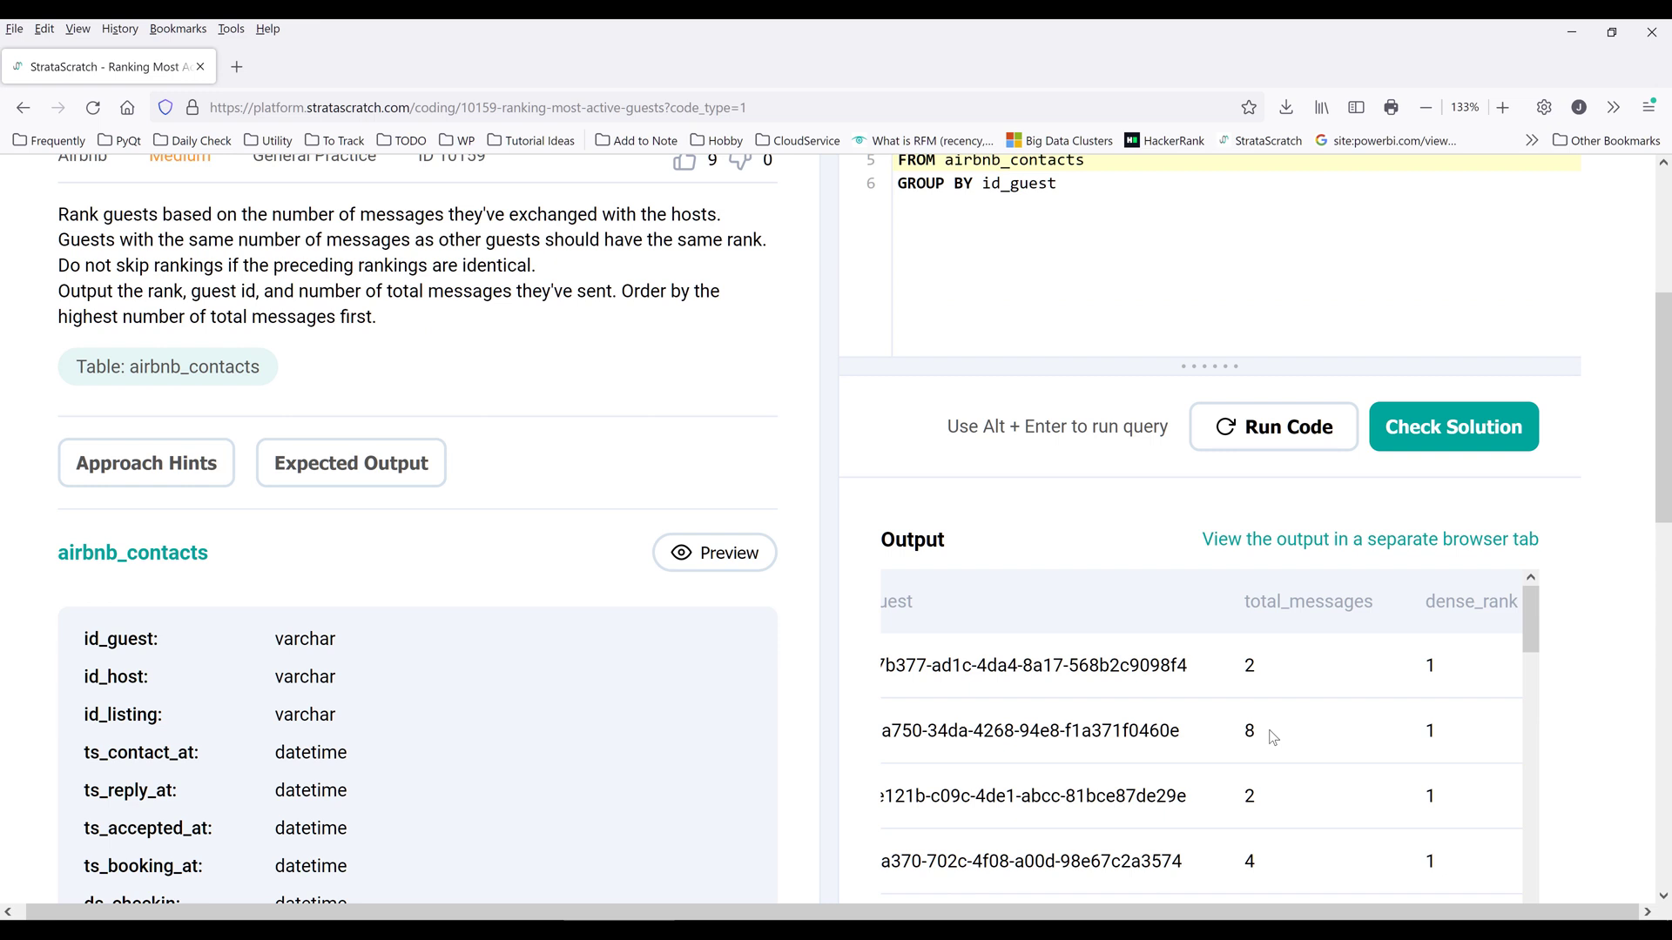
pyautogui.scroll(-3)
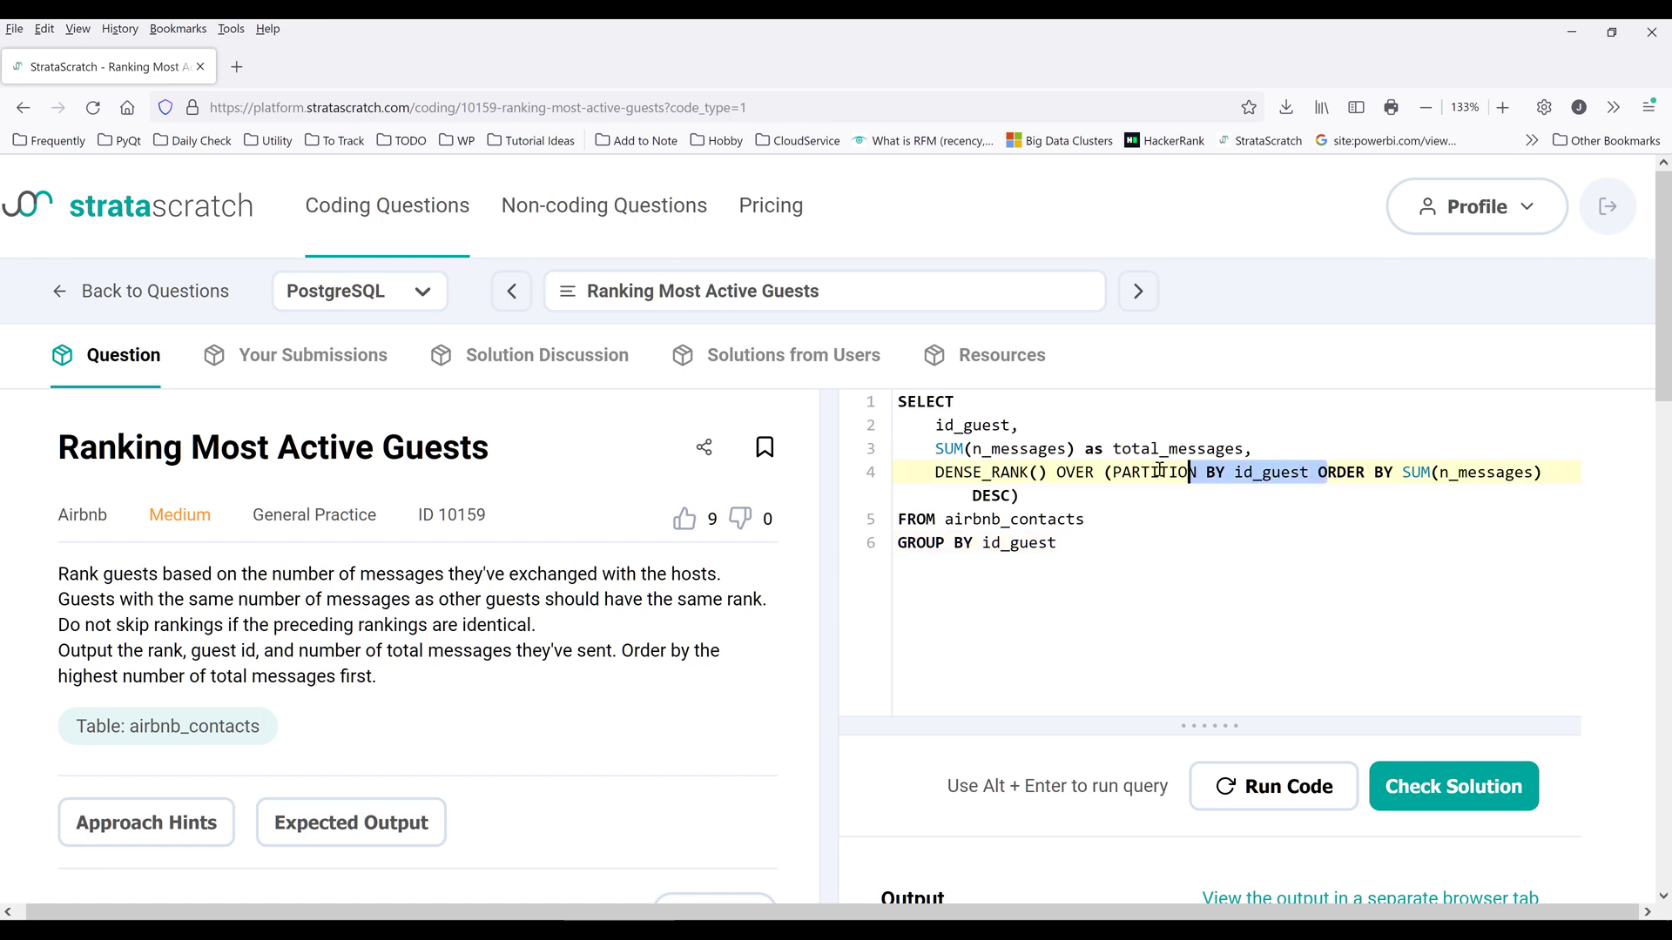
# - Remove PARTITION BY id_guest, rerun, and confirm totals 20, 17, 16 rank 1, 2, 3
pyautogui.press('Delete')
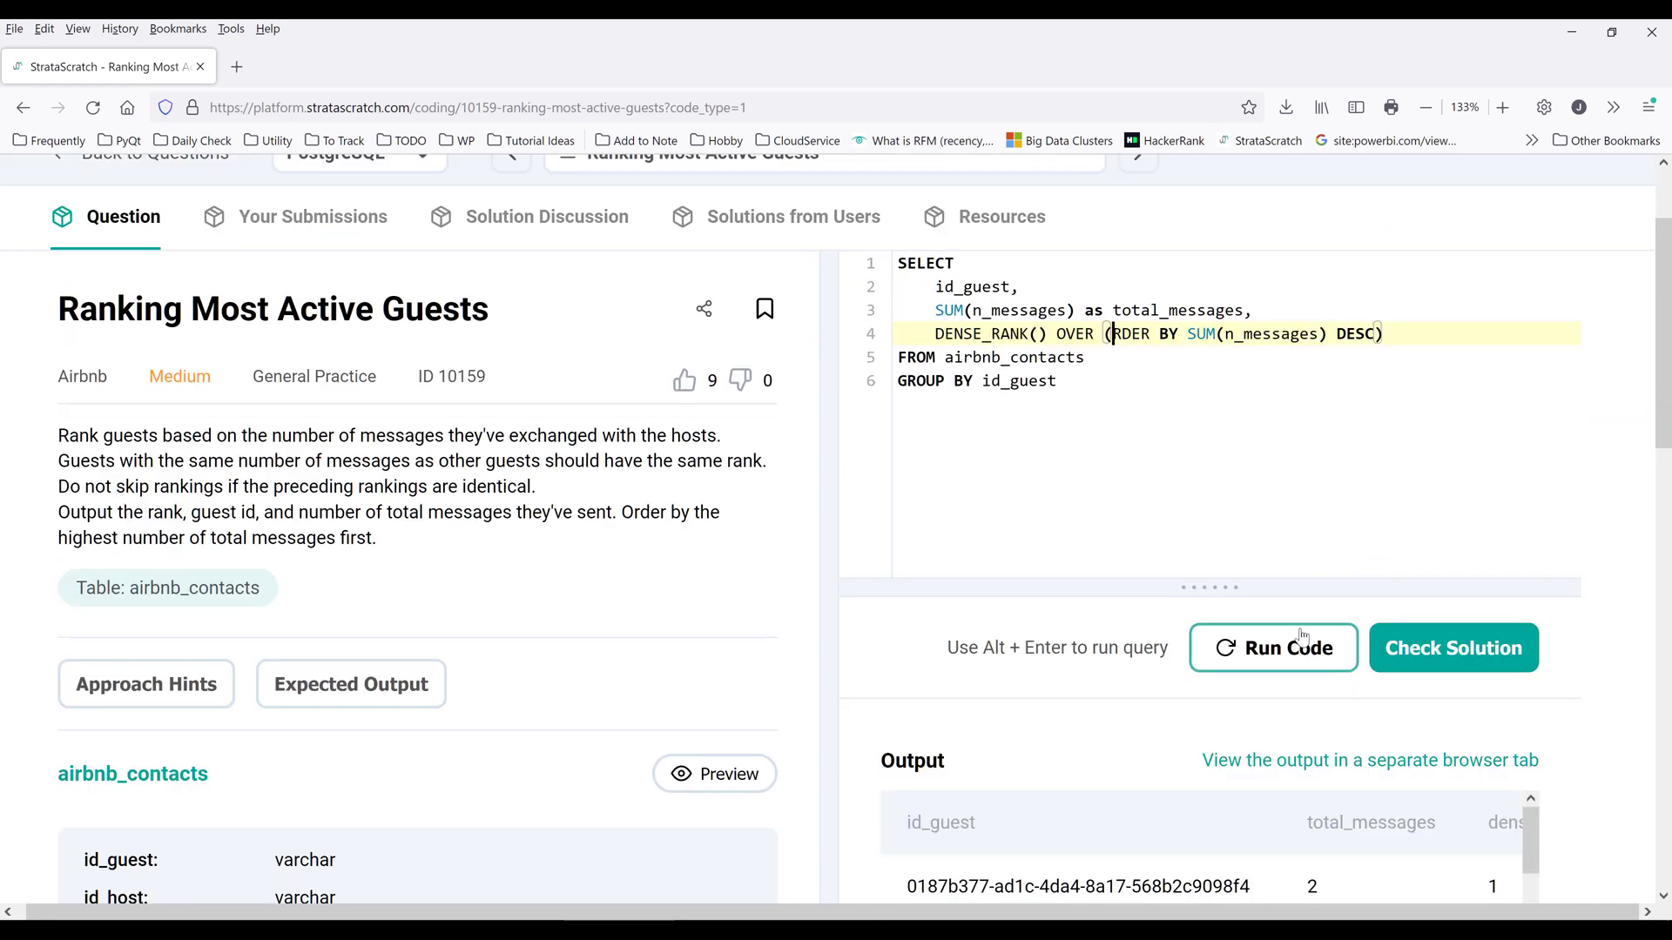
pyautogui.click(1273, 647)
pyautogui.write('O')
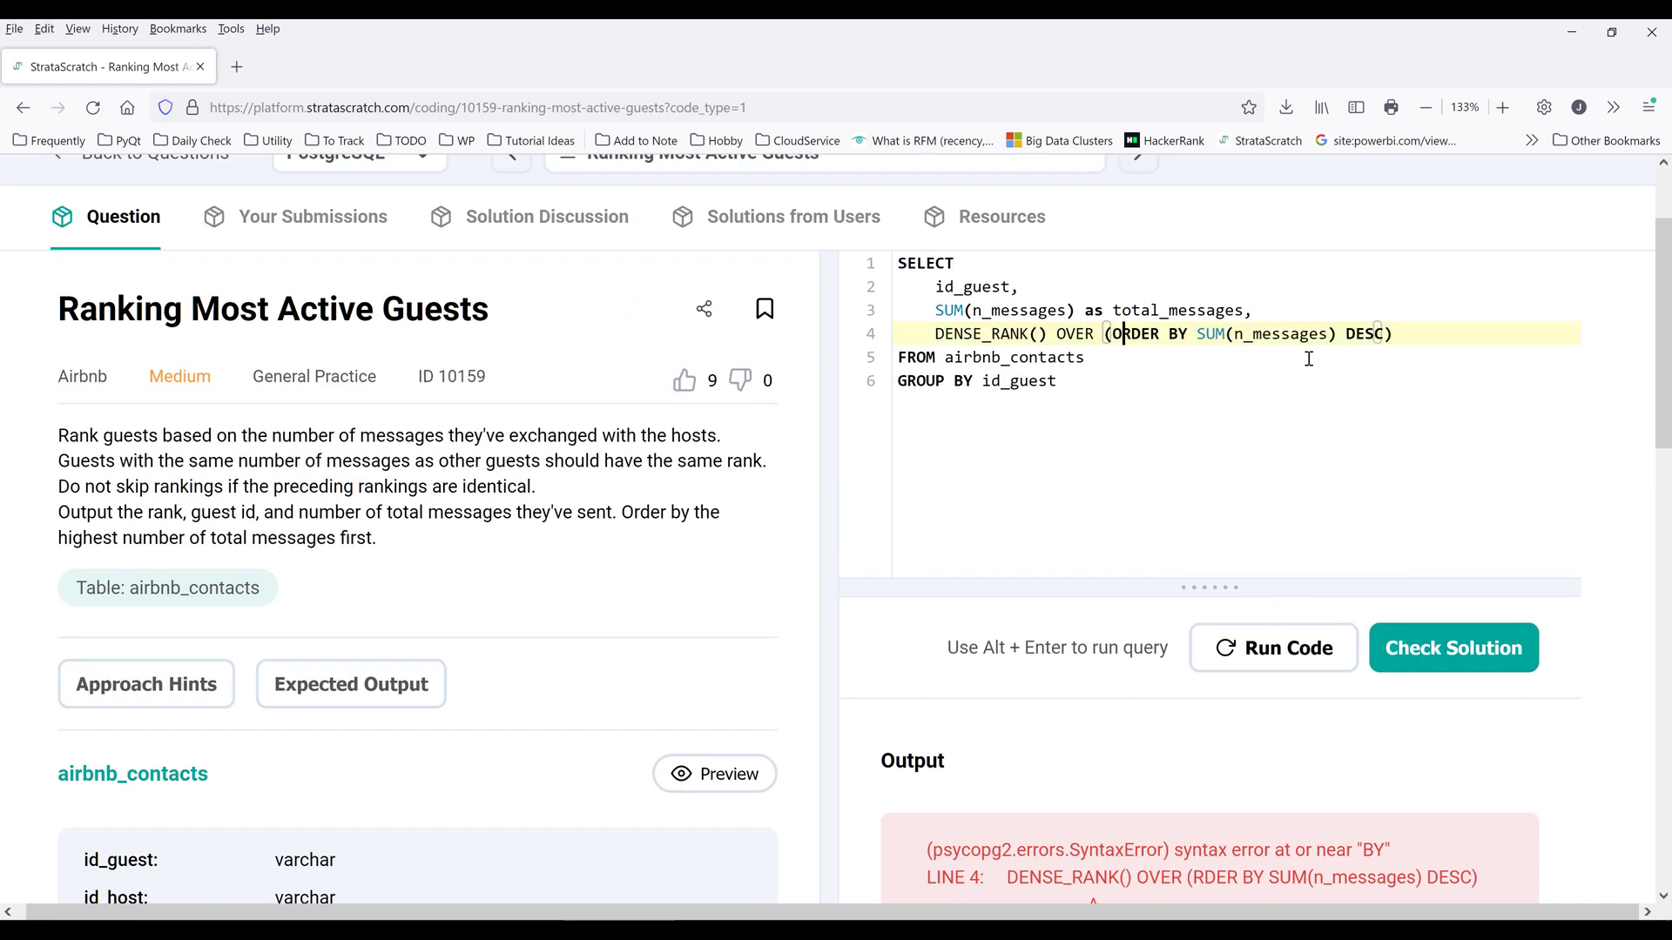
pyautogui.click(1272, 647)
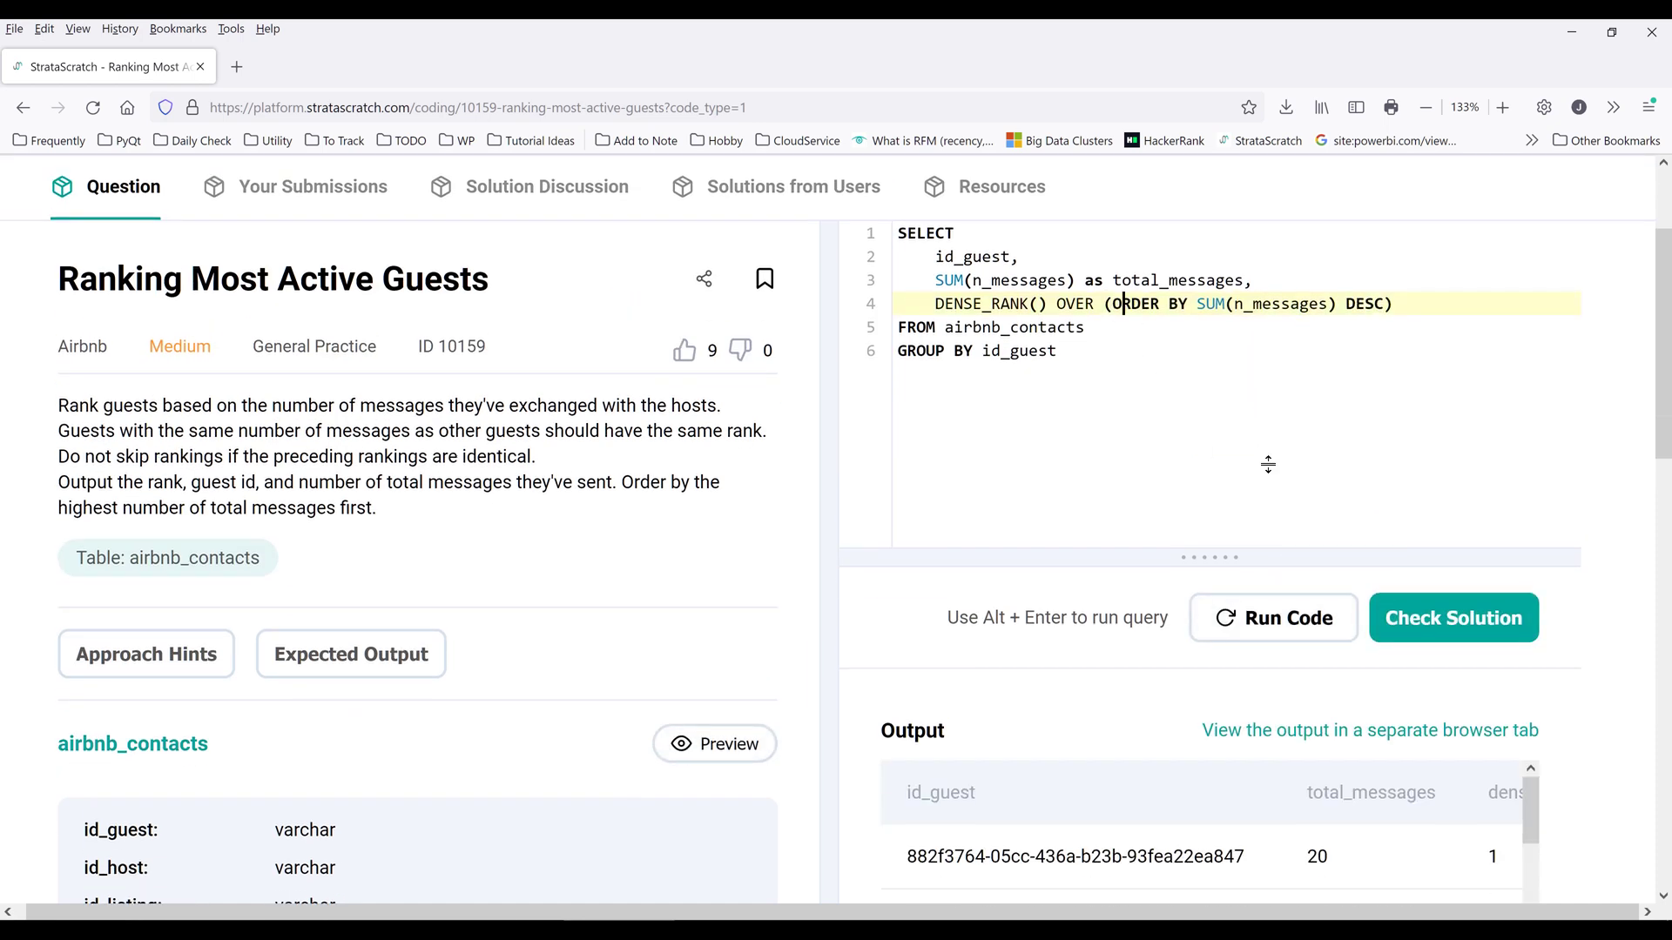
pyautogui.scroll(-3)
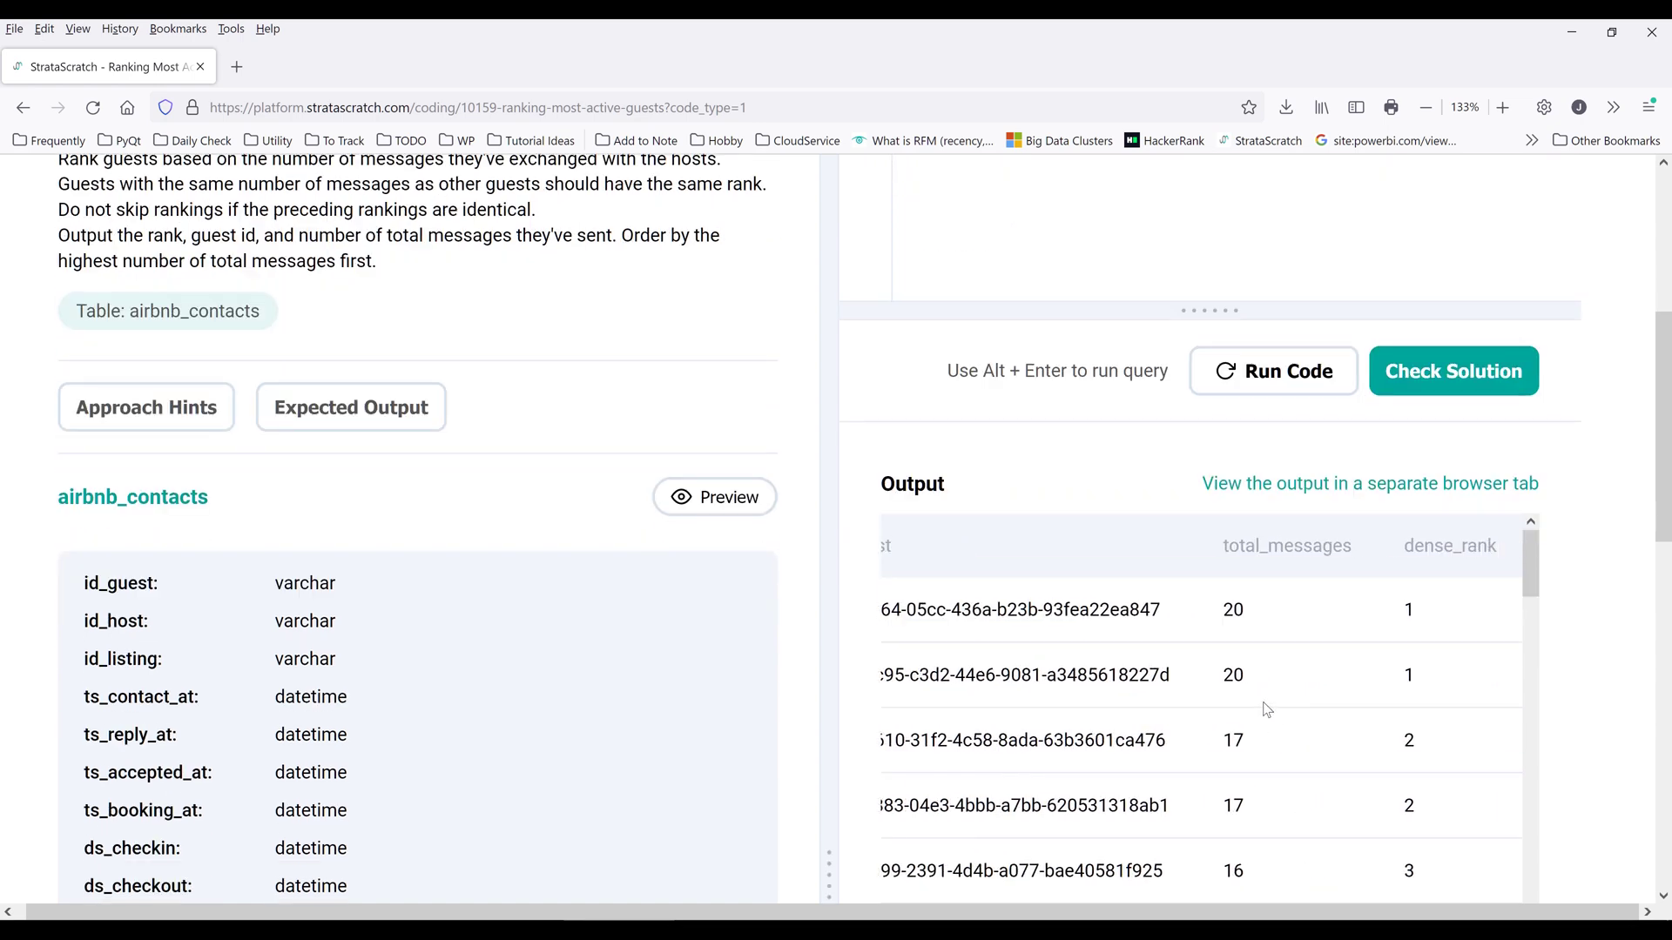
pyautogui.scroll(-3)
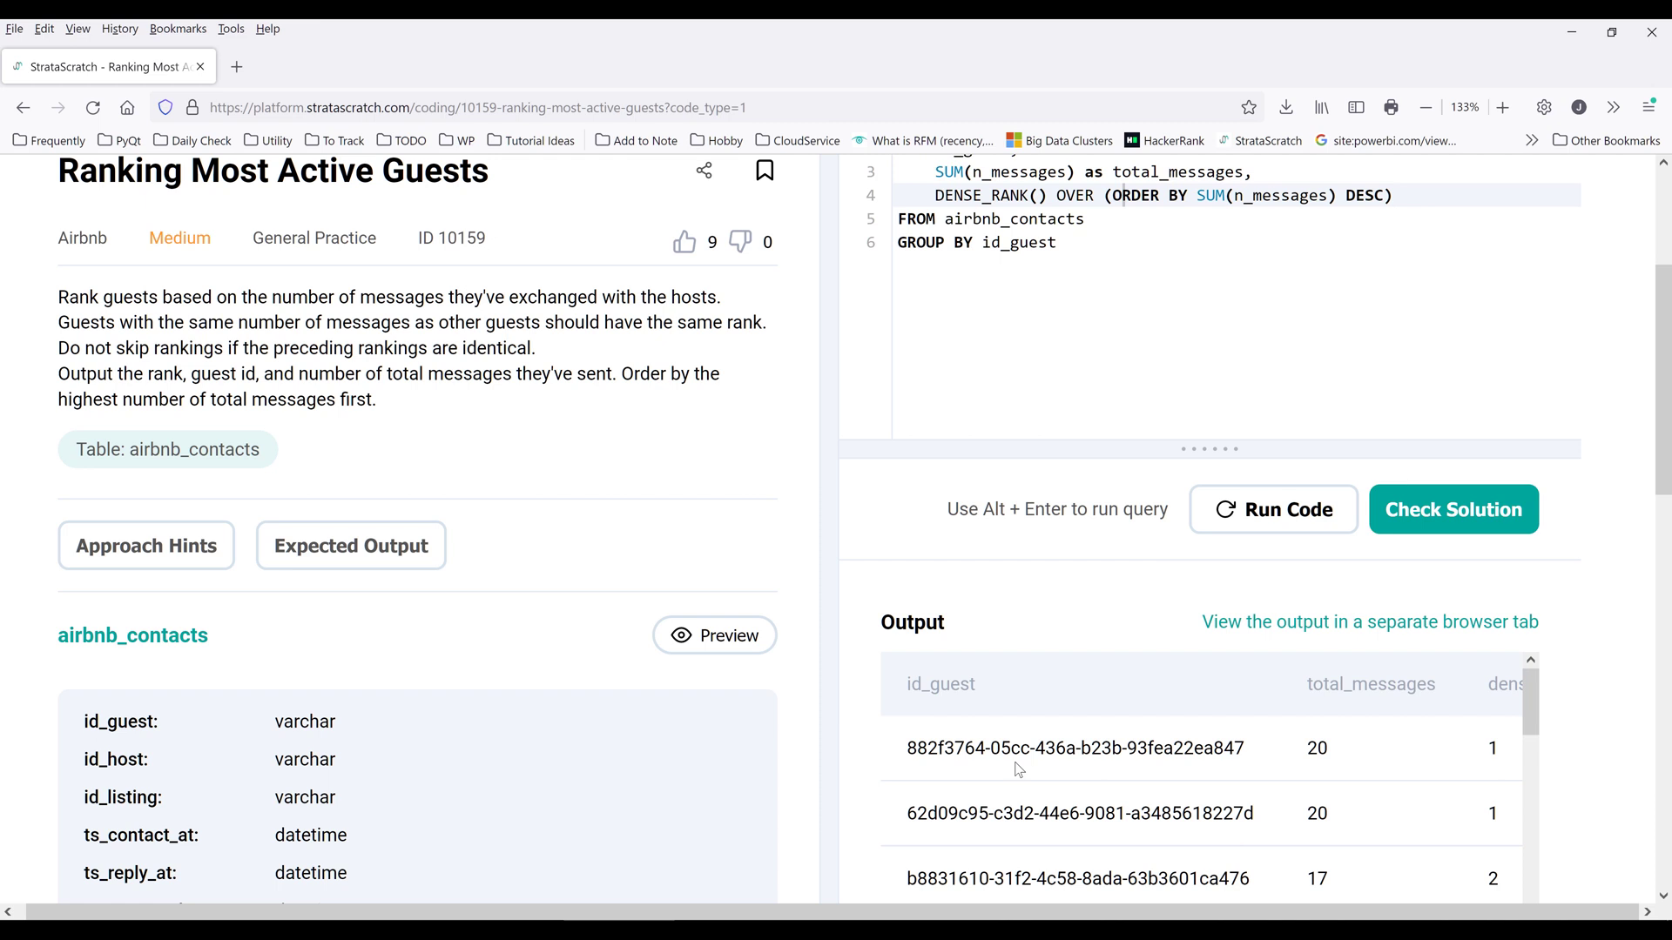
pyautogui.moveTo(948, 777)
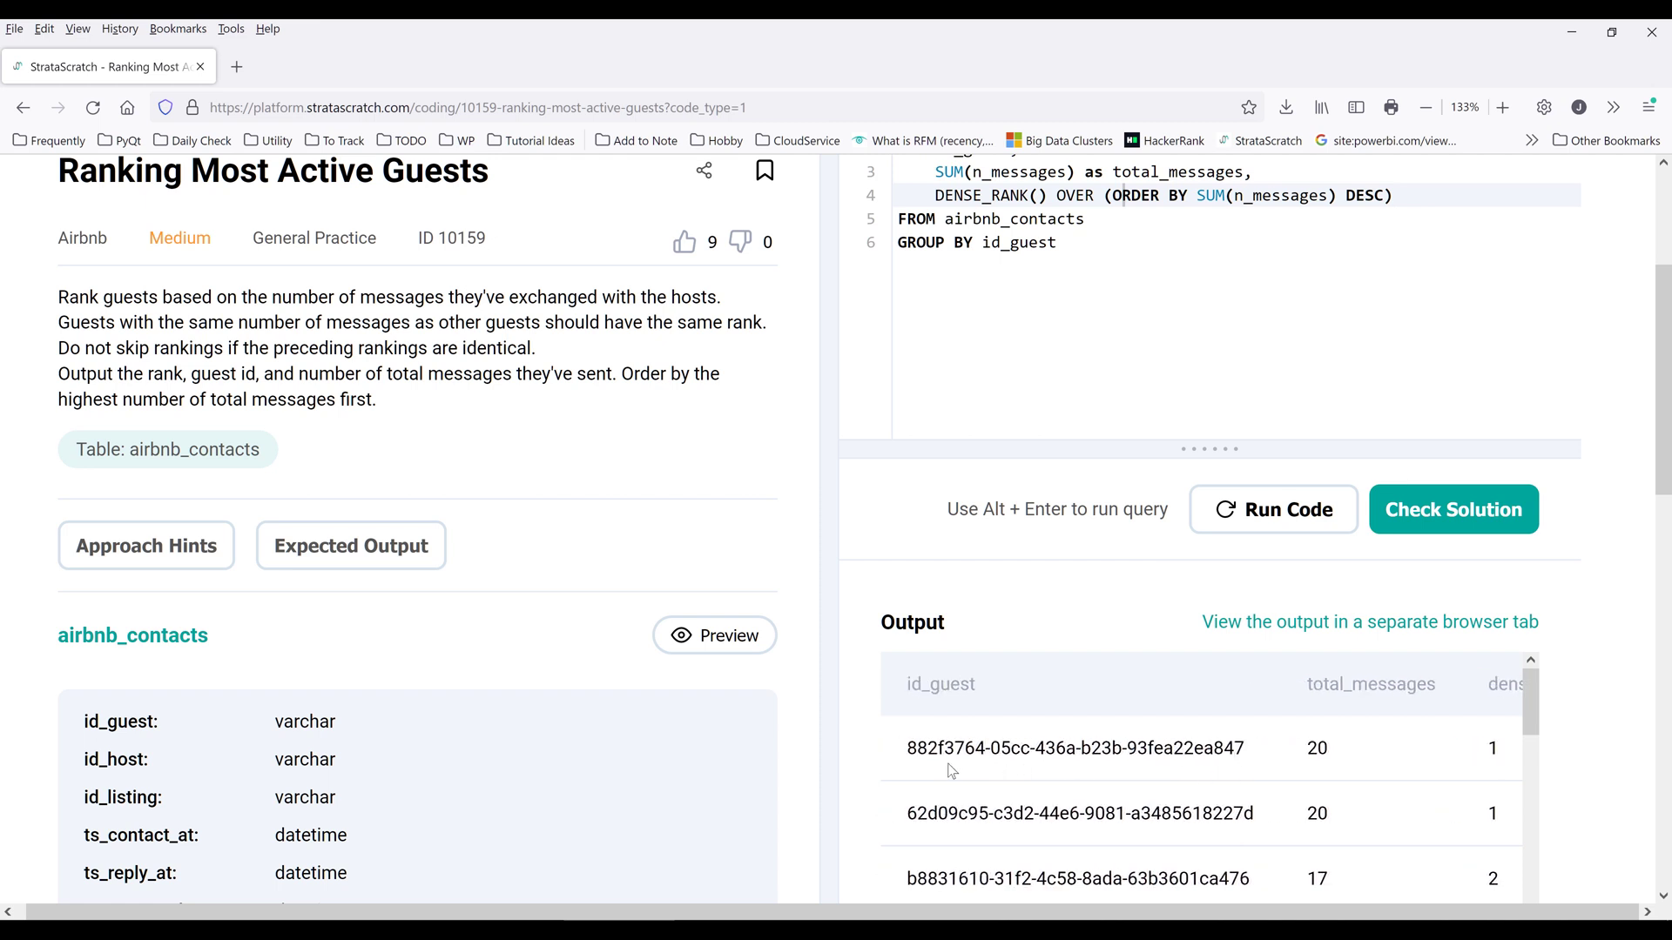
pyautogui.hscroll(3)
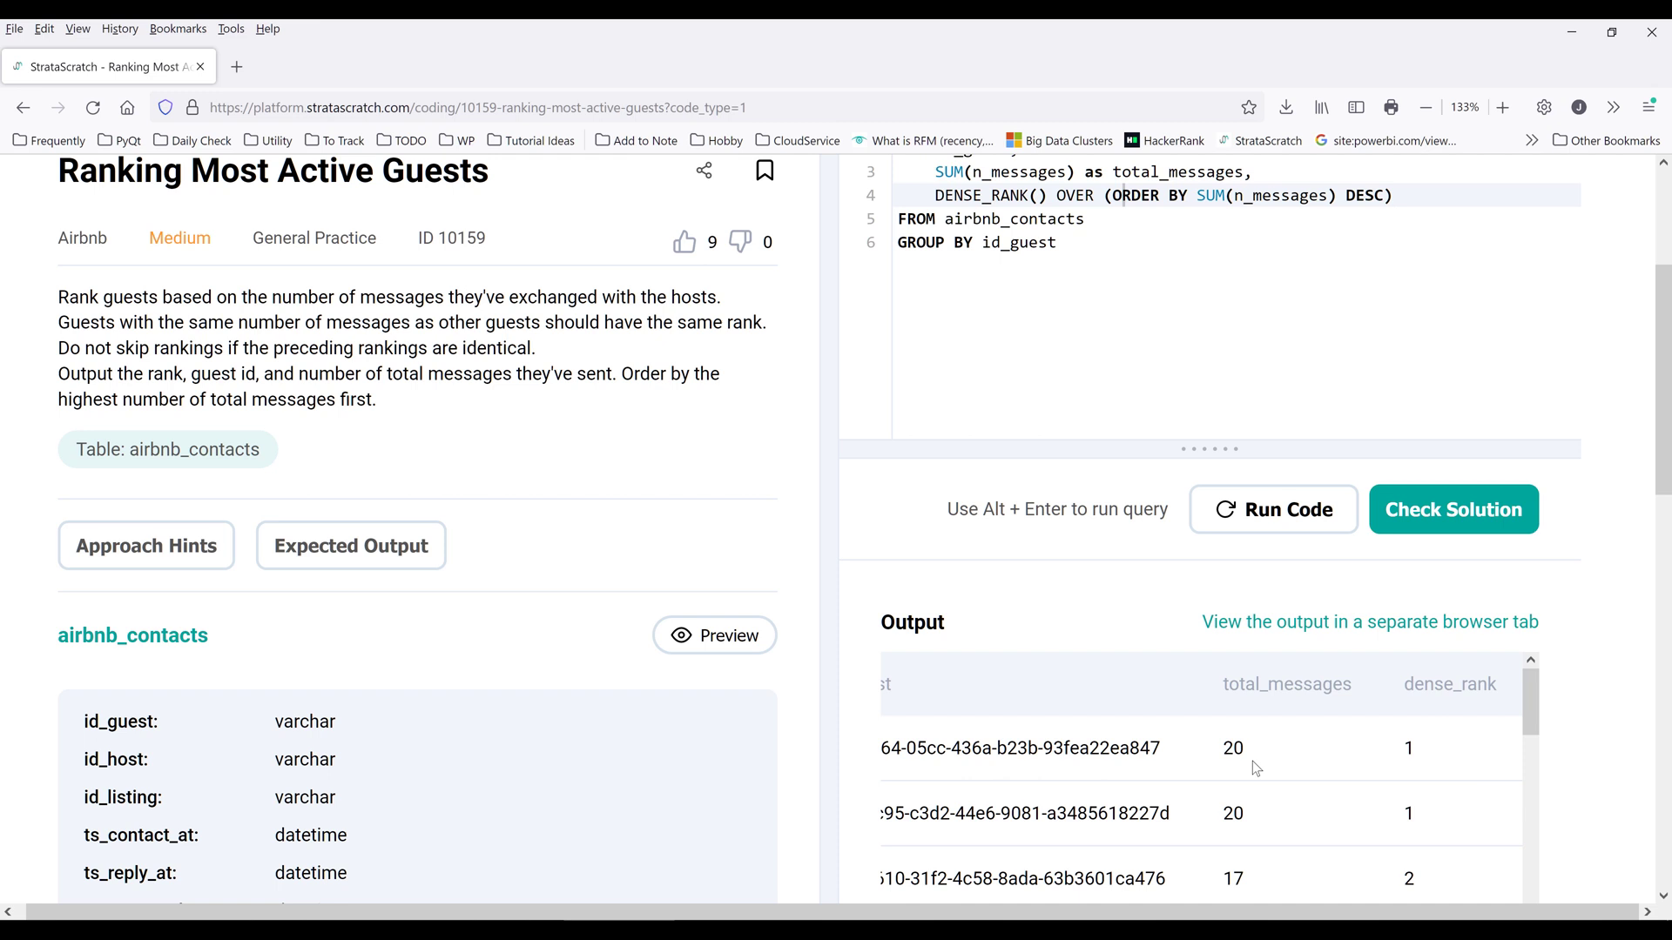
pyautogui.moveTo(1325, 779)
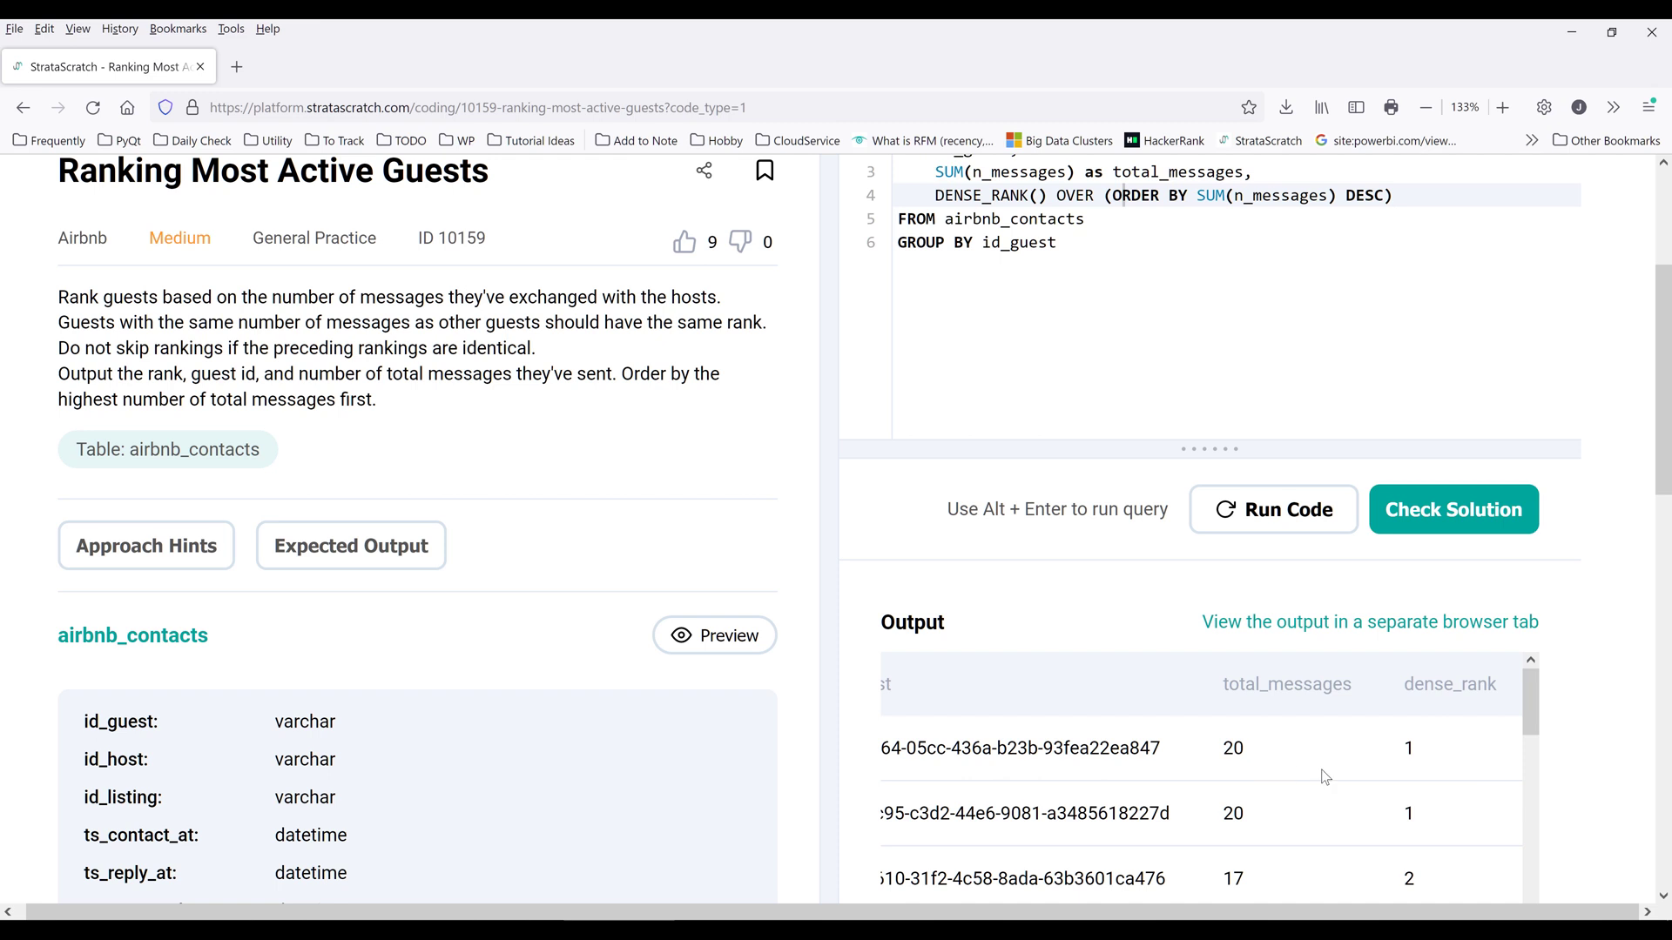
pyautogui.moveTo(1413, 709)
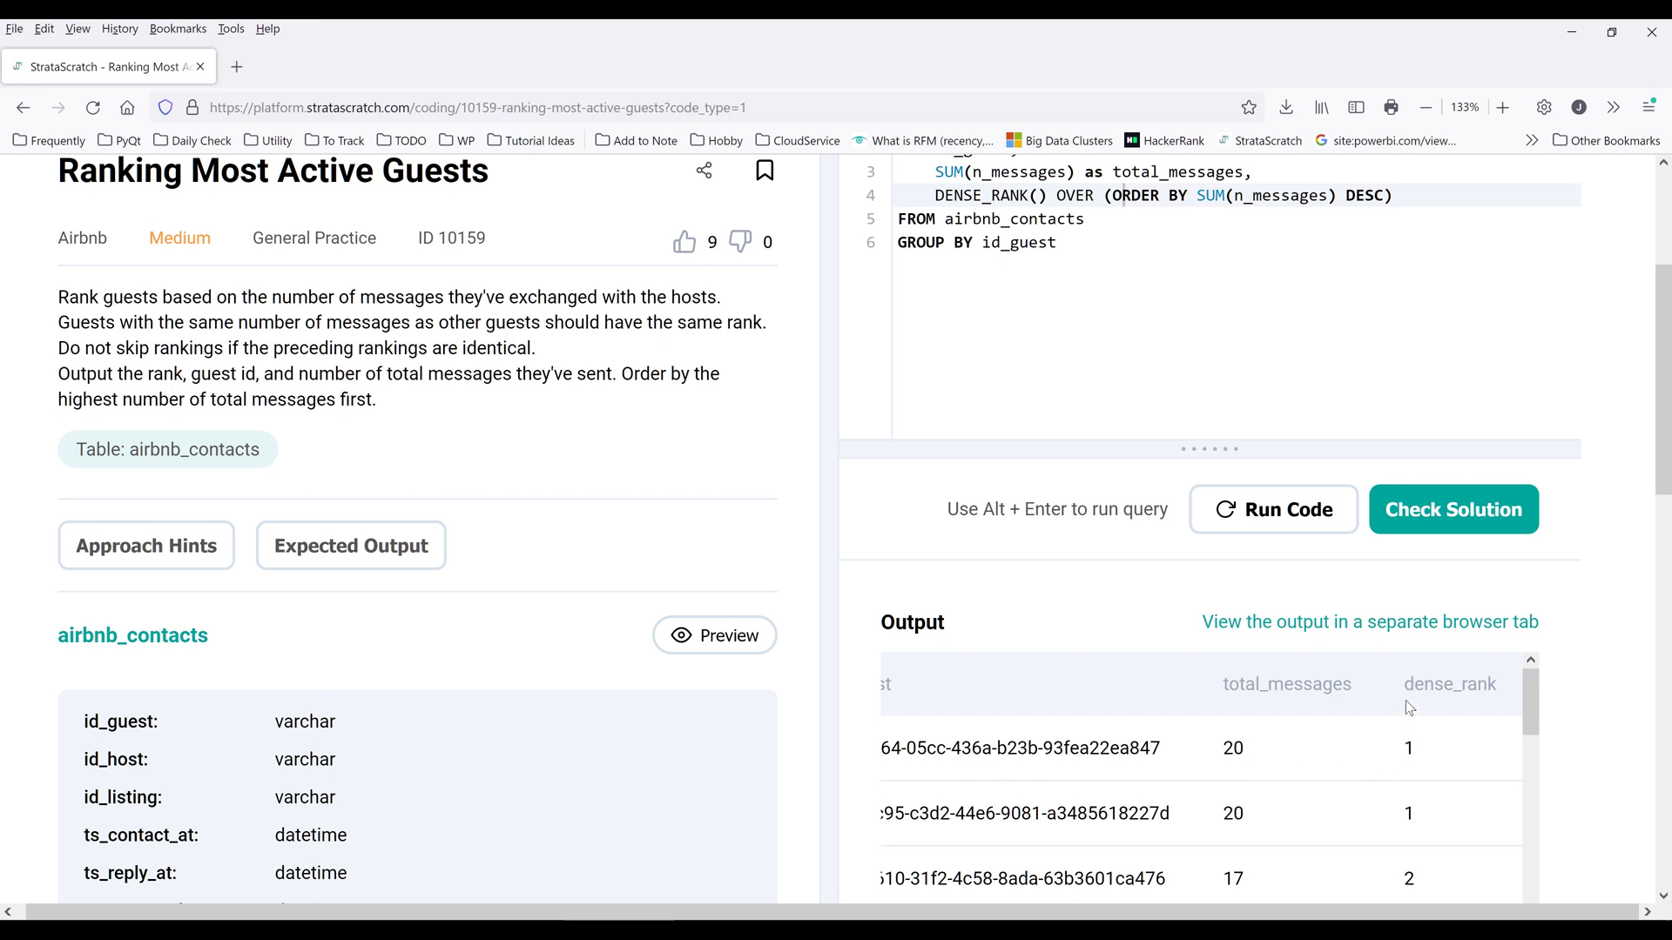
pyautogui.moveTo(1414, 769)
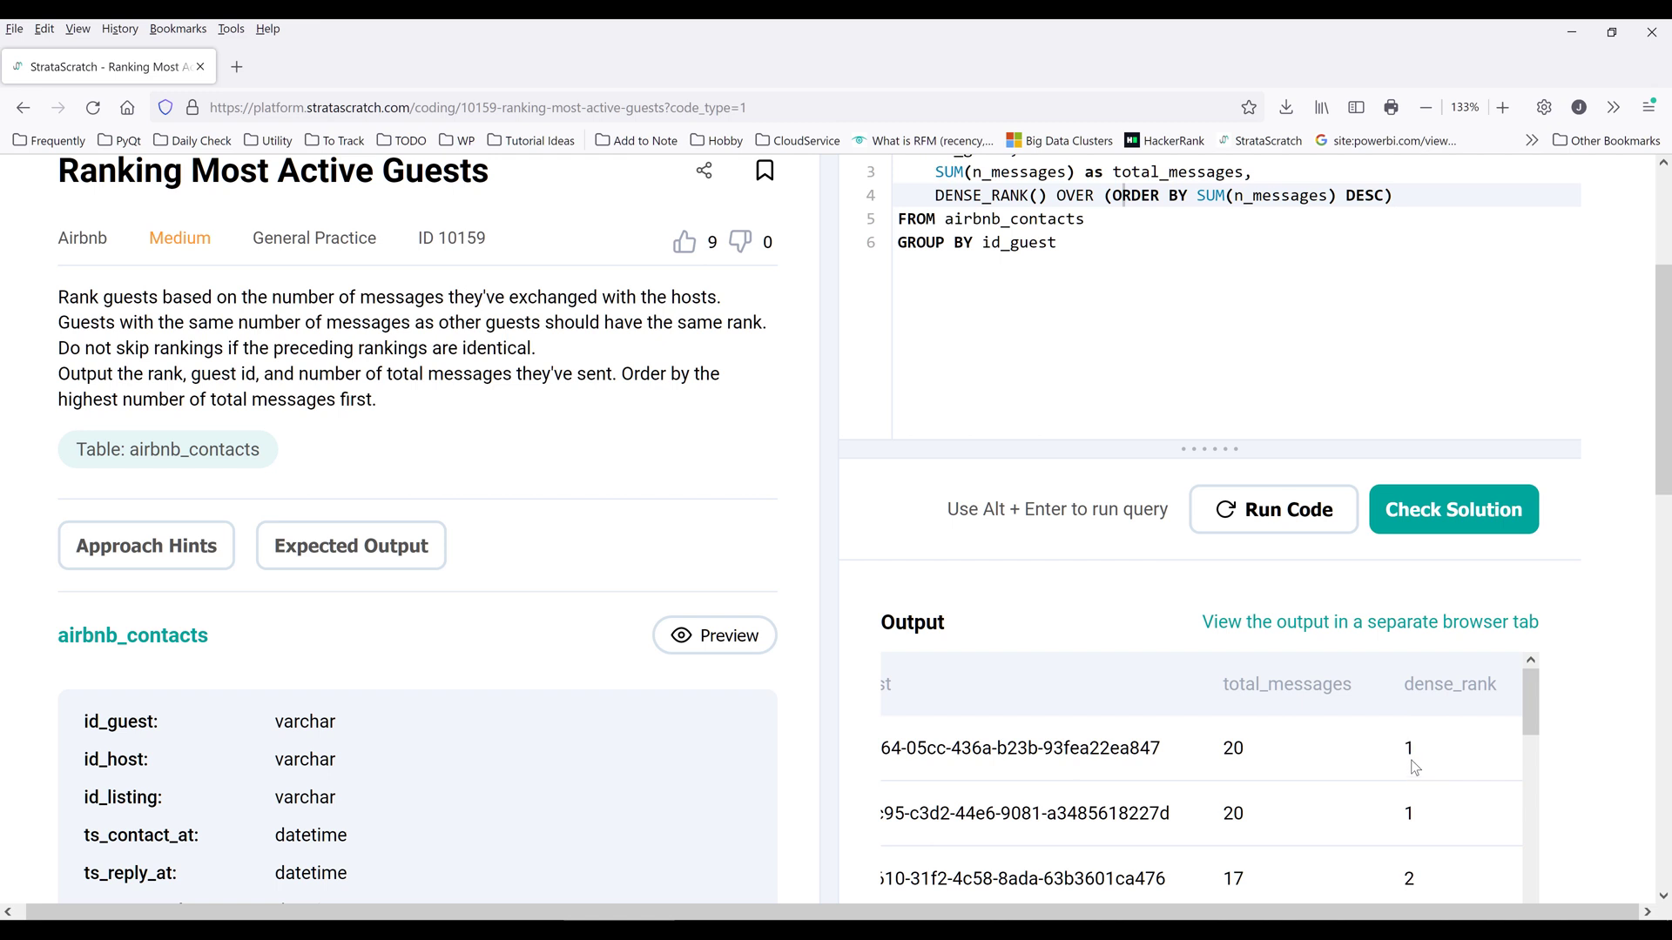
pyautogui.scroll(-3)
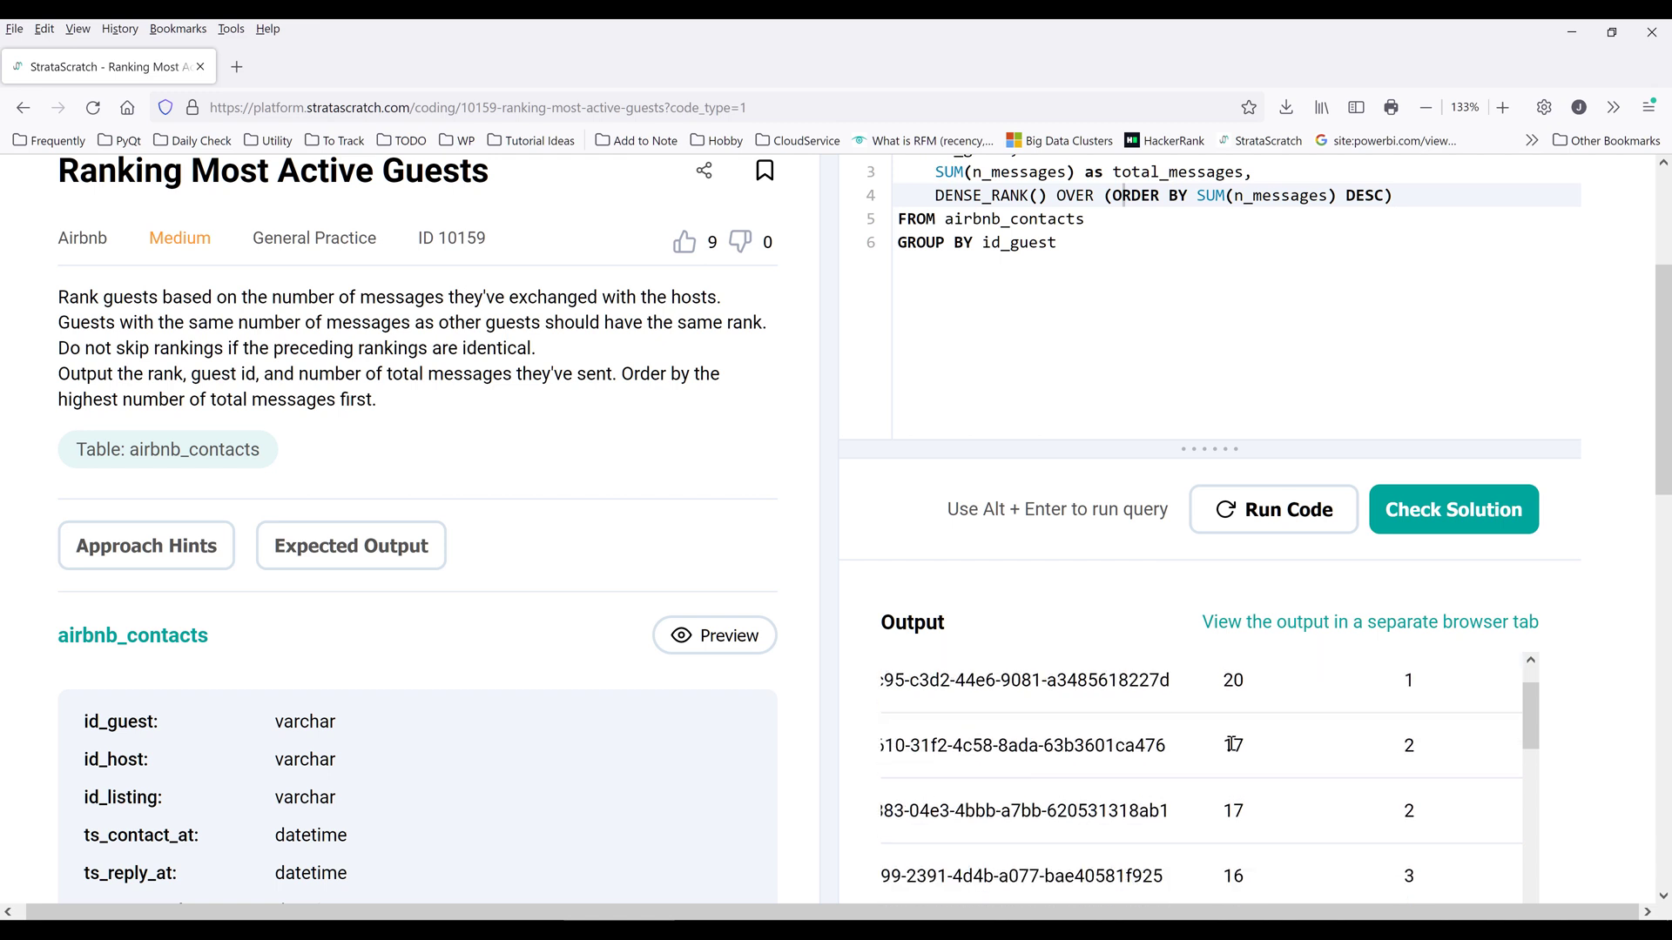
pyautogui.scroll(-3)
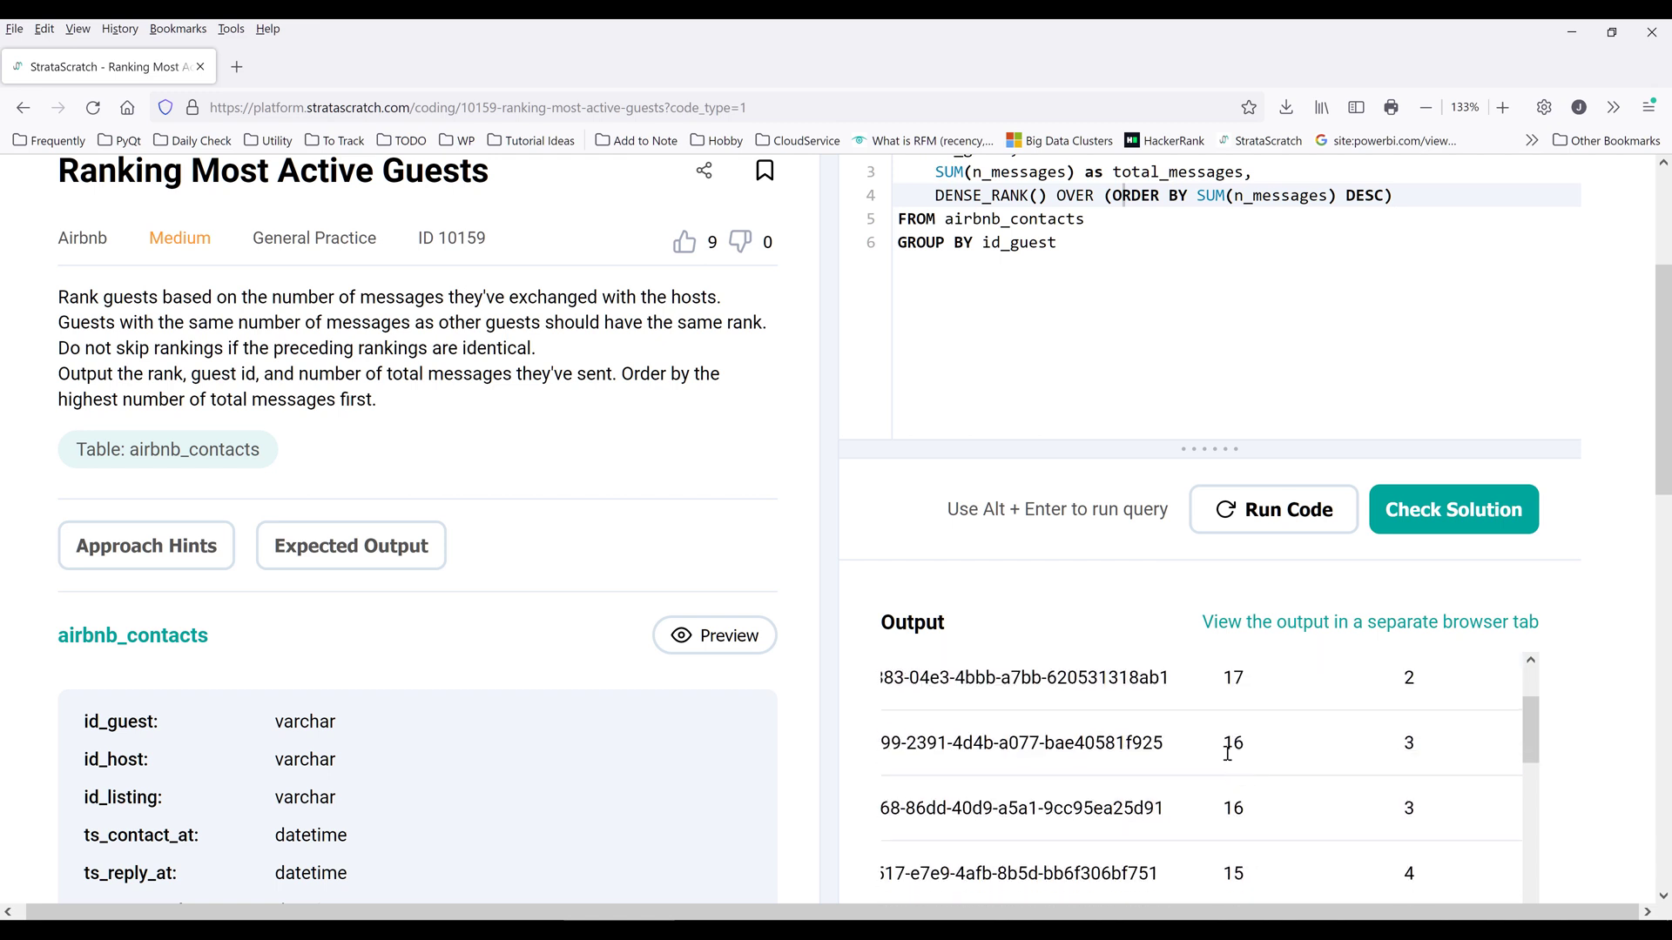
pyautogui.moveTo(1332, 750)
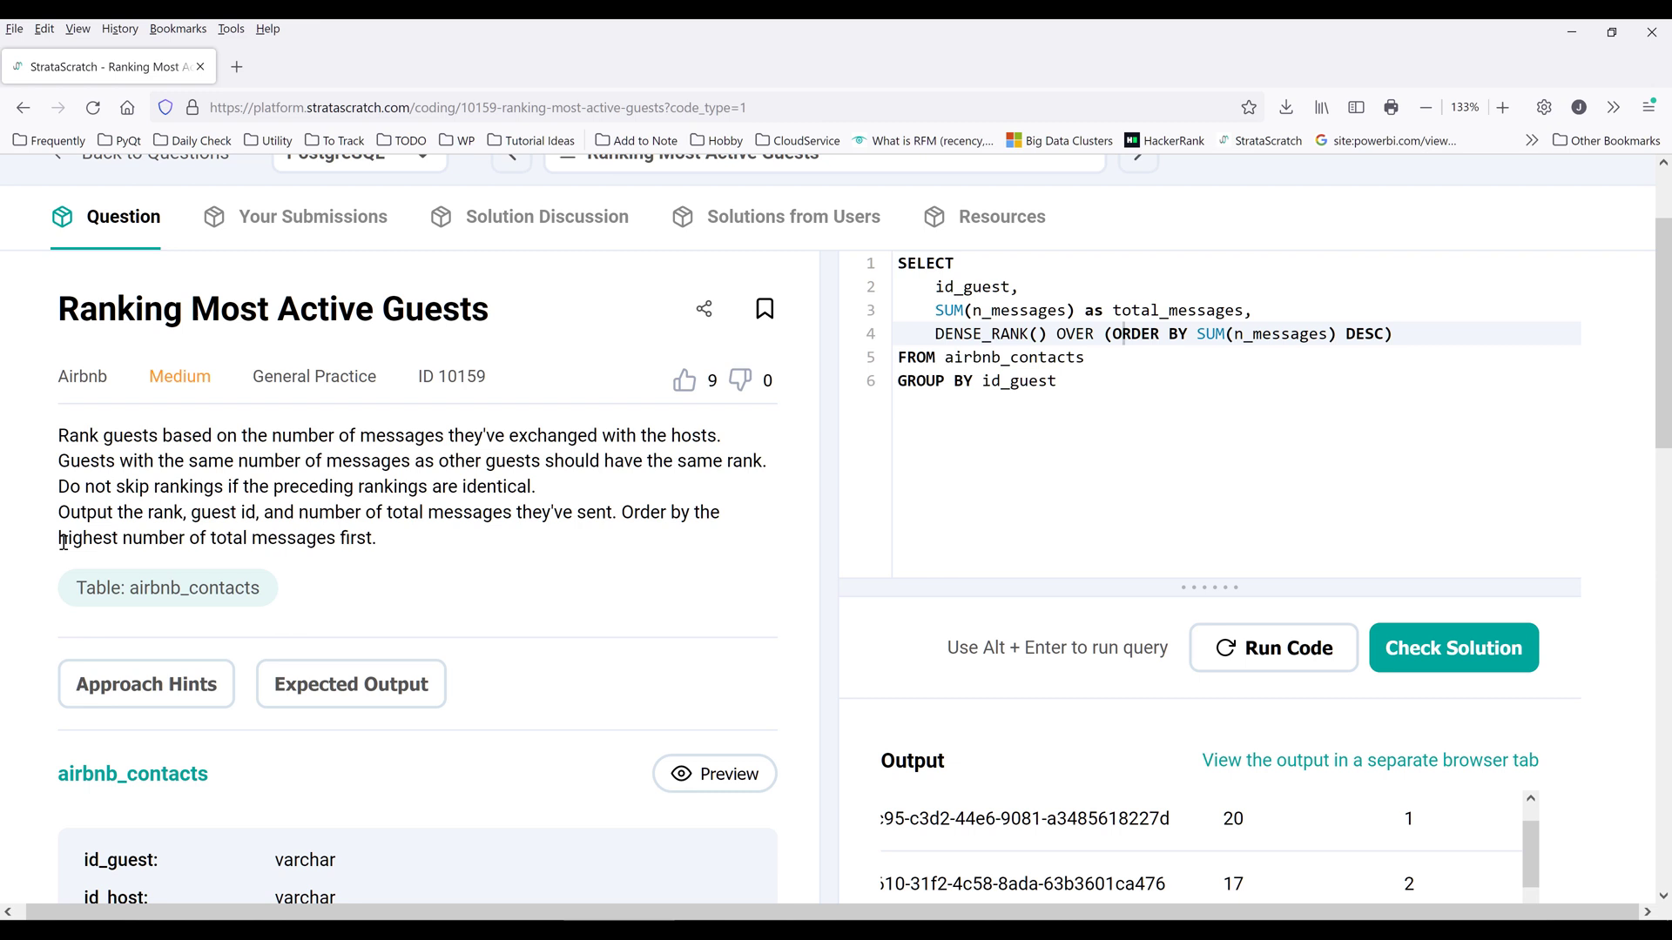
pyautogui.moveTo(62, 549)
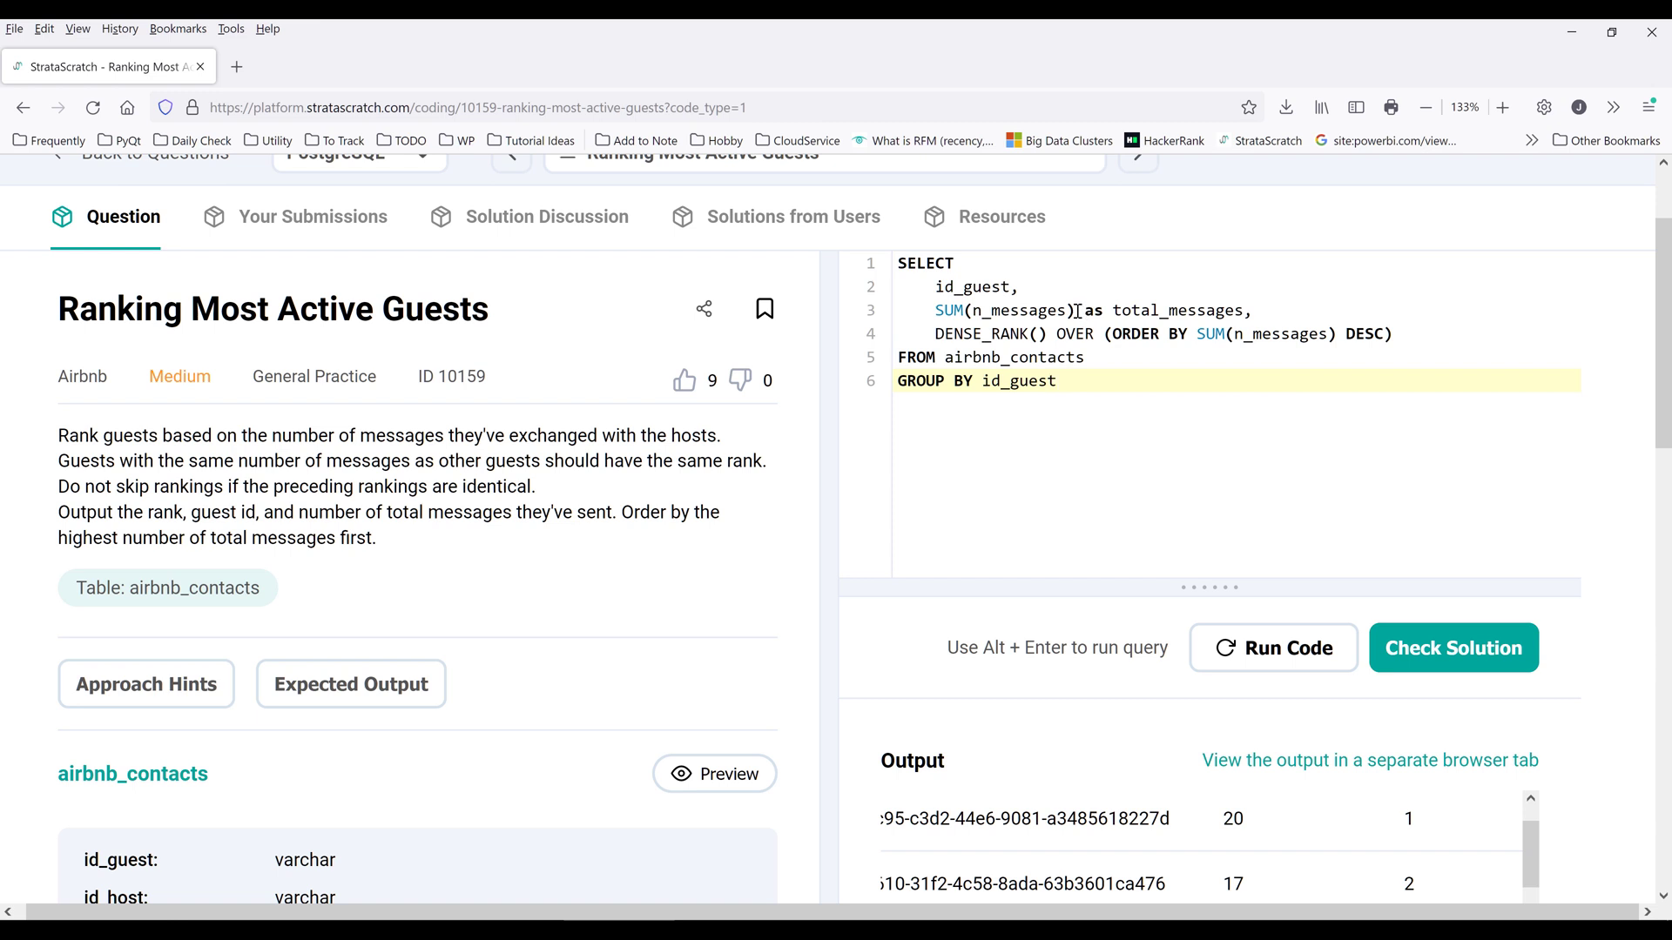
# - Append ORDER BY SUM(n_messages) DESC after GROUP BY id_guest and rerun the query
pyautogui.doubleClick(949, 310)
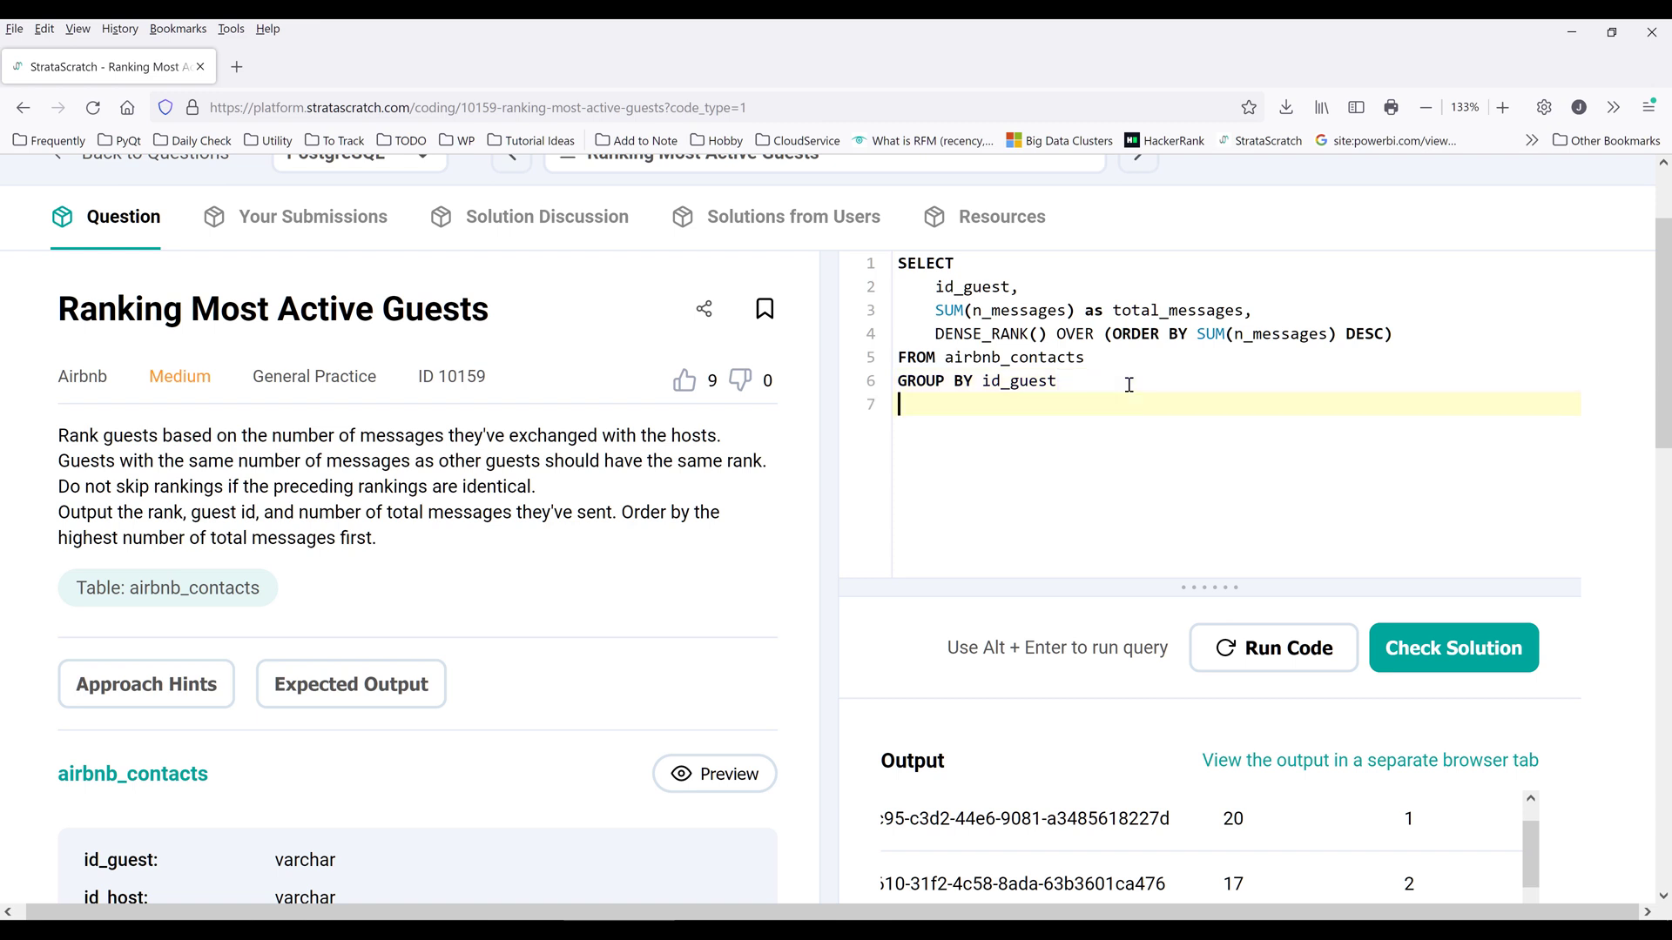
pyautogui.write('ORDER BY SUM(n_messages)')
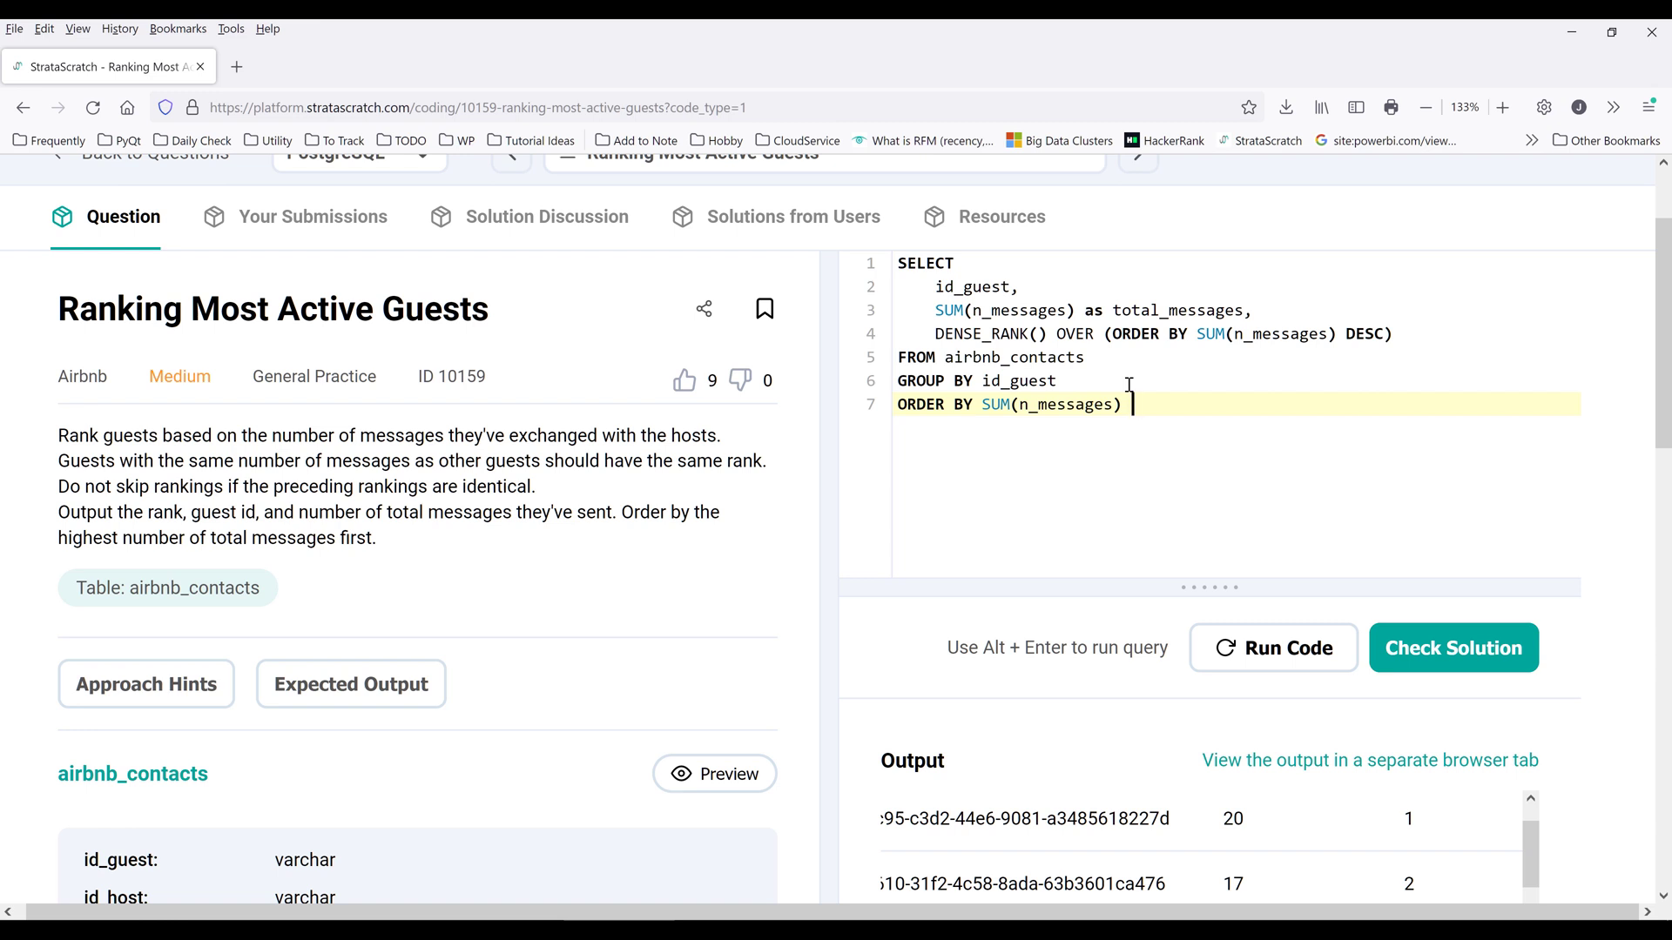
pyautogui.write('DESC')
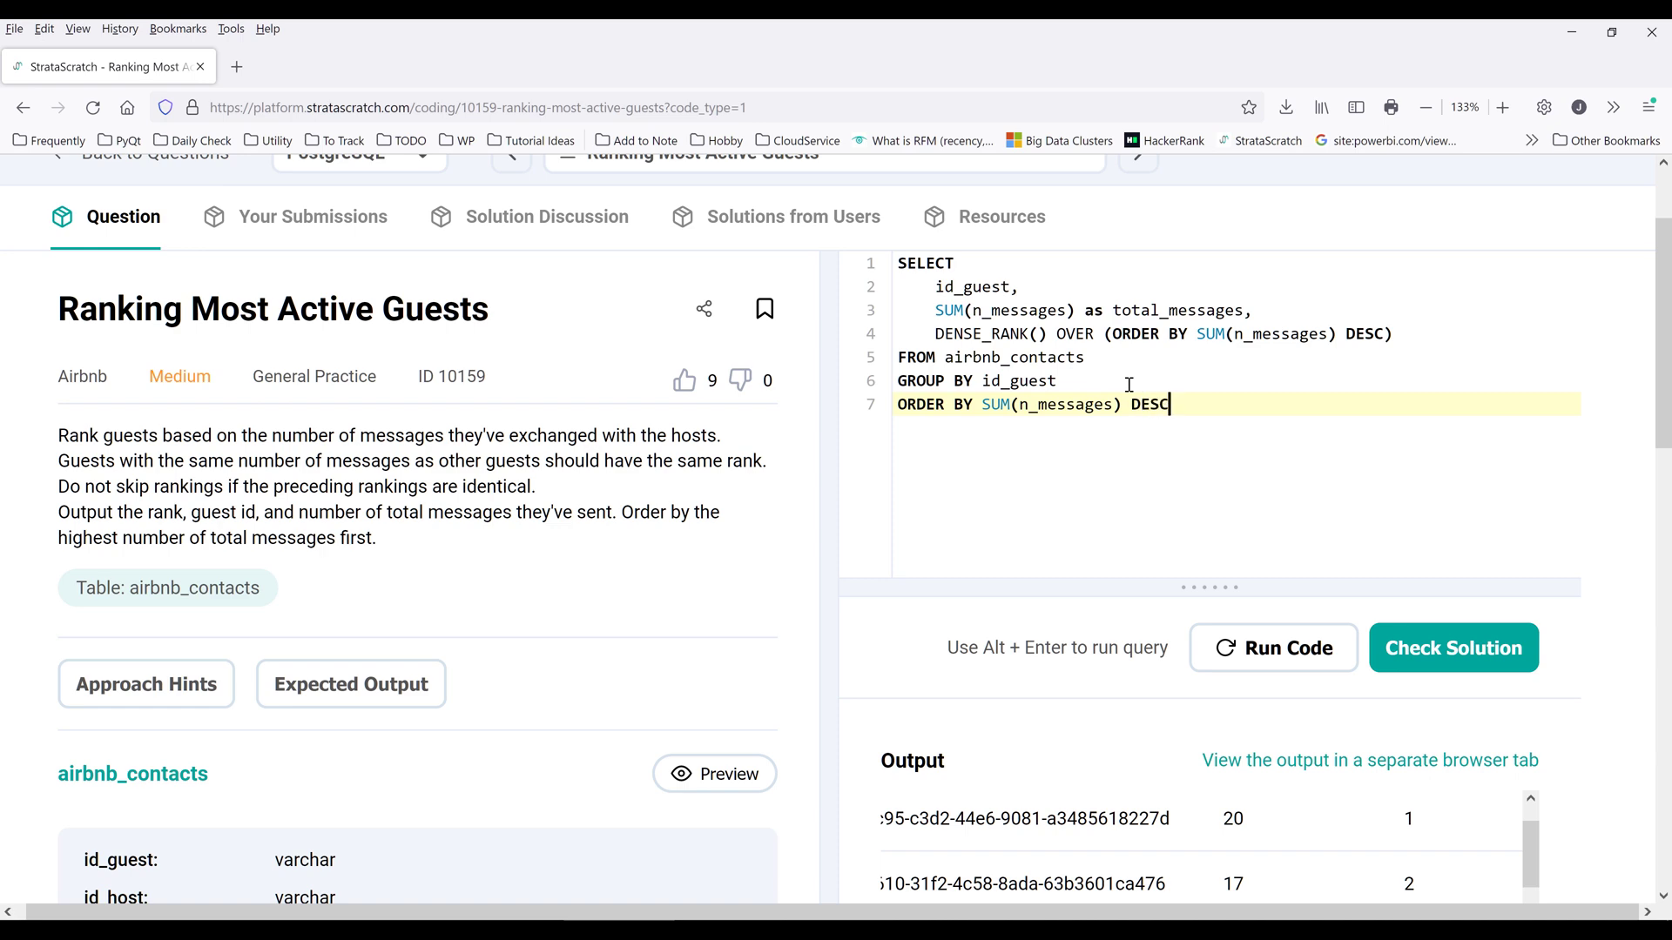
pyautogui.click(1273, 648)
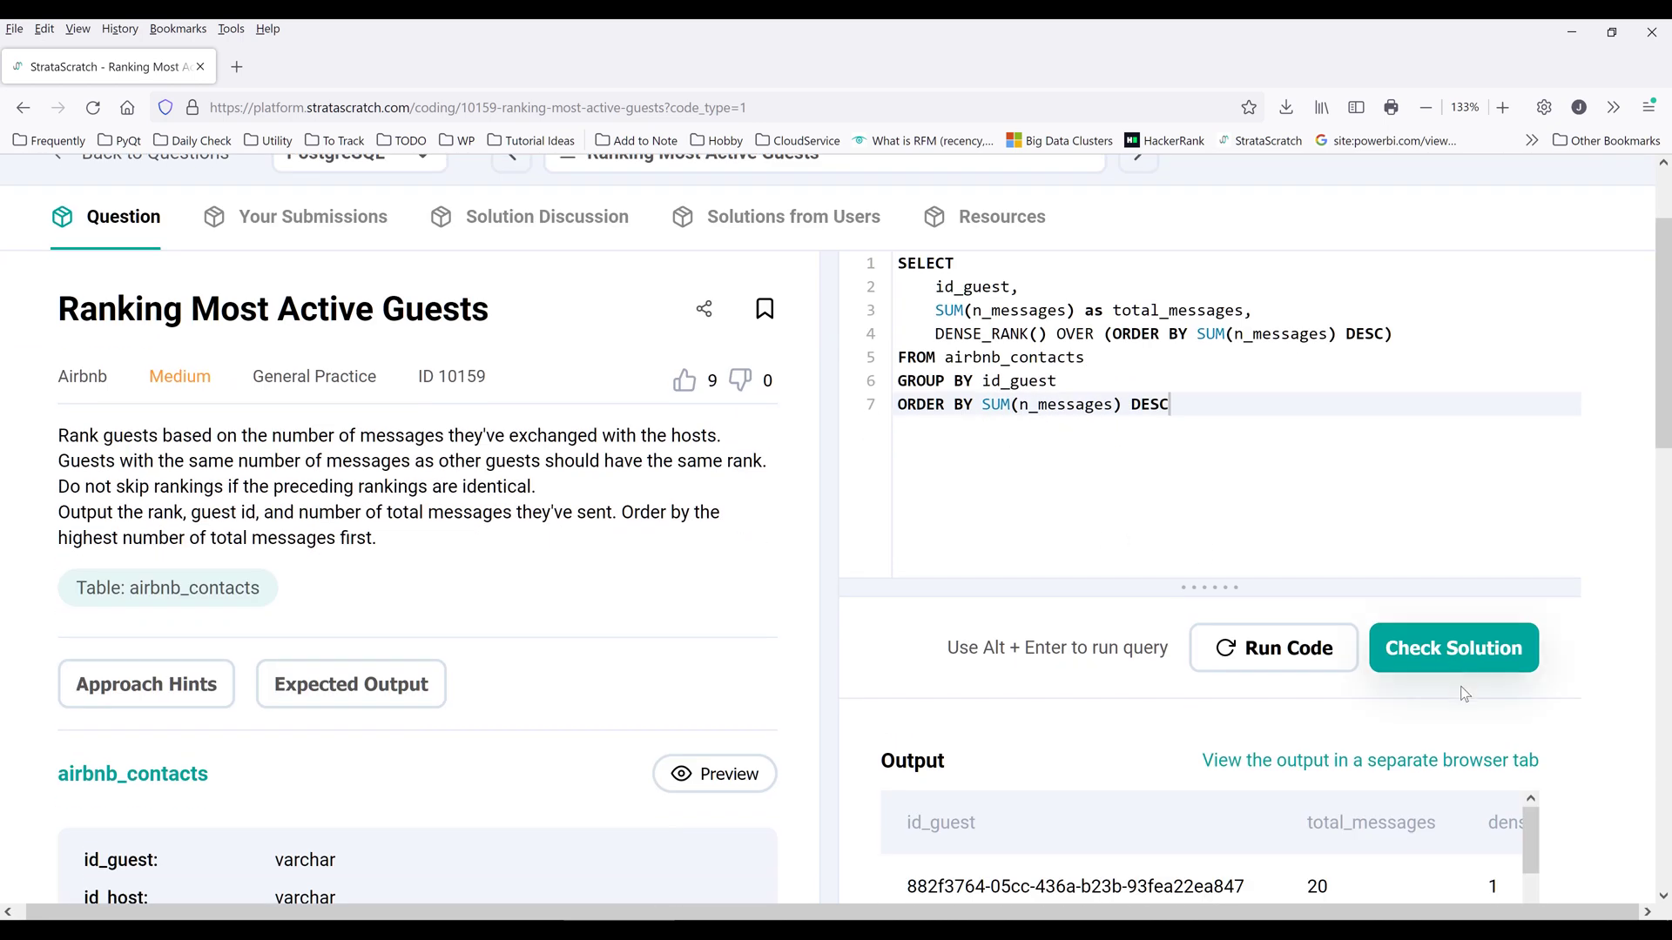
pyautogui.moveTo(1494, 655)
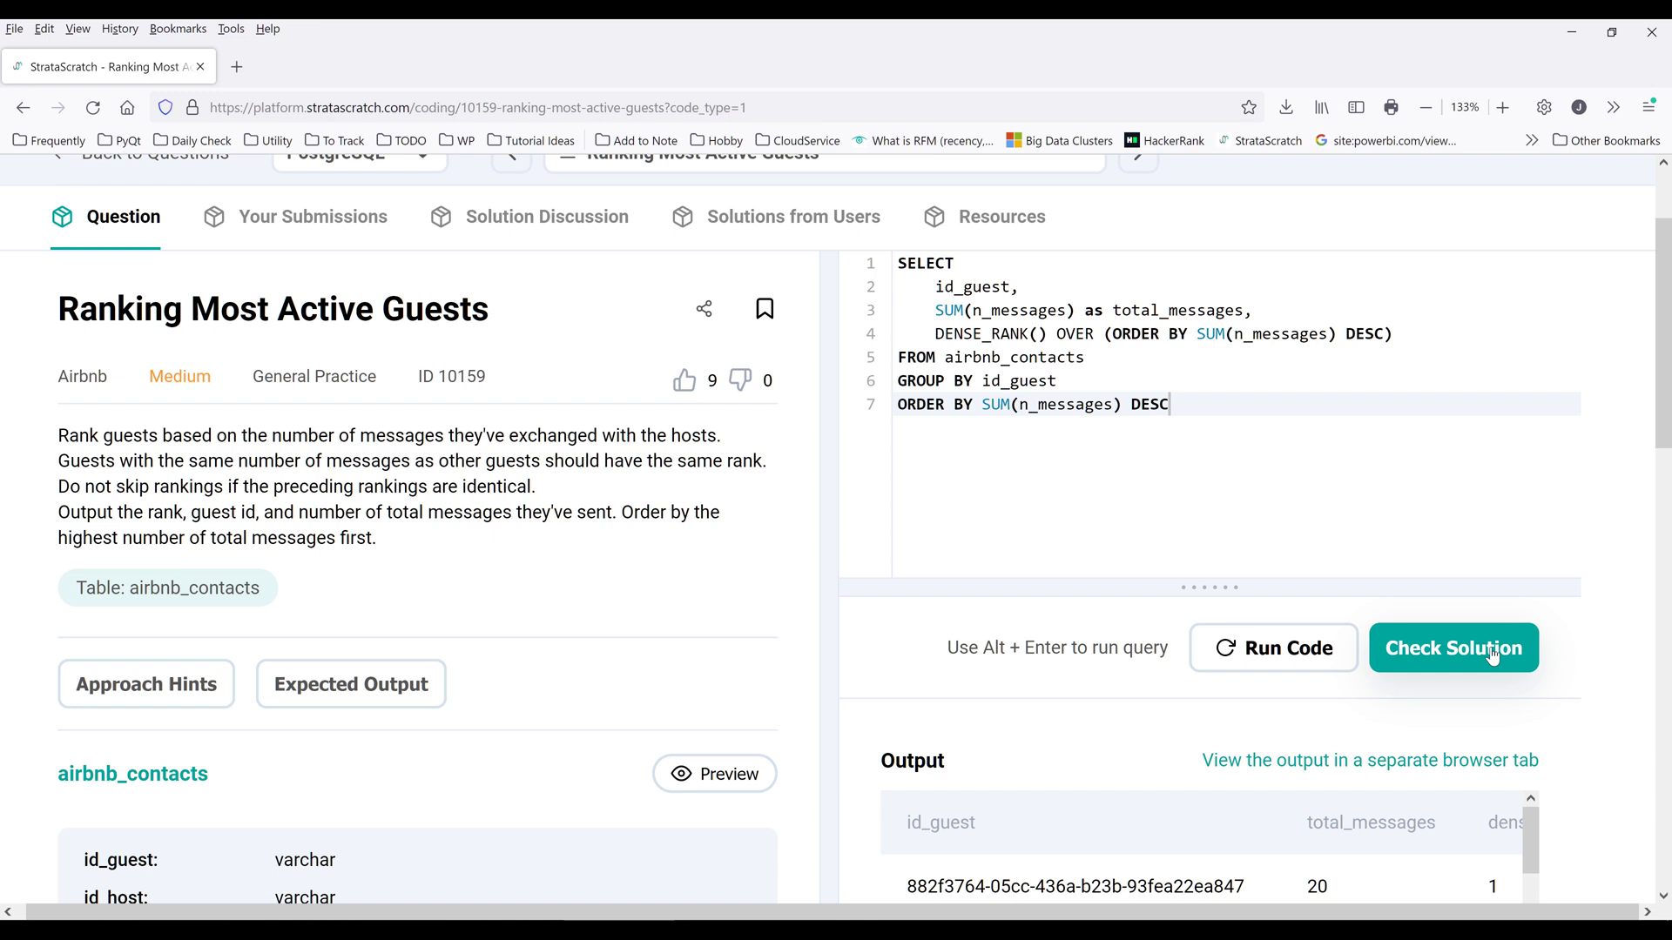
# - Submit the query via Check Solution so the problem shows Solved
pyautogui.click(1454, 648)
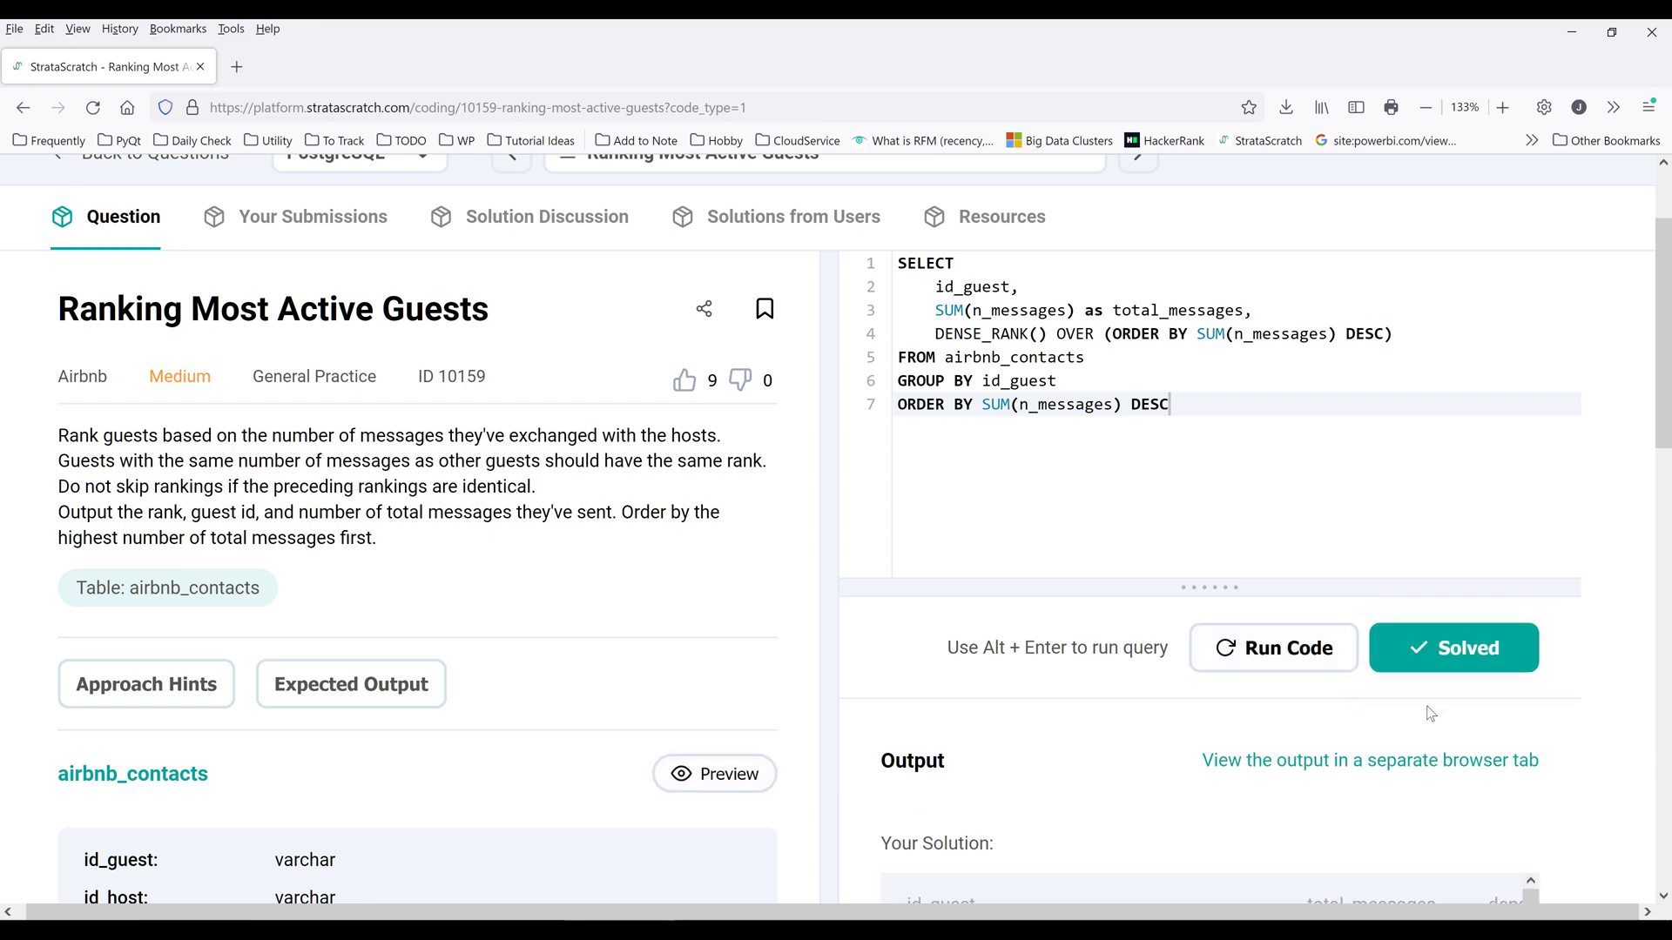
pyautogui.moveTo(1516, 699)
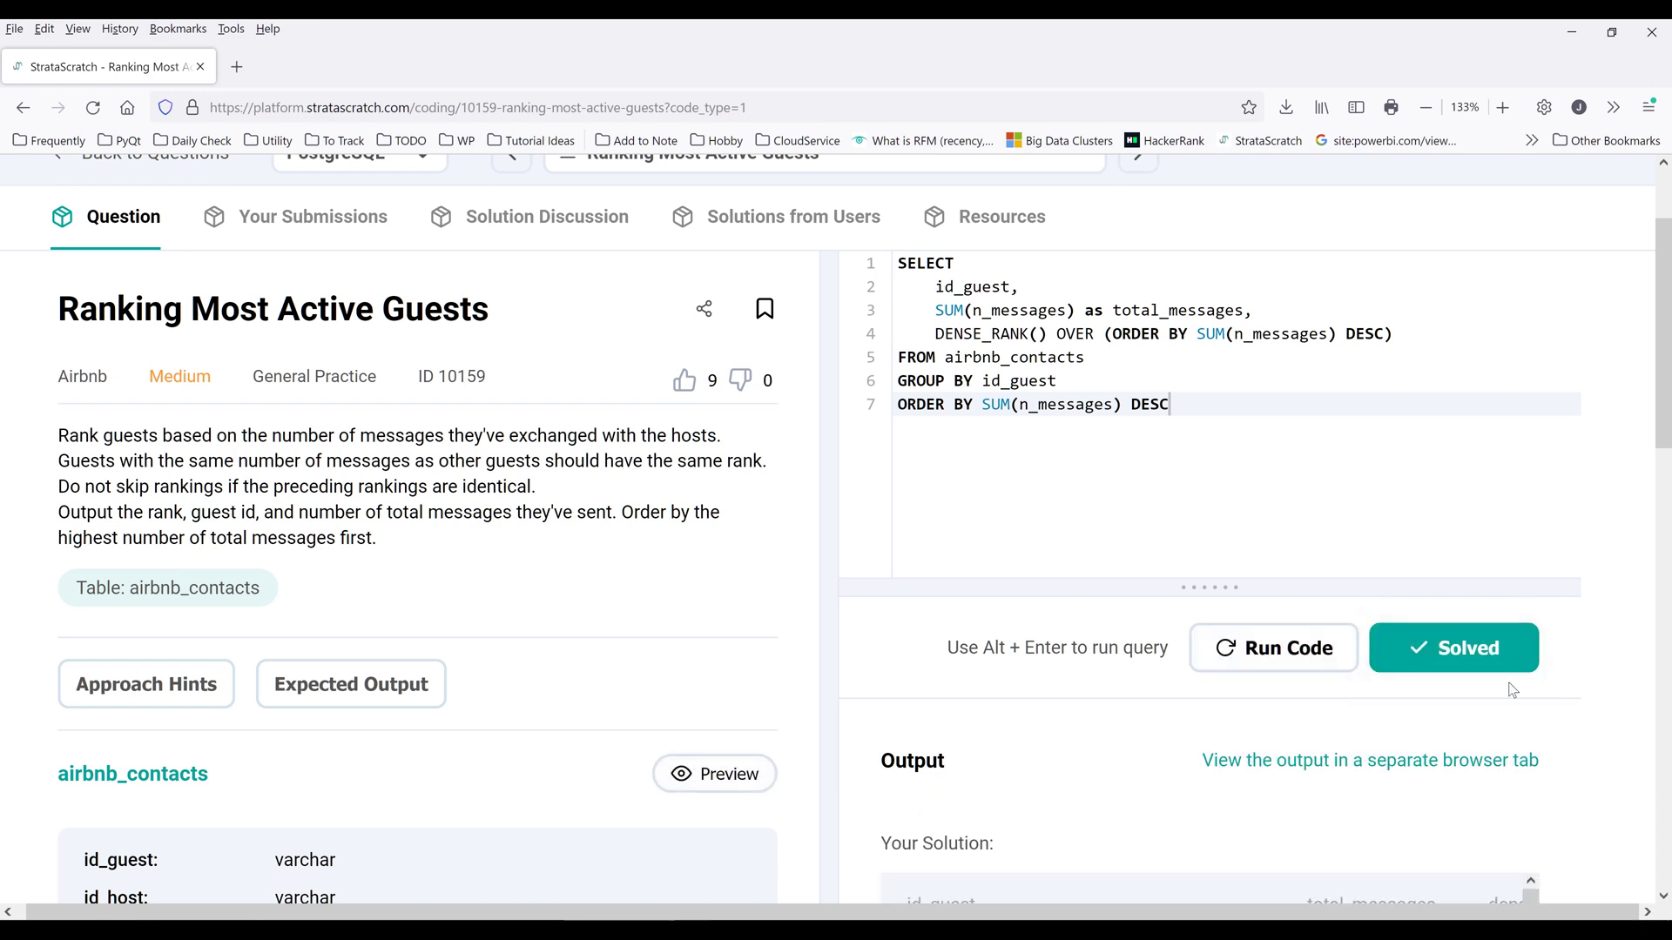